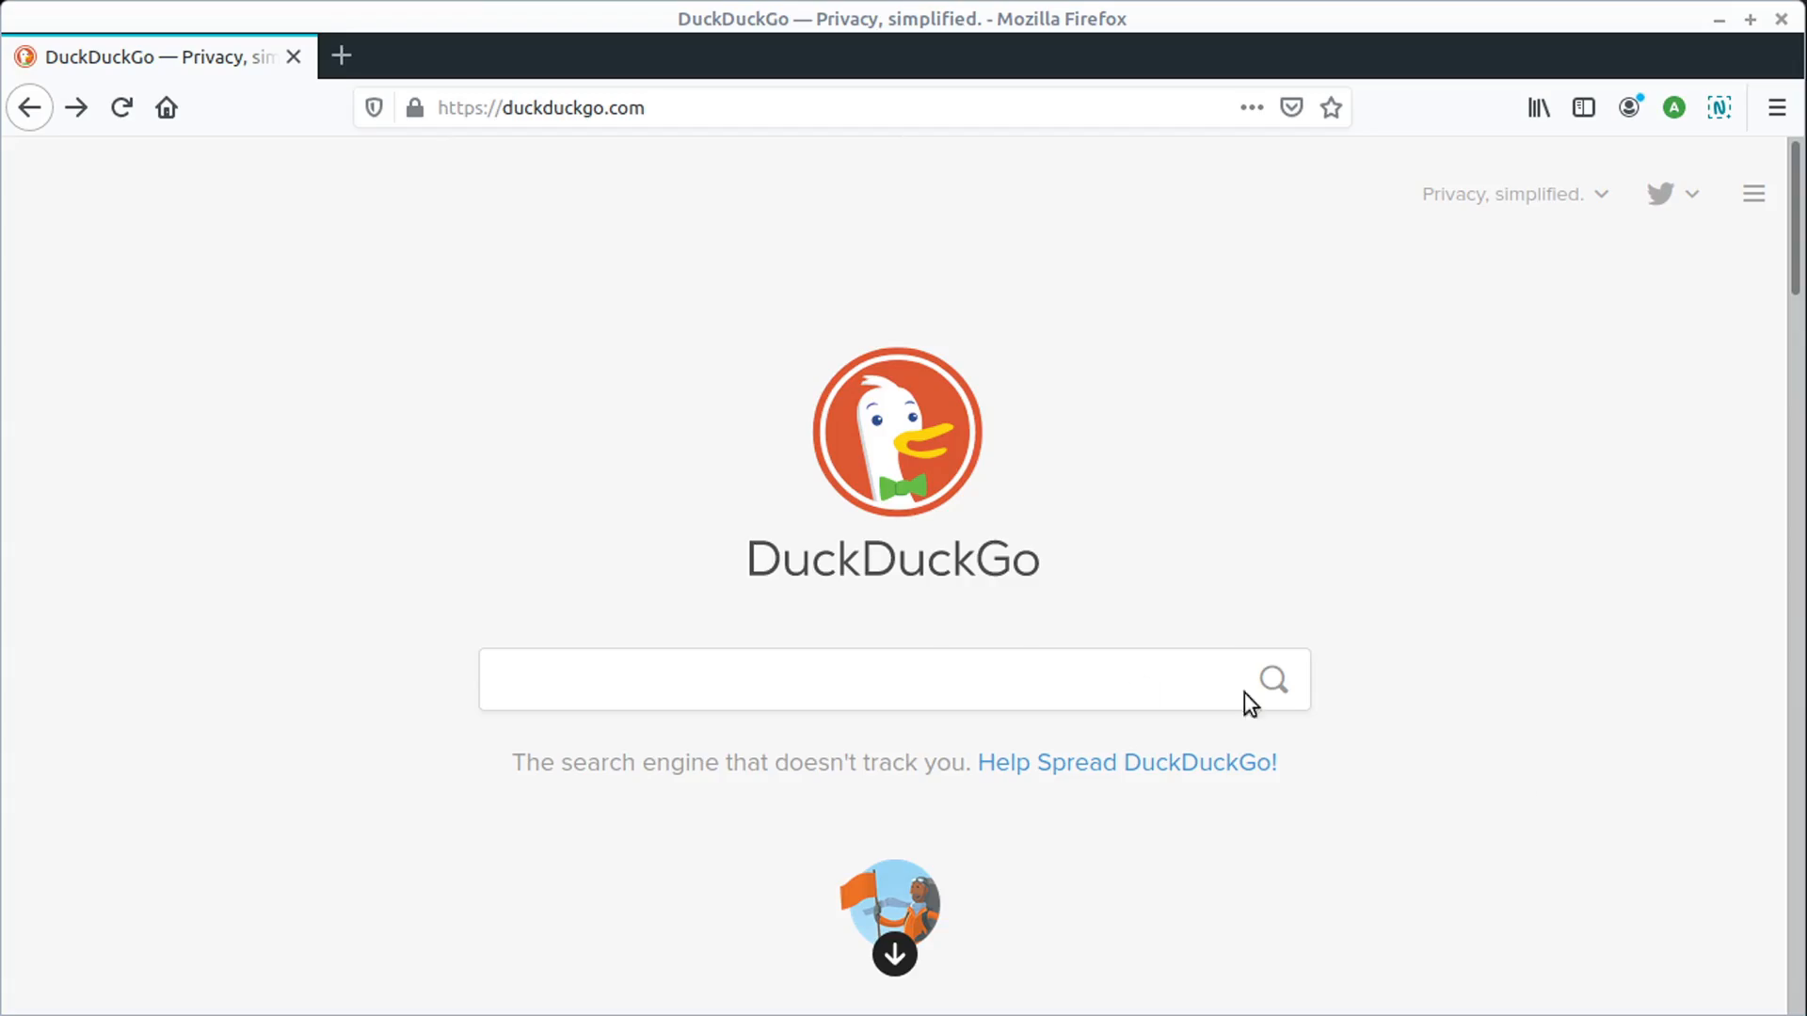
mouse_move(1318, 544)
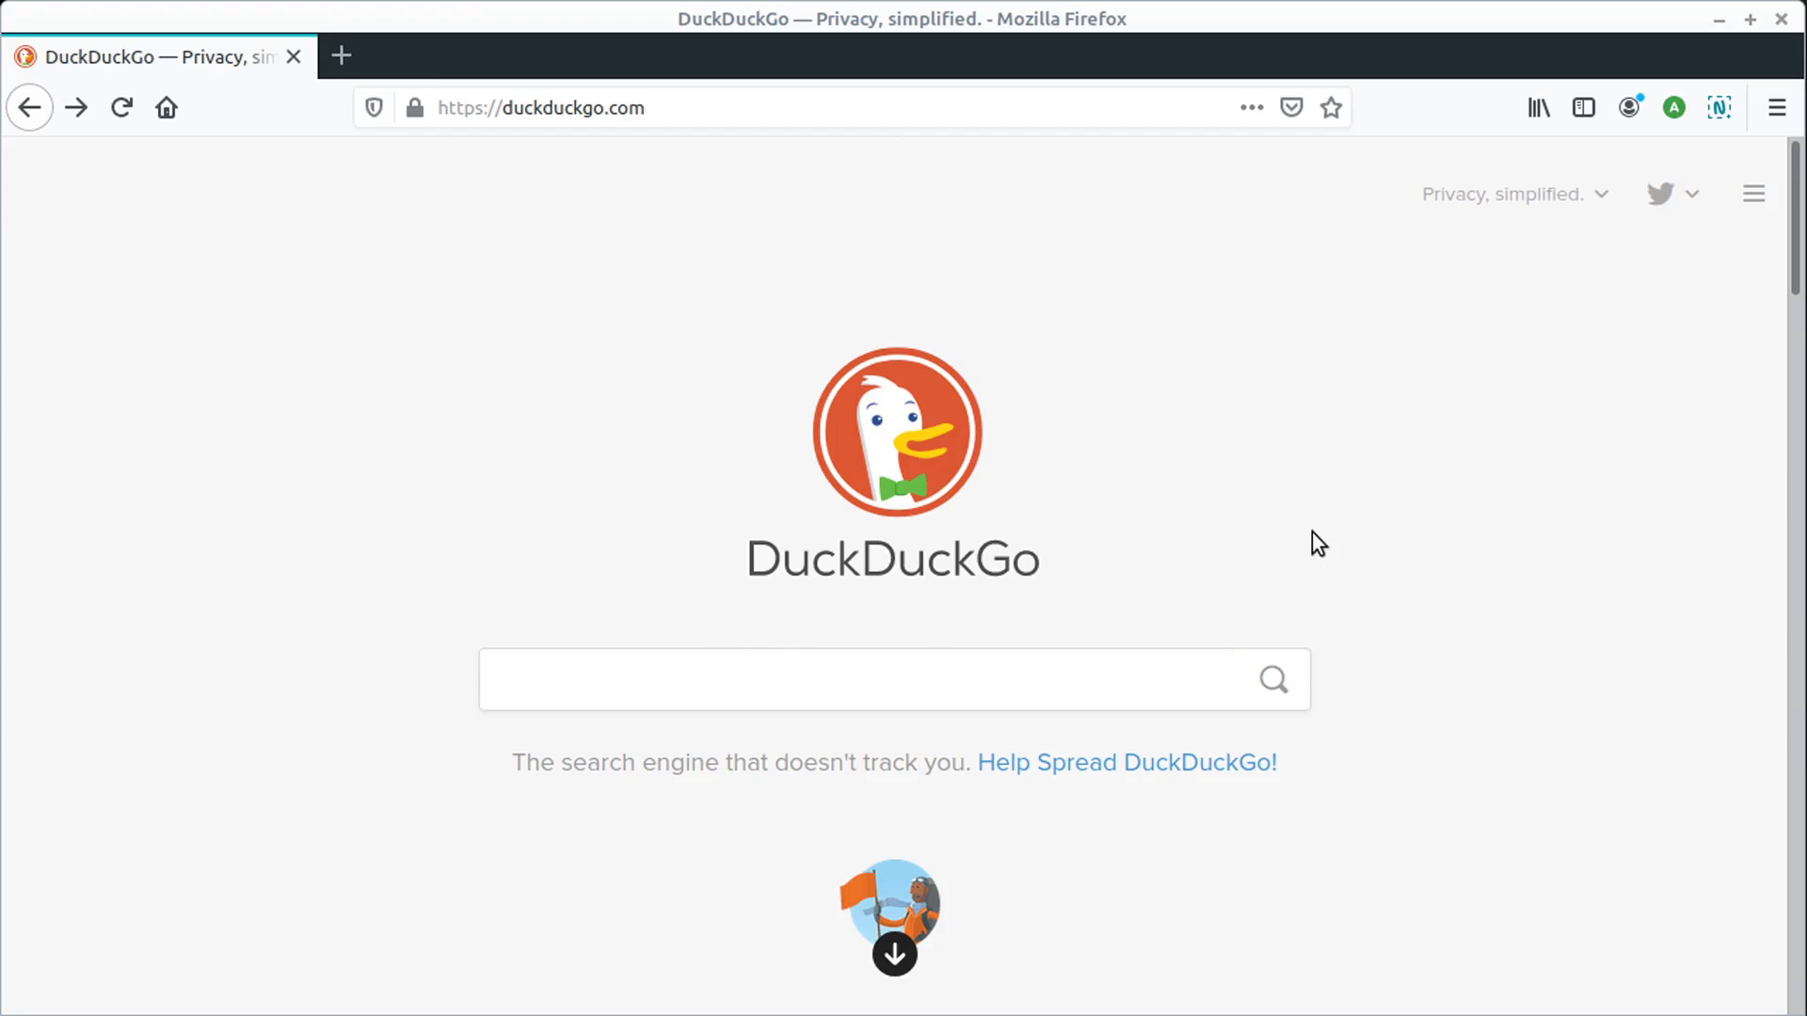
- Search DuckDuckGo for 'calibre' and open the calibre-ebook.com result
text(calibre)
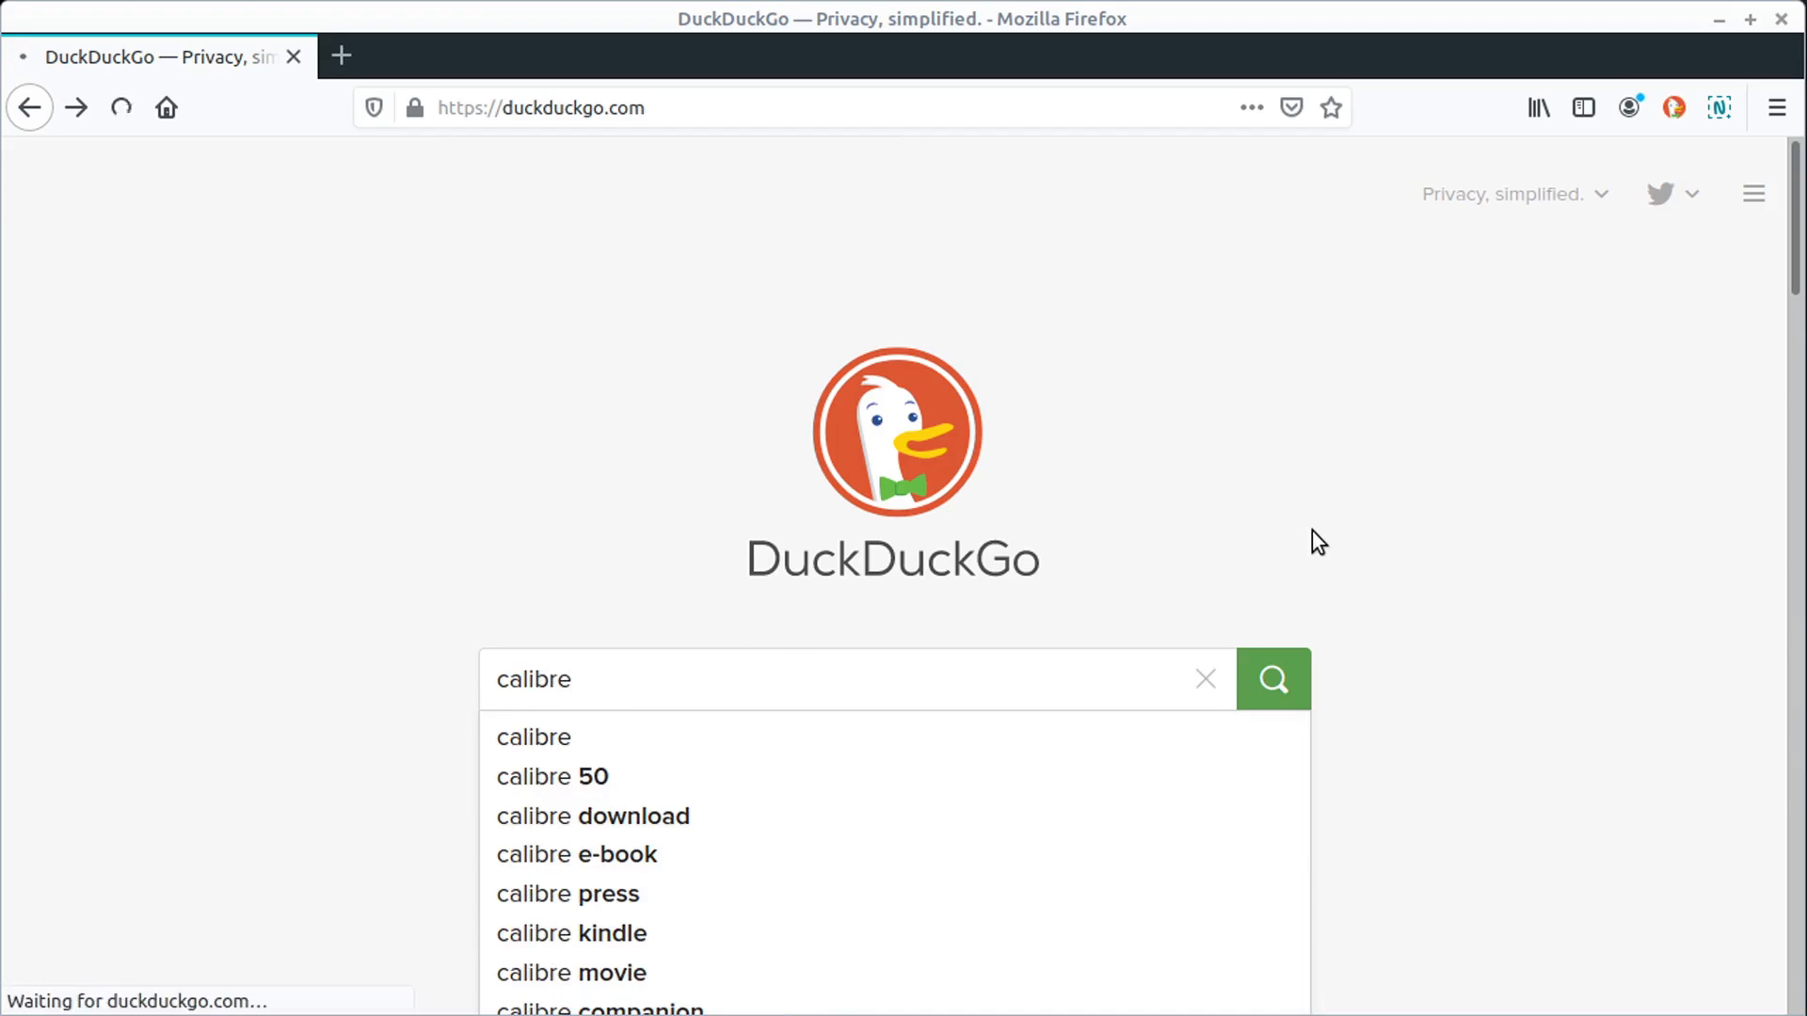
click(1272, 679)
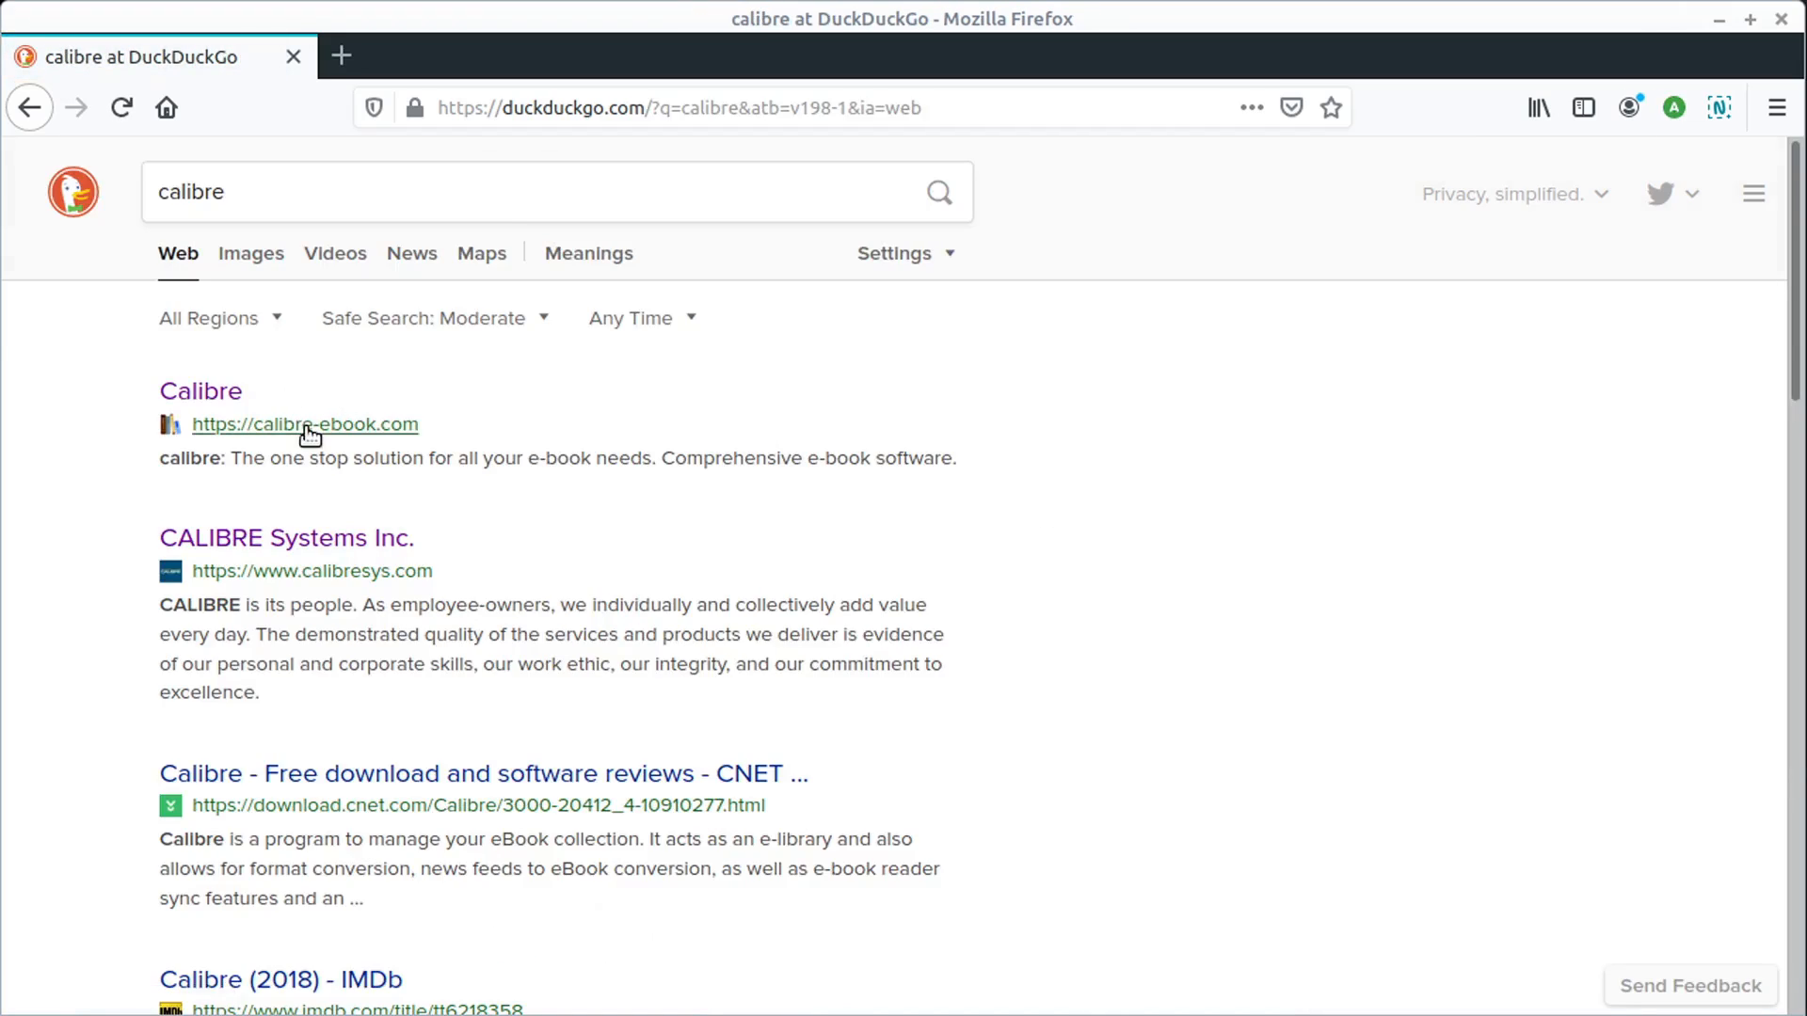
click(305, 425)
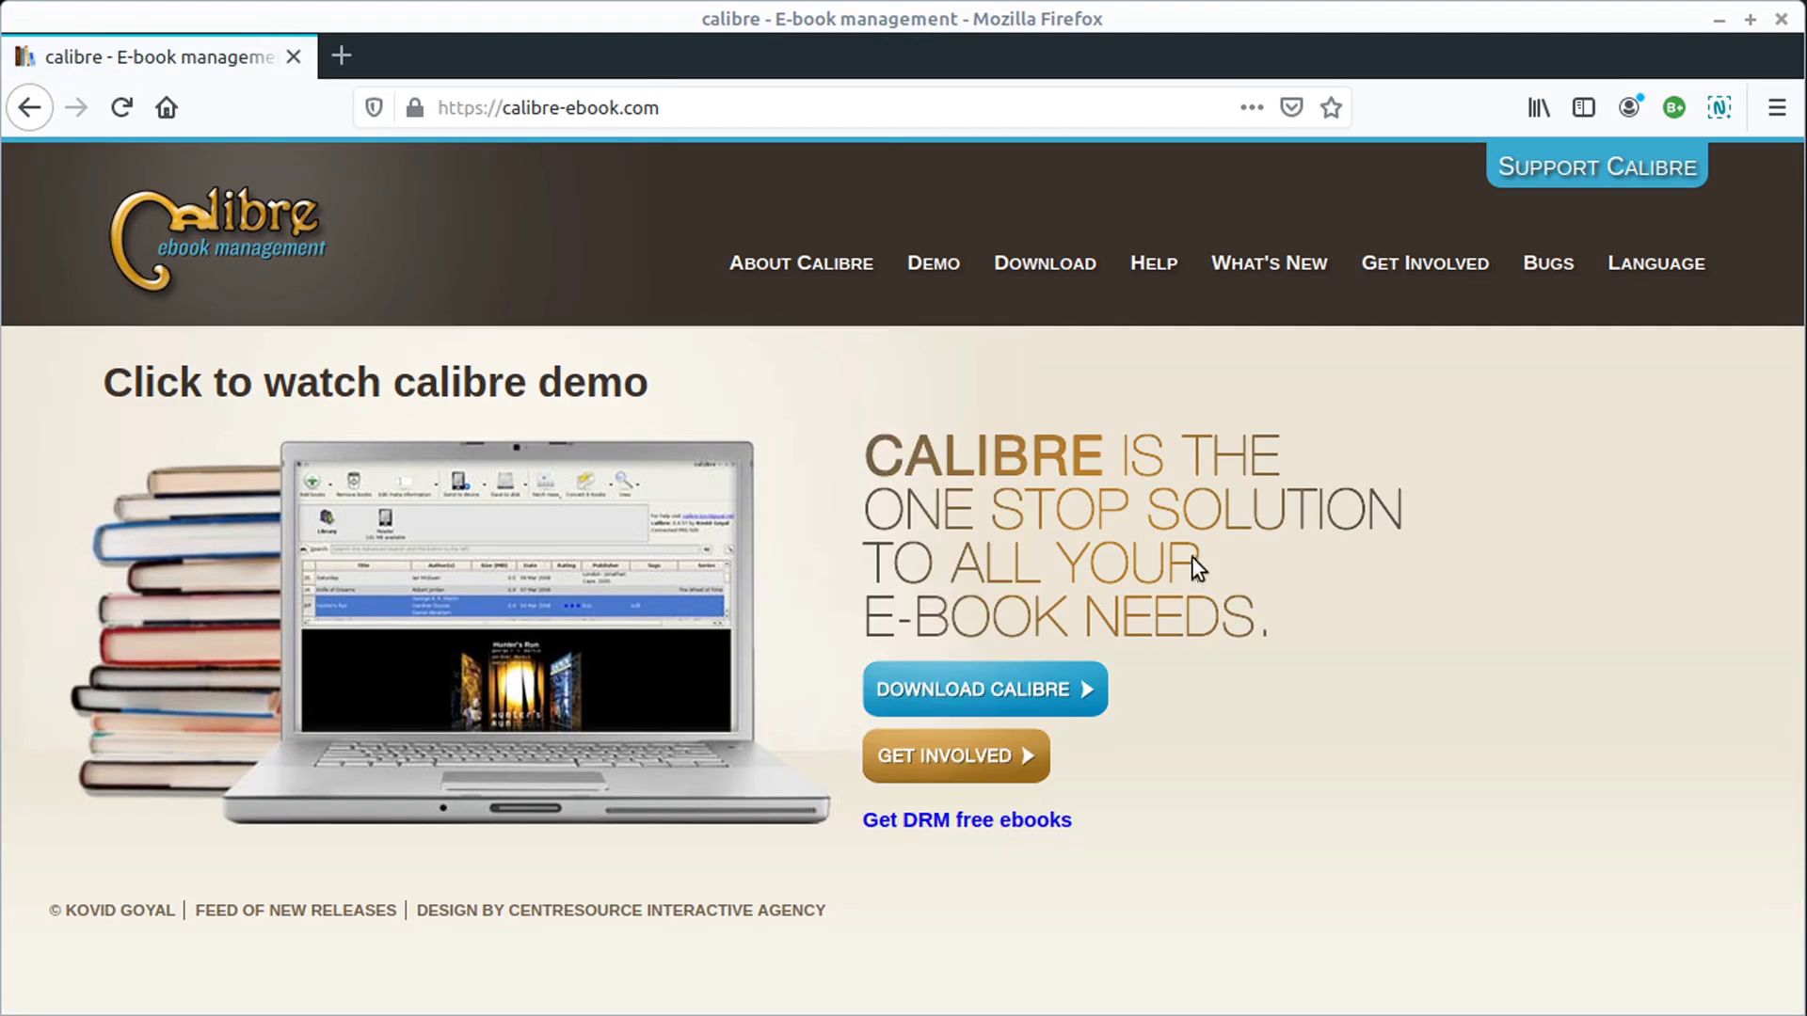
- Go to calibre's Download page and open the Linux instructions with the binary install command
click(983, 689)
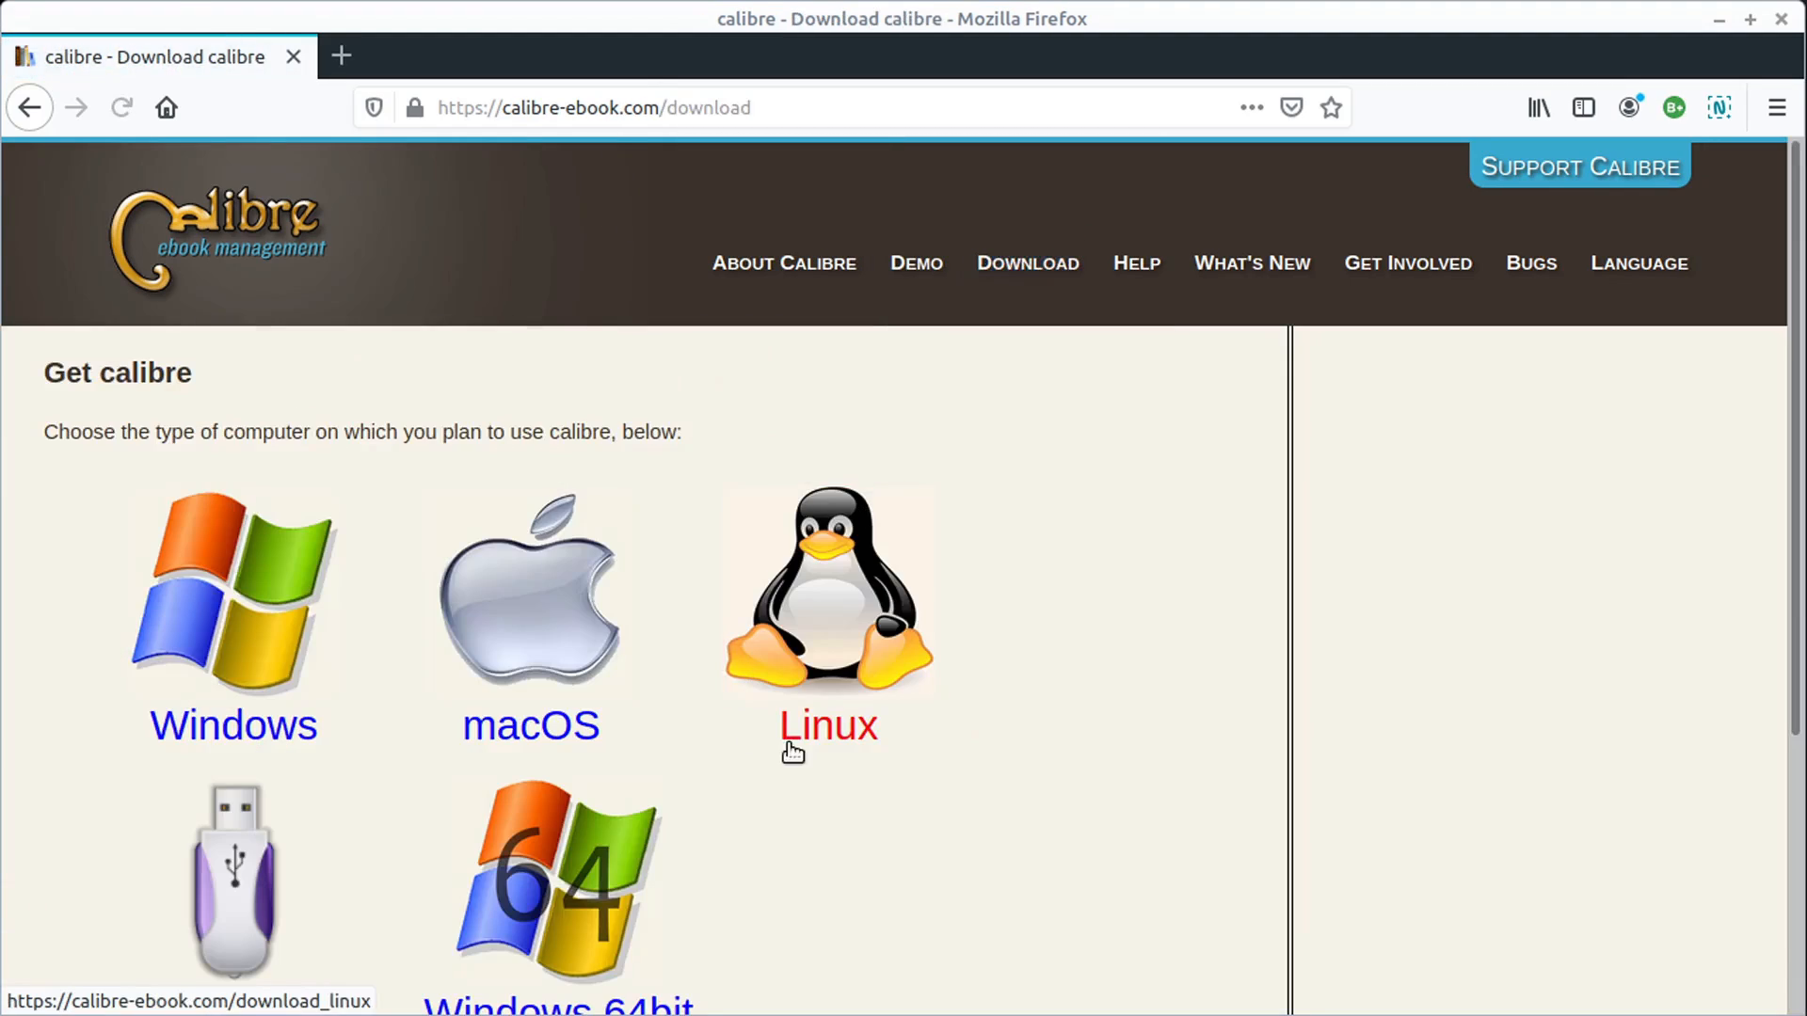
scroll(down, 3)
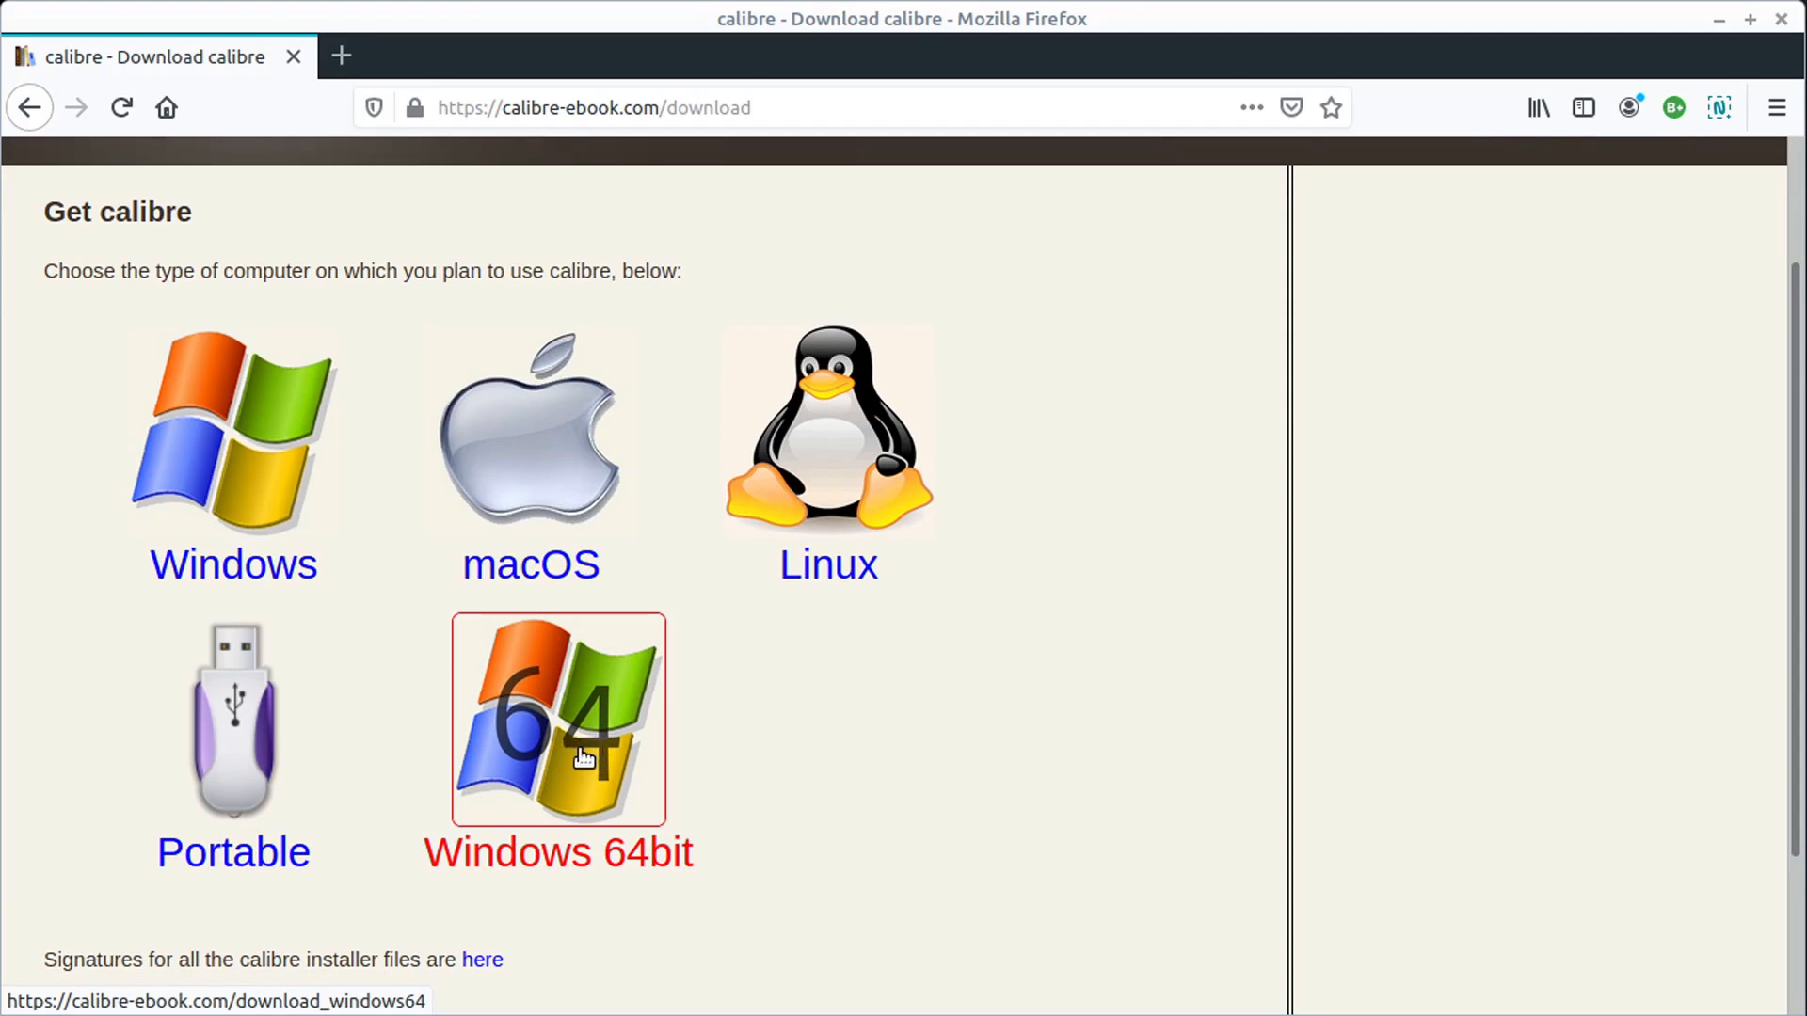
click(826, 432)
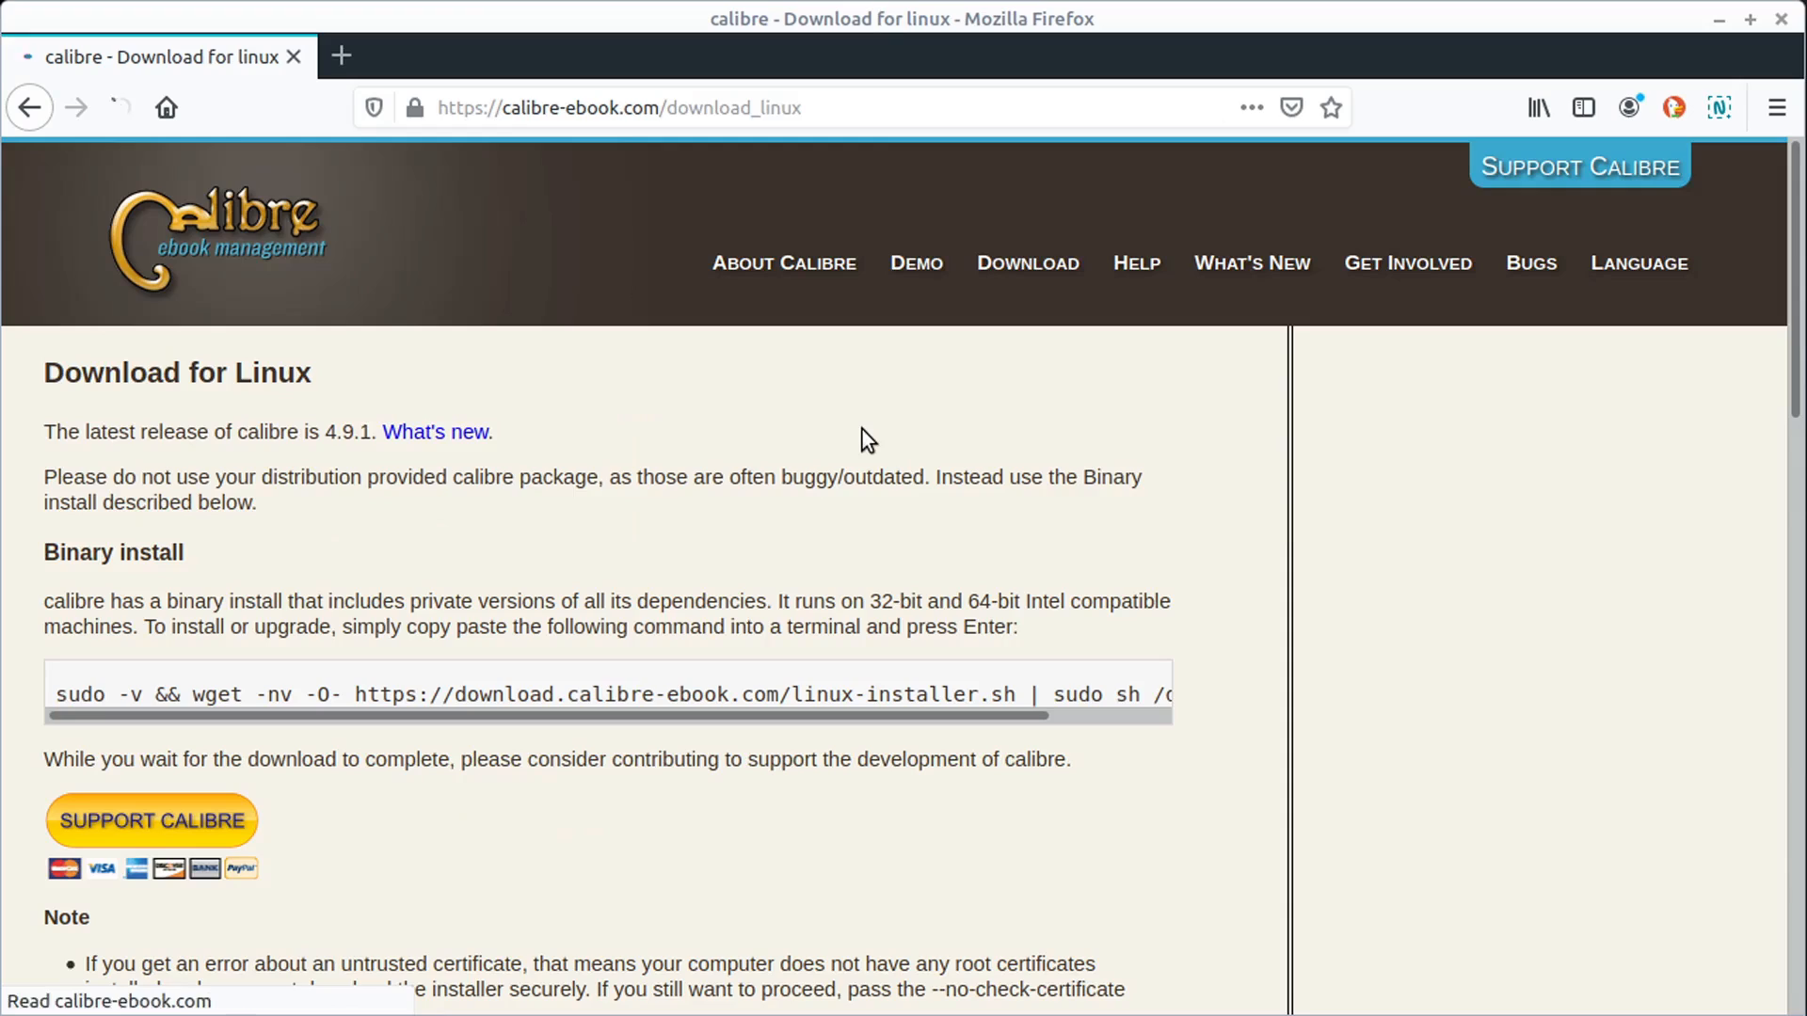
scroll(down, 3)
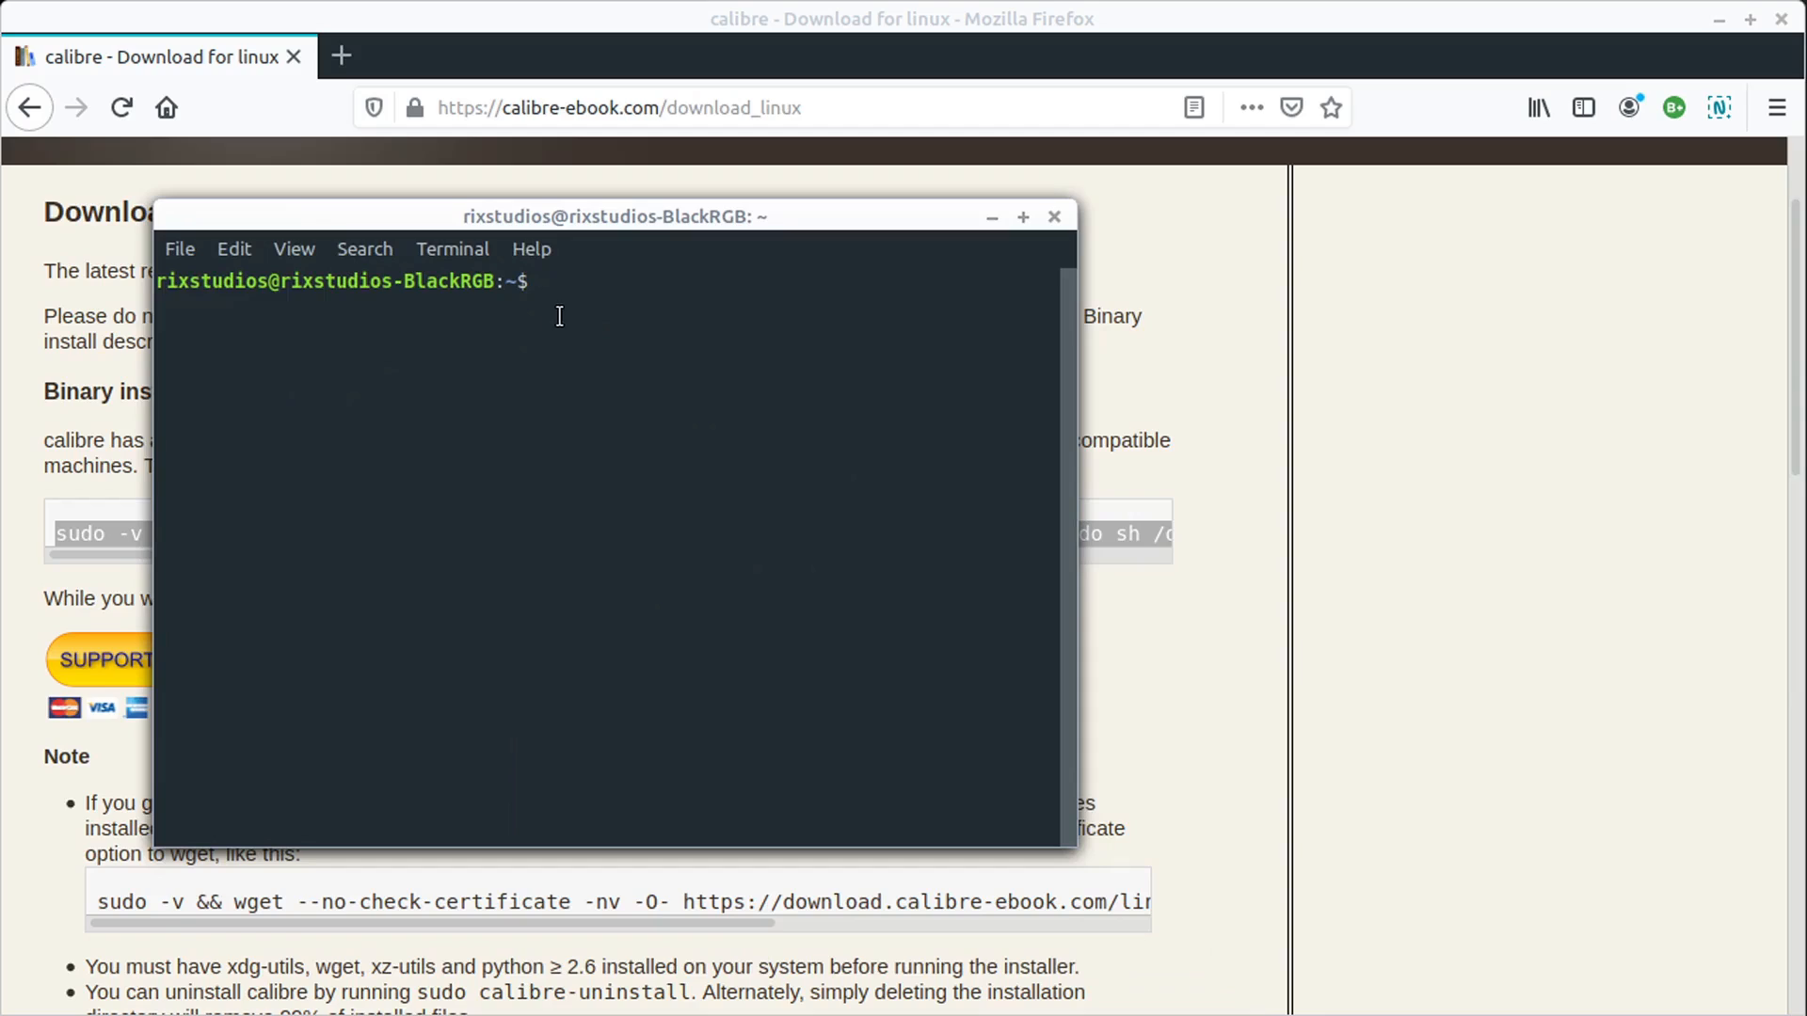
- Paste the calibre linux-installer.sh install command at the terminal prompt without running it
right_click(553, 317)
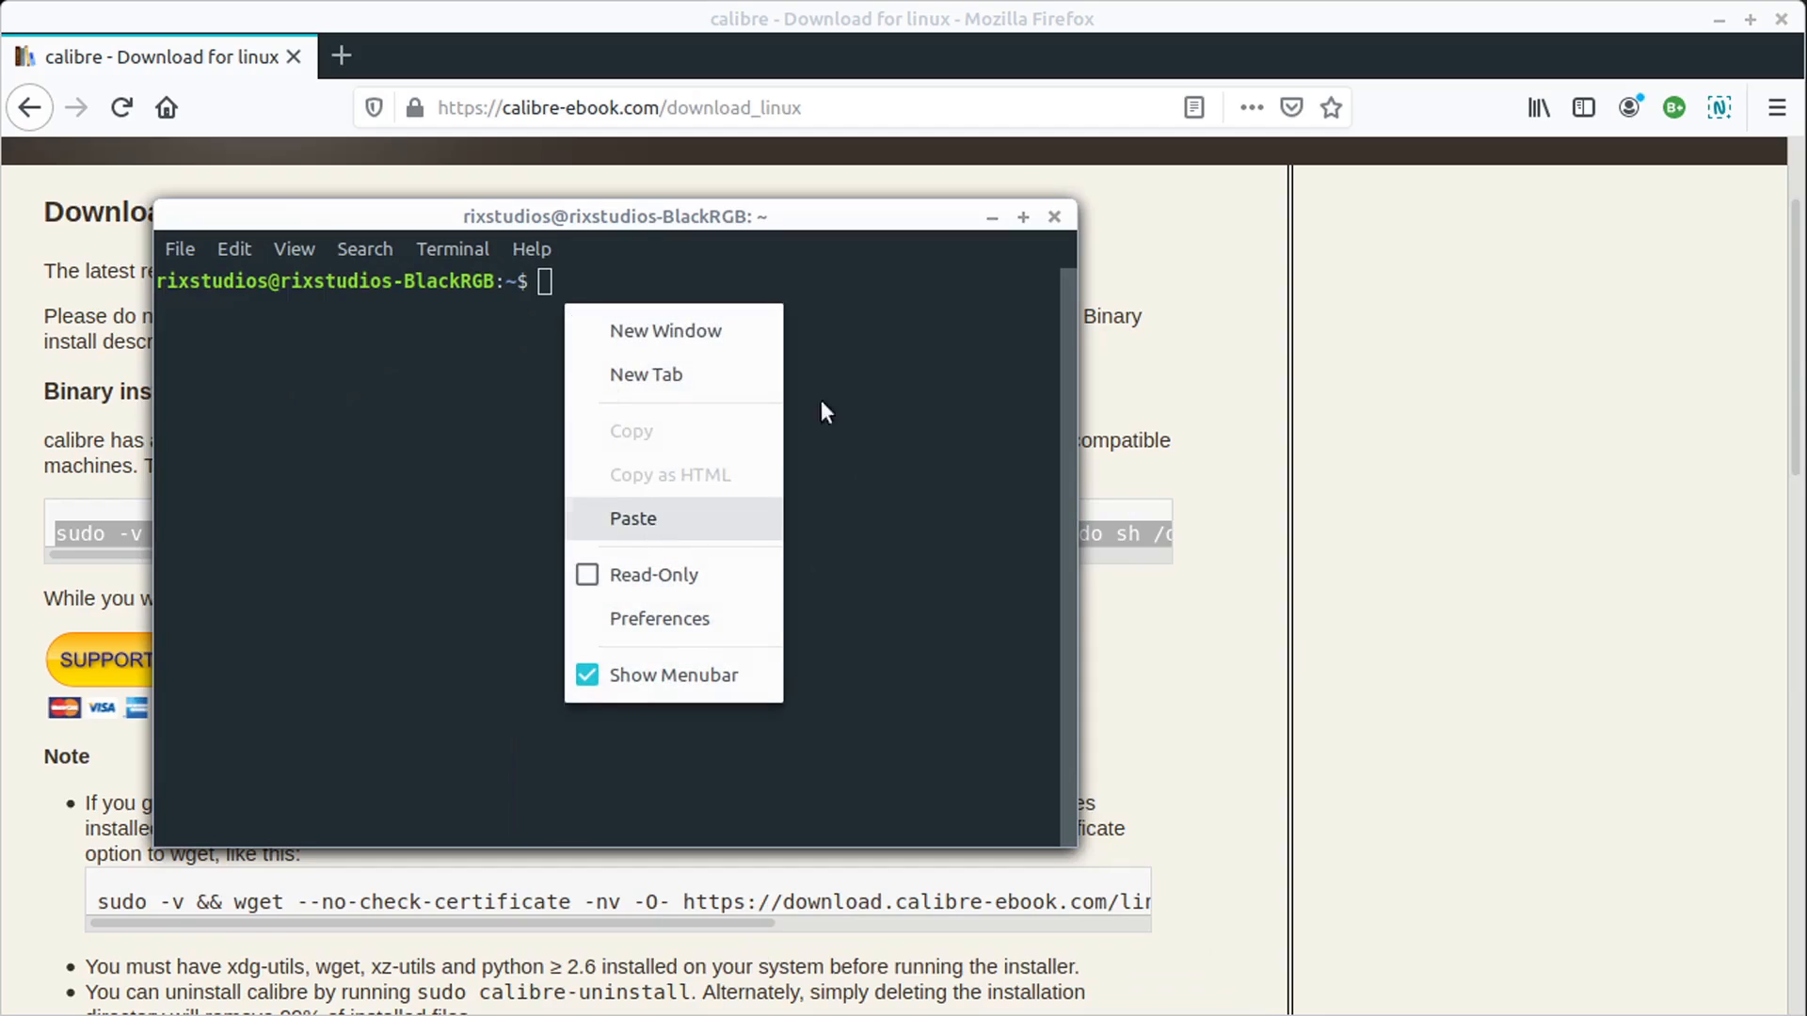
click(851, 391)
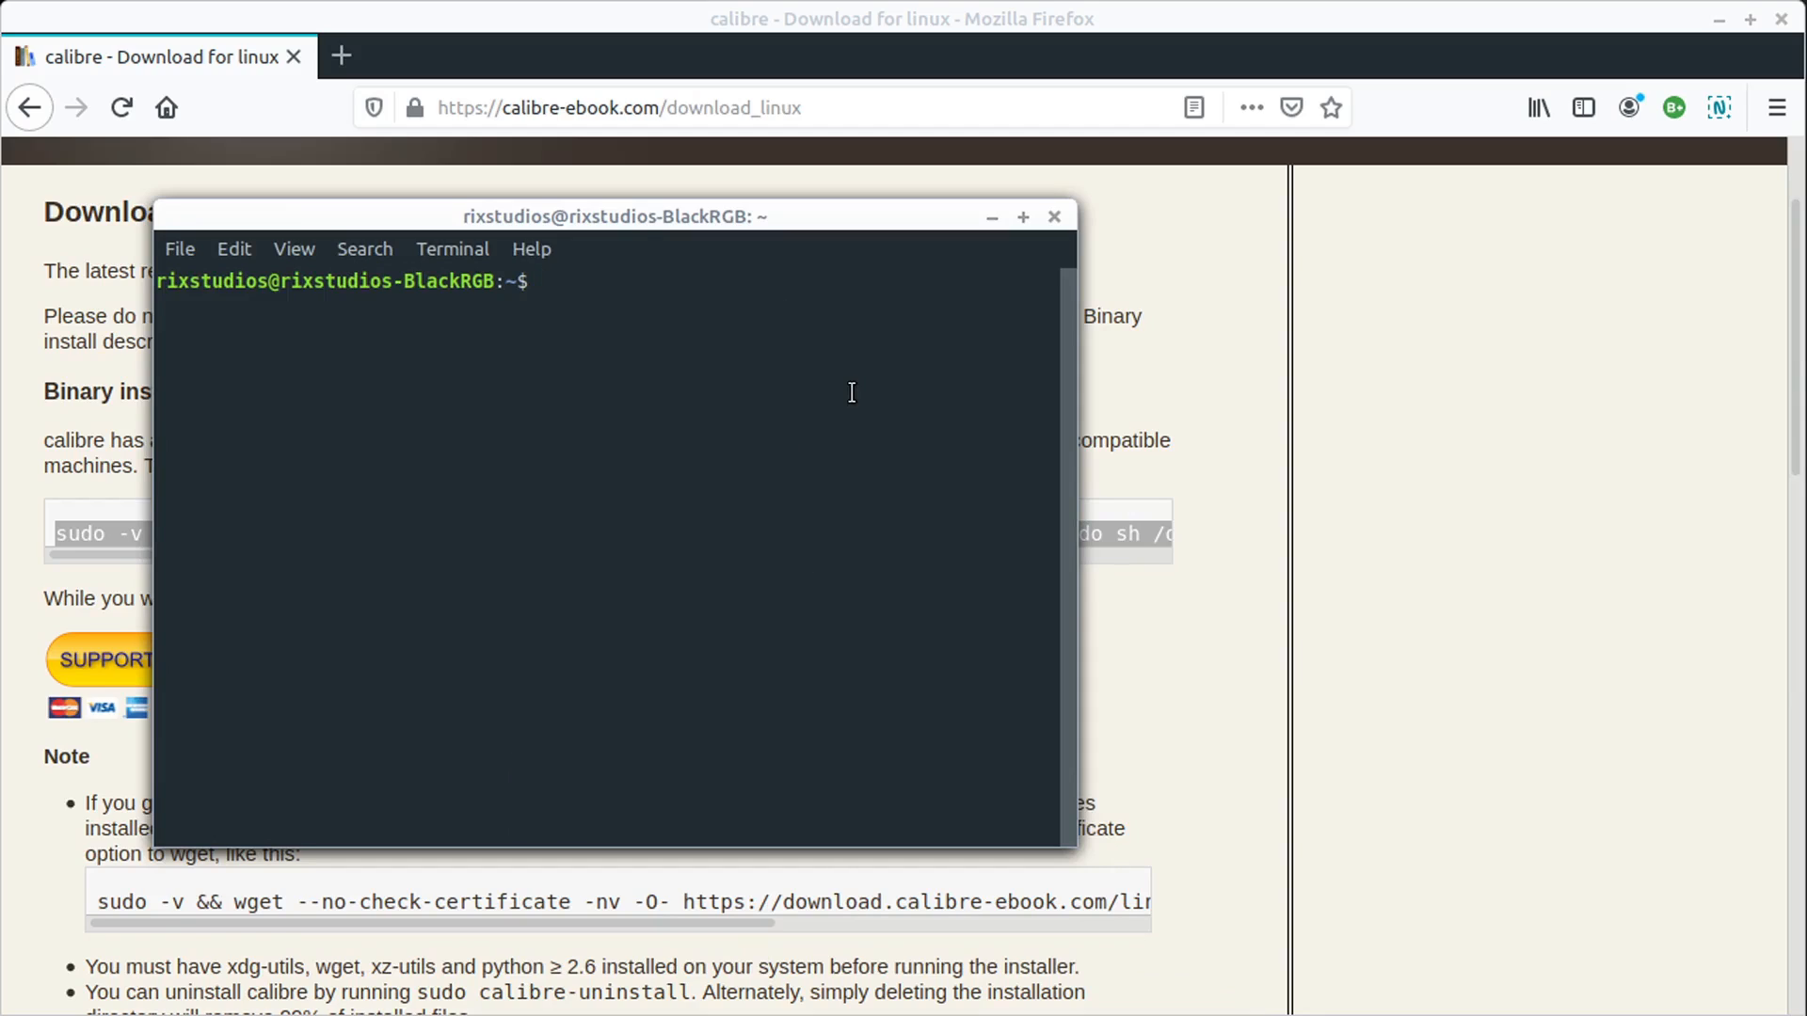
text(sudo -v && wget -nv -O- https://download.calibre-ebook.com/linux-installer.sh | sudo sh /dev/stdin)
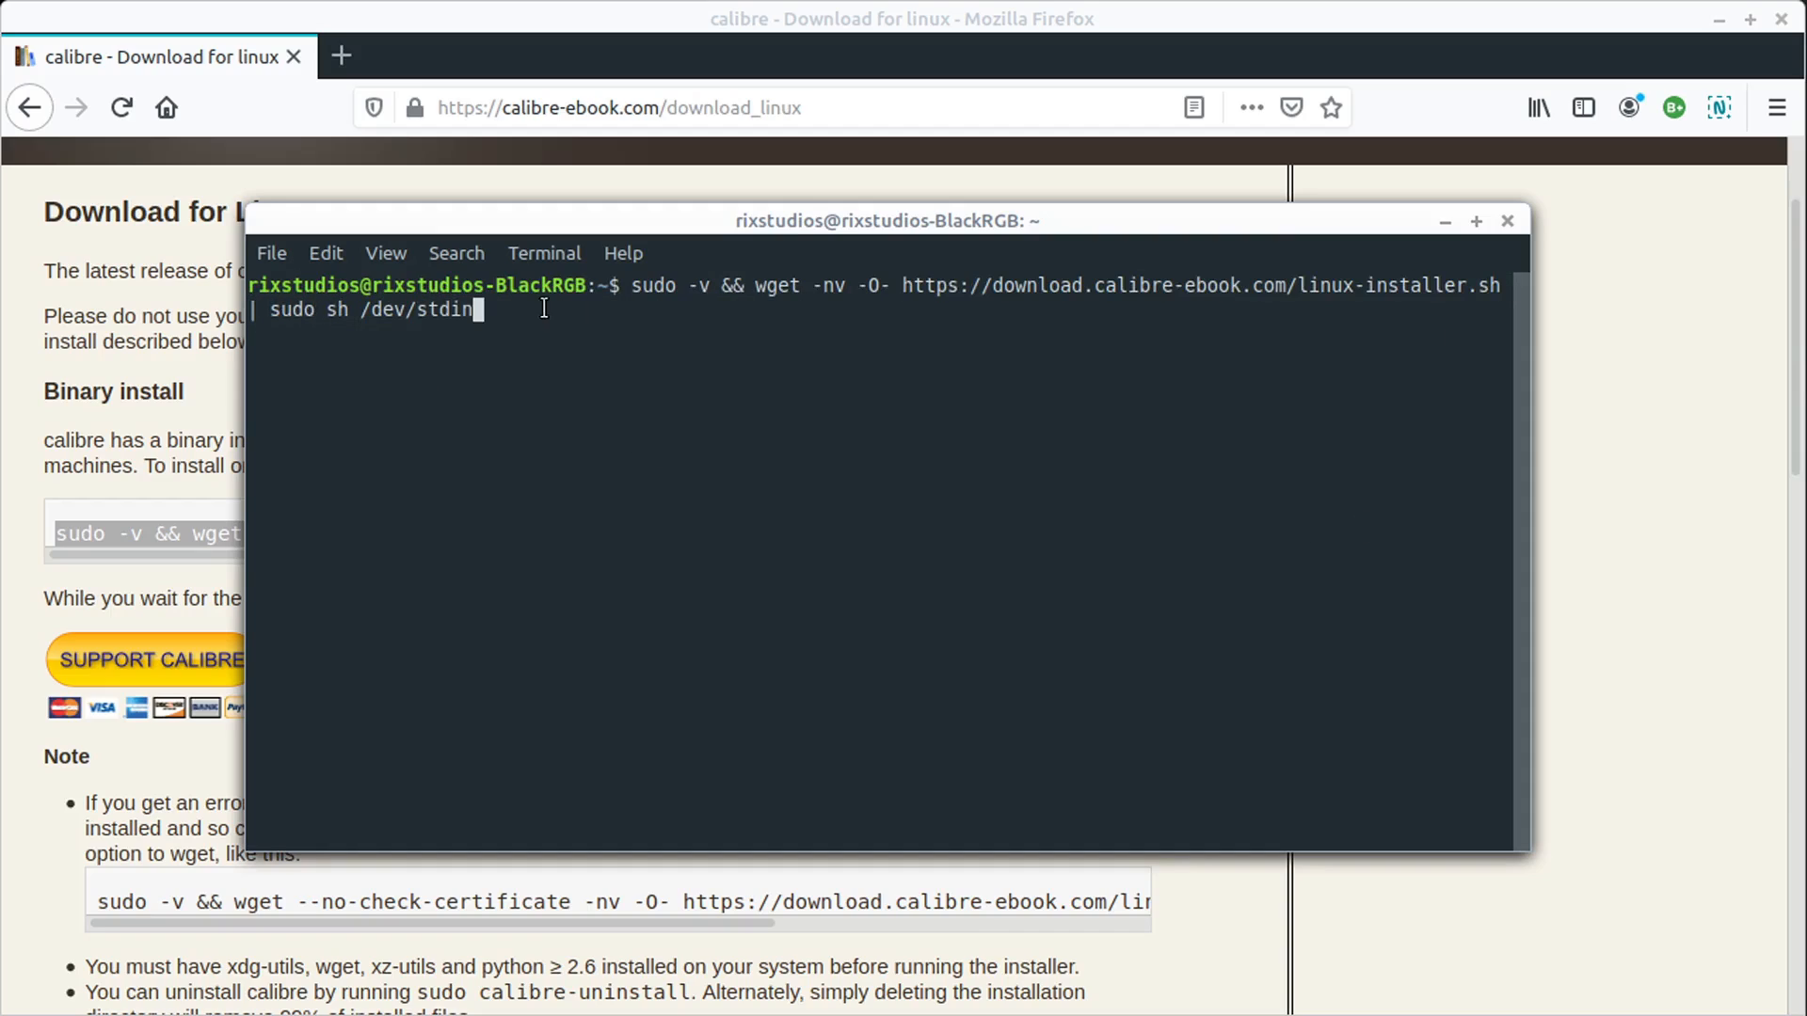
mouse_move(1300, 400)
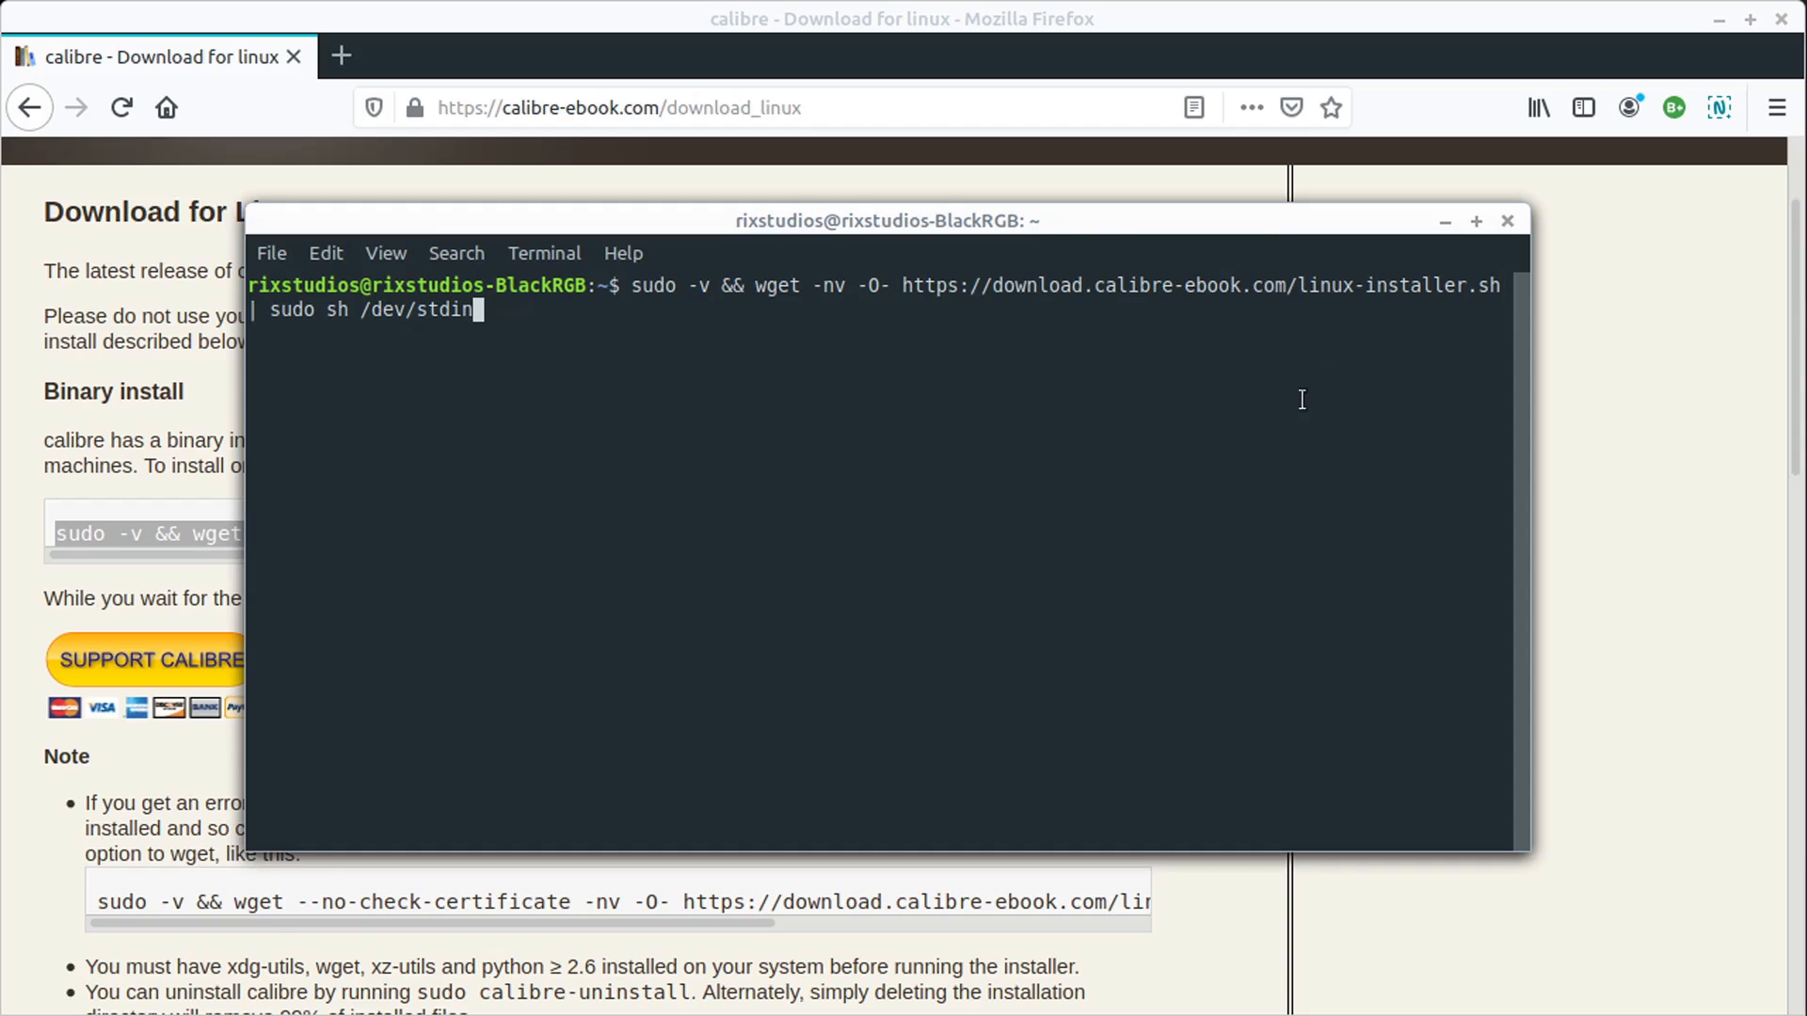
mouse_move(1447, 235)
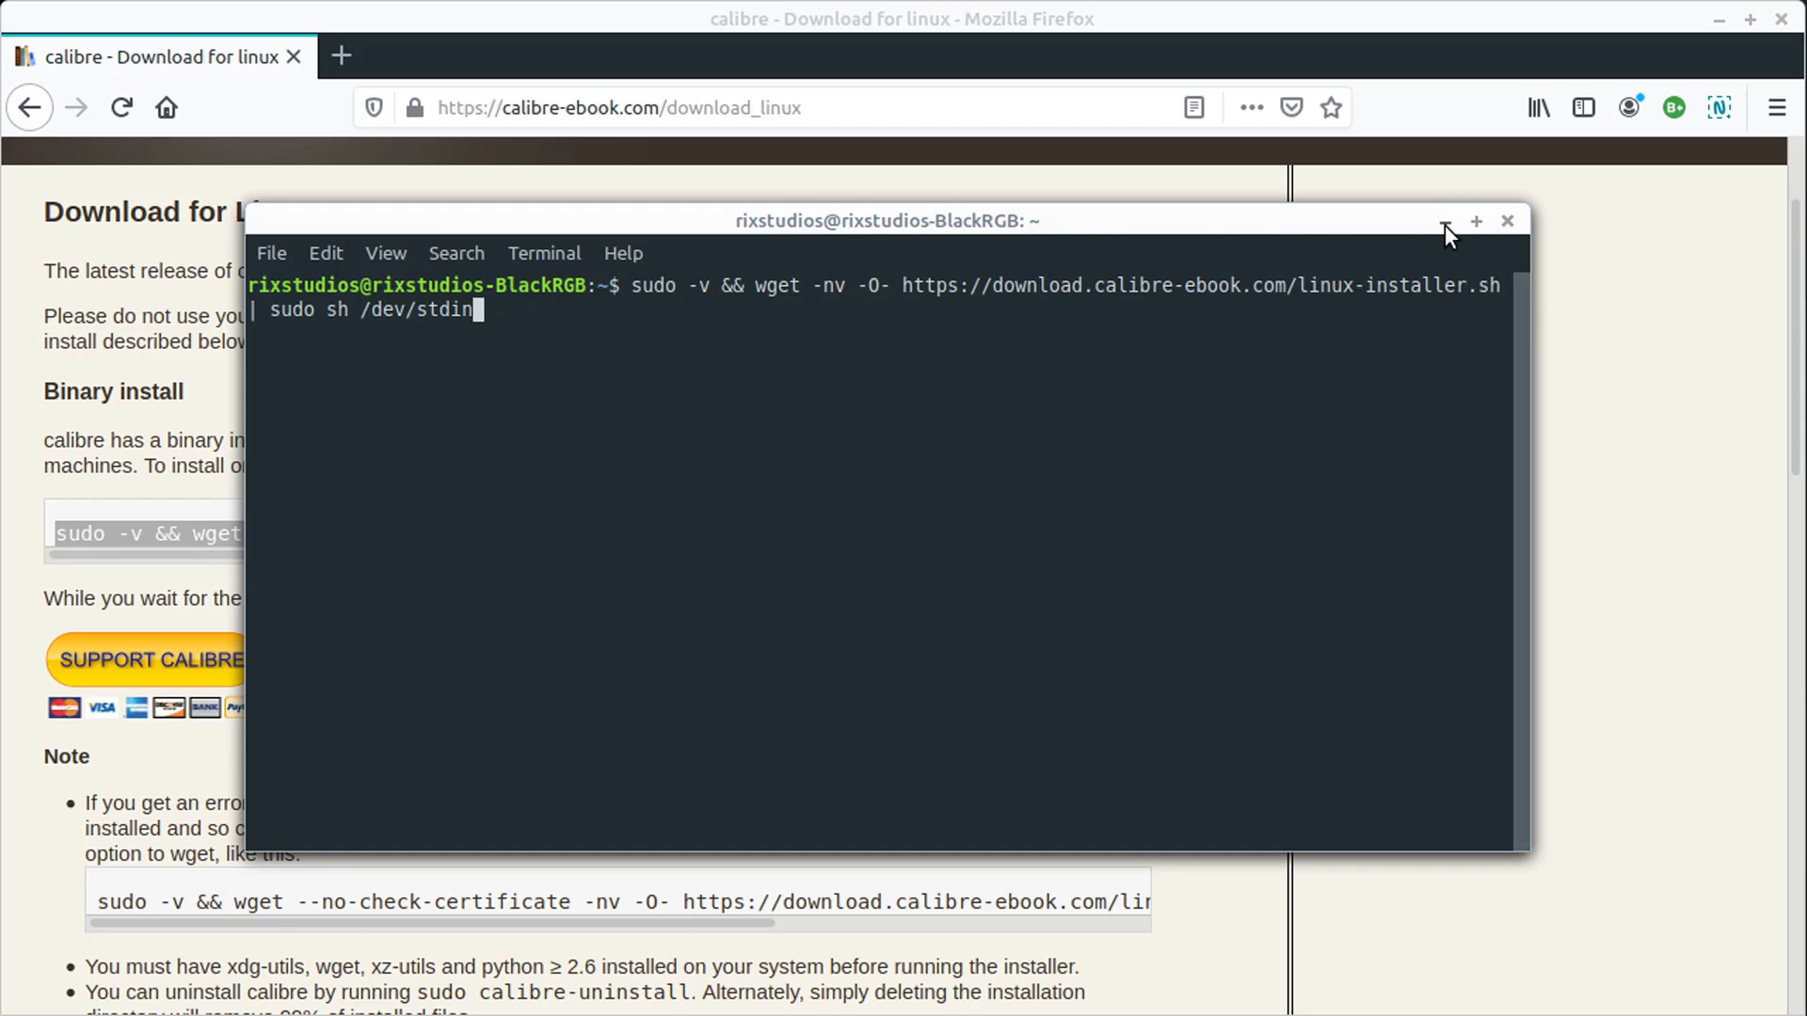
- Move the terminal window lower right, then minimize it
drag(887, 220, 977, 216)
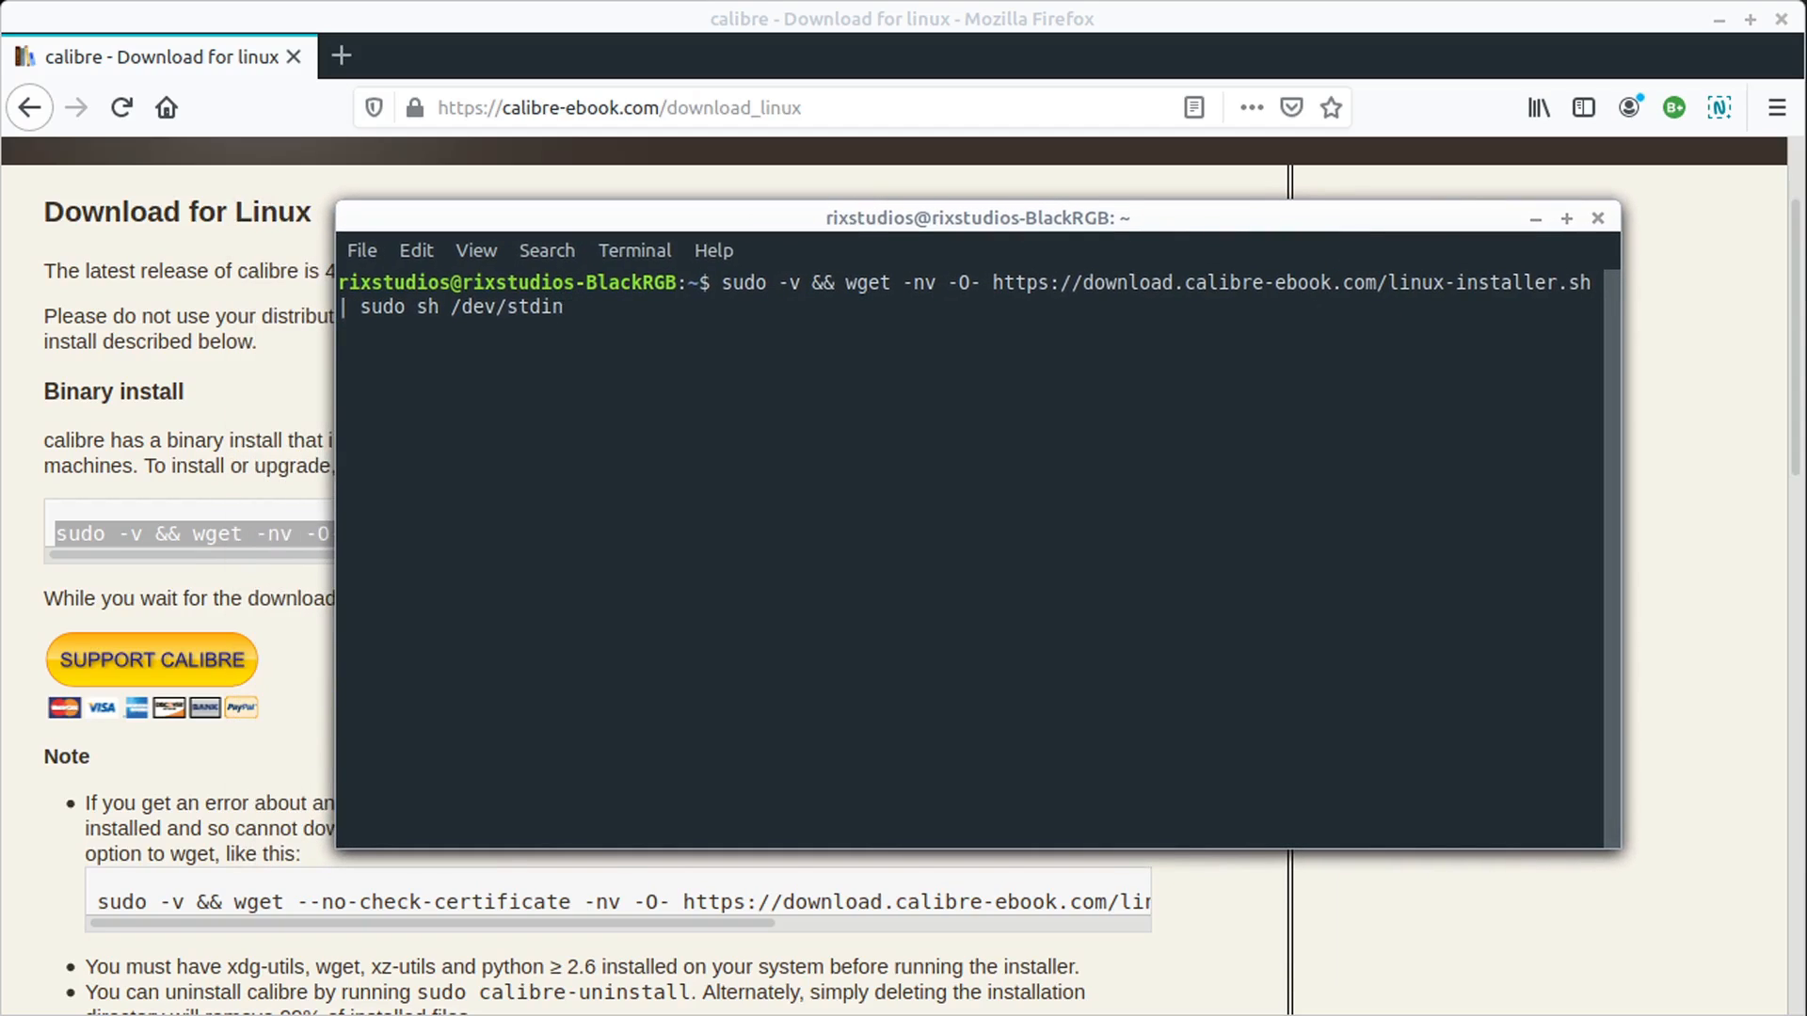
drag(977, 218, 929, 335)
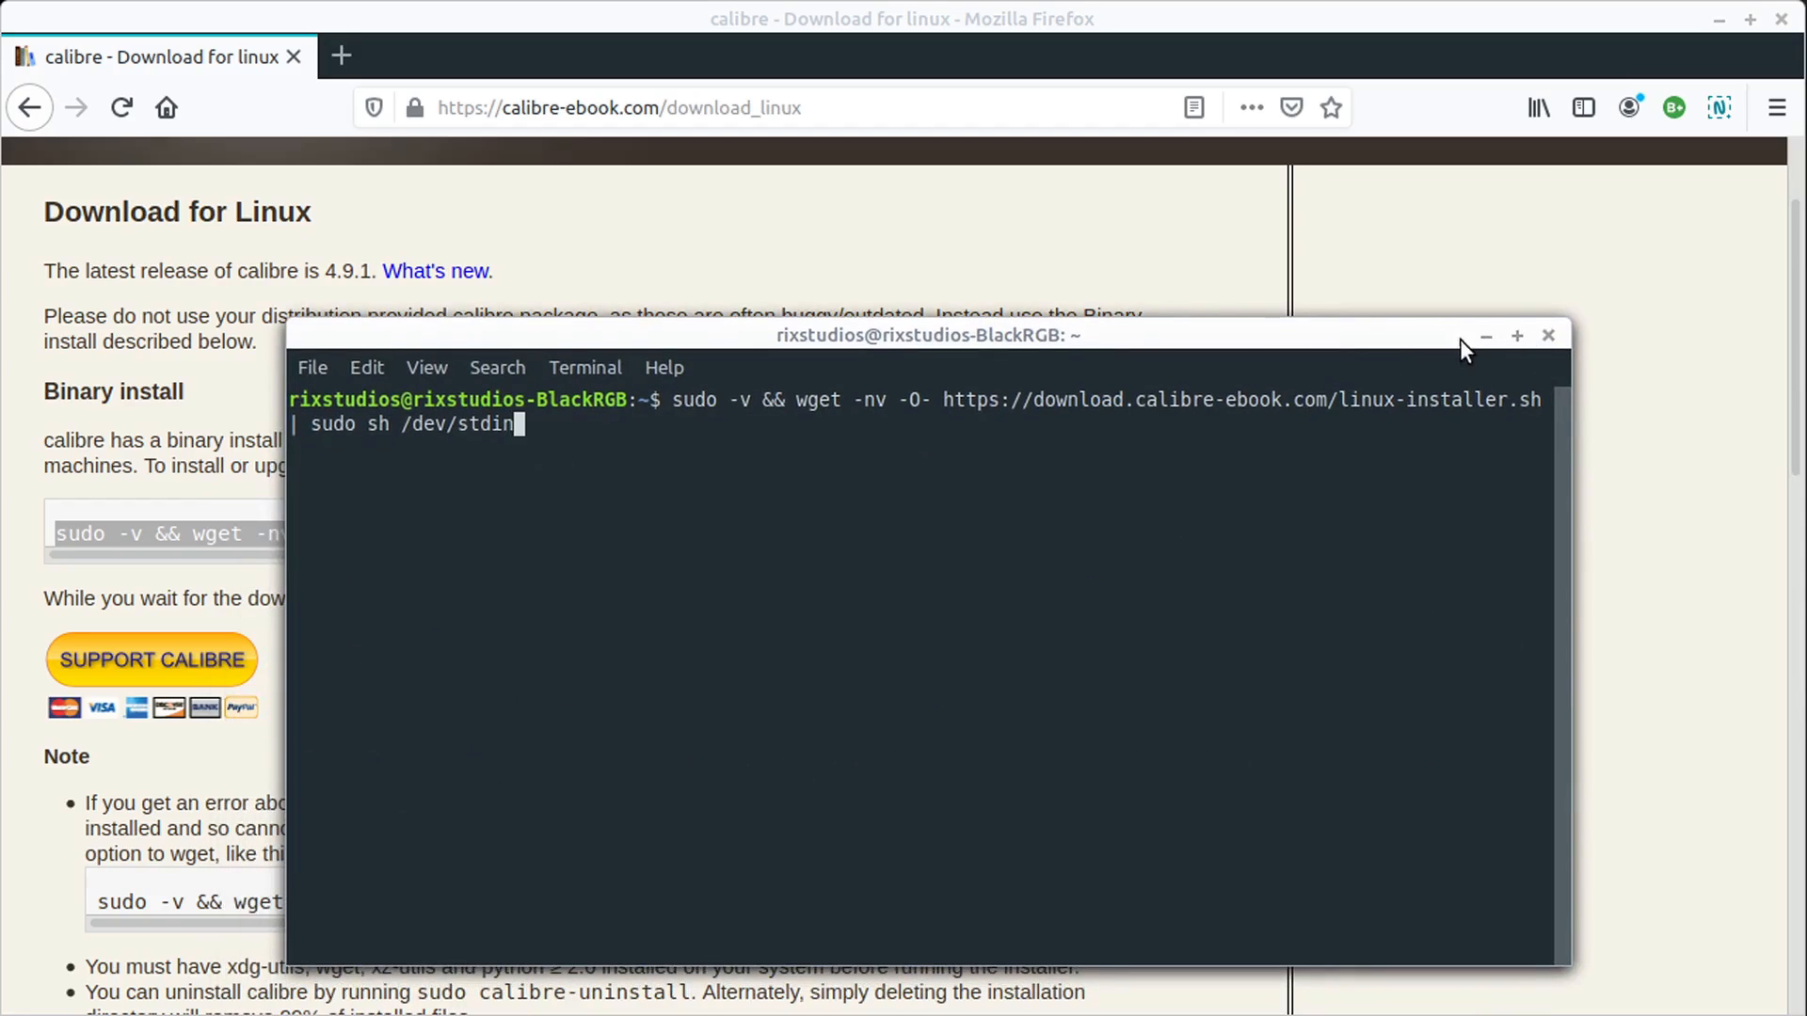
click(1549, 334)
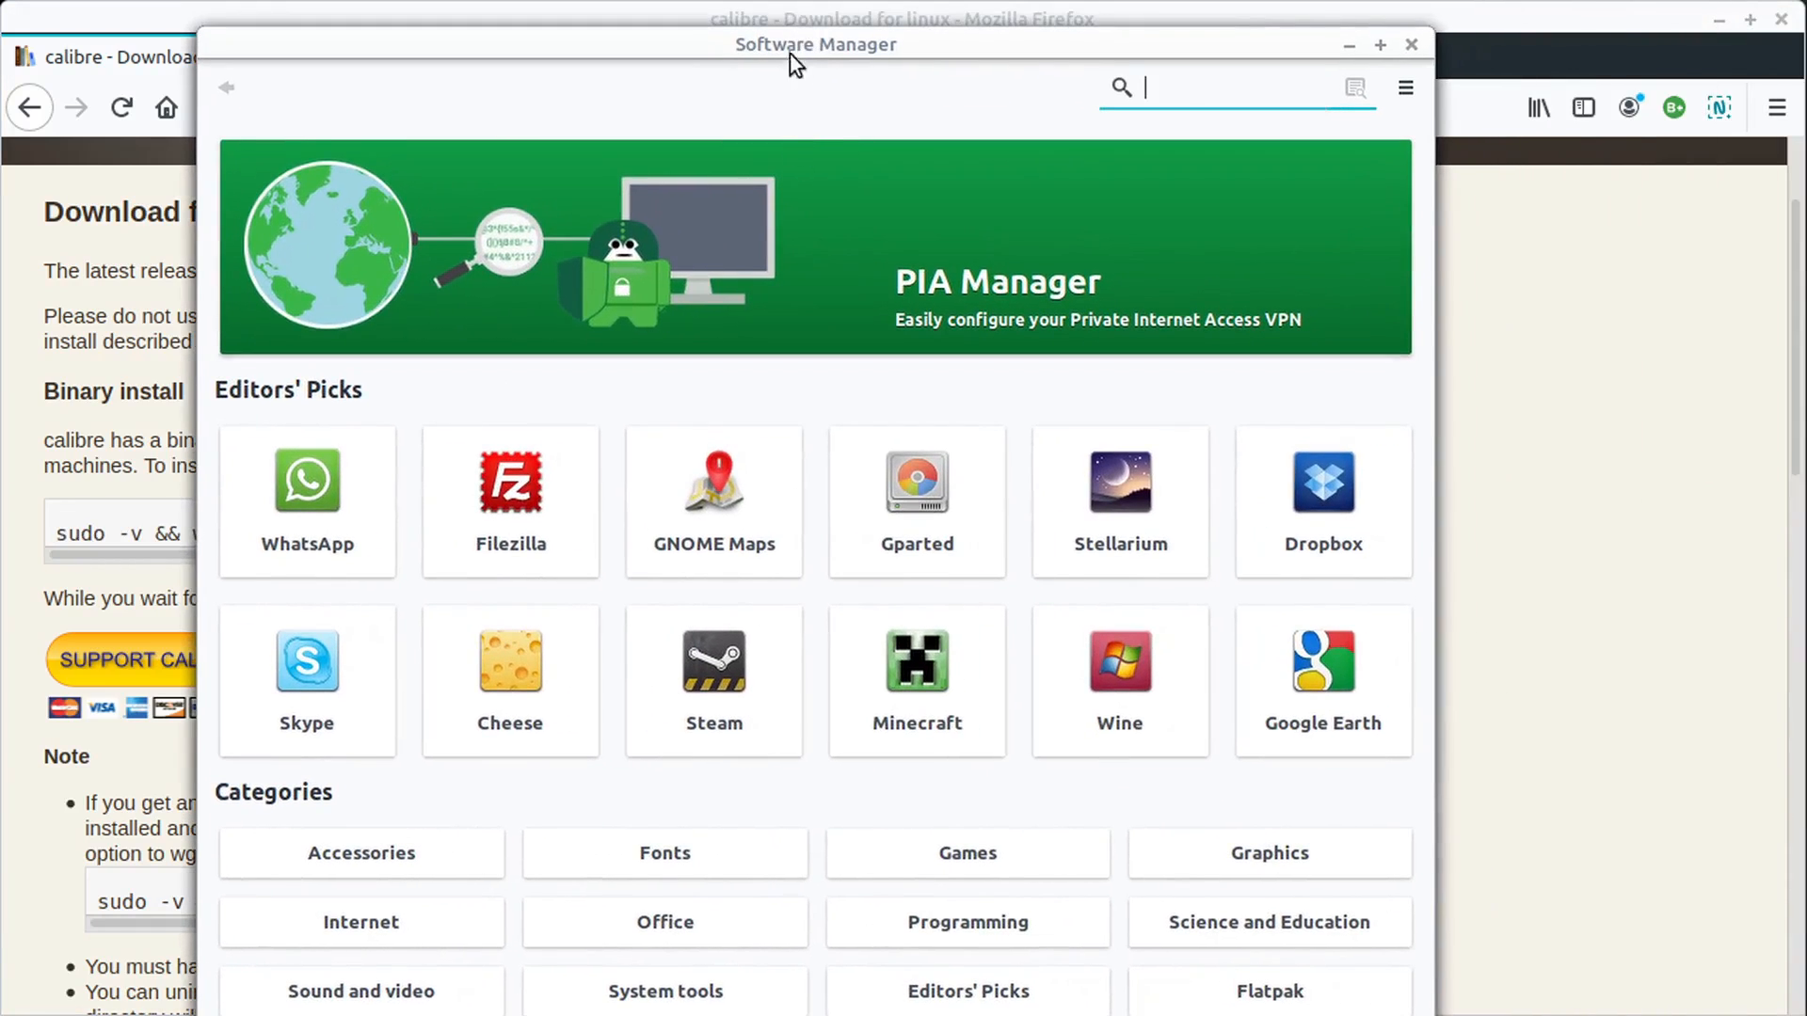
- Search Software Manager for 'calibre' to reach the Calibre e-book manager page
drag(817, 44, 795, 32)
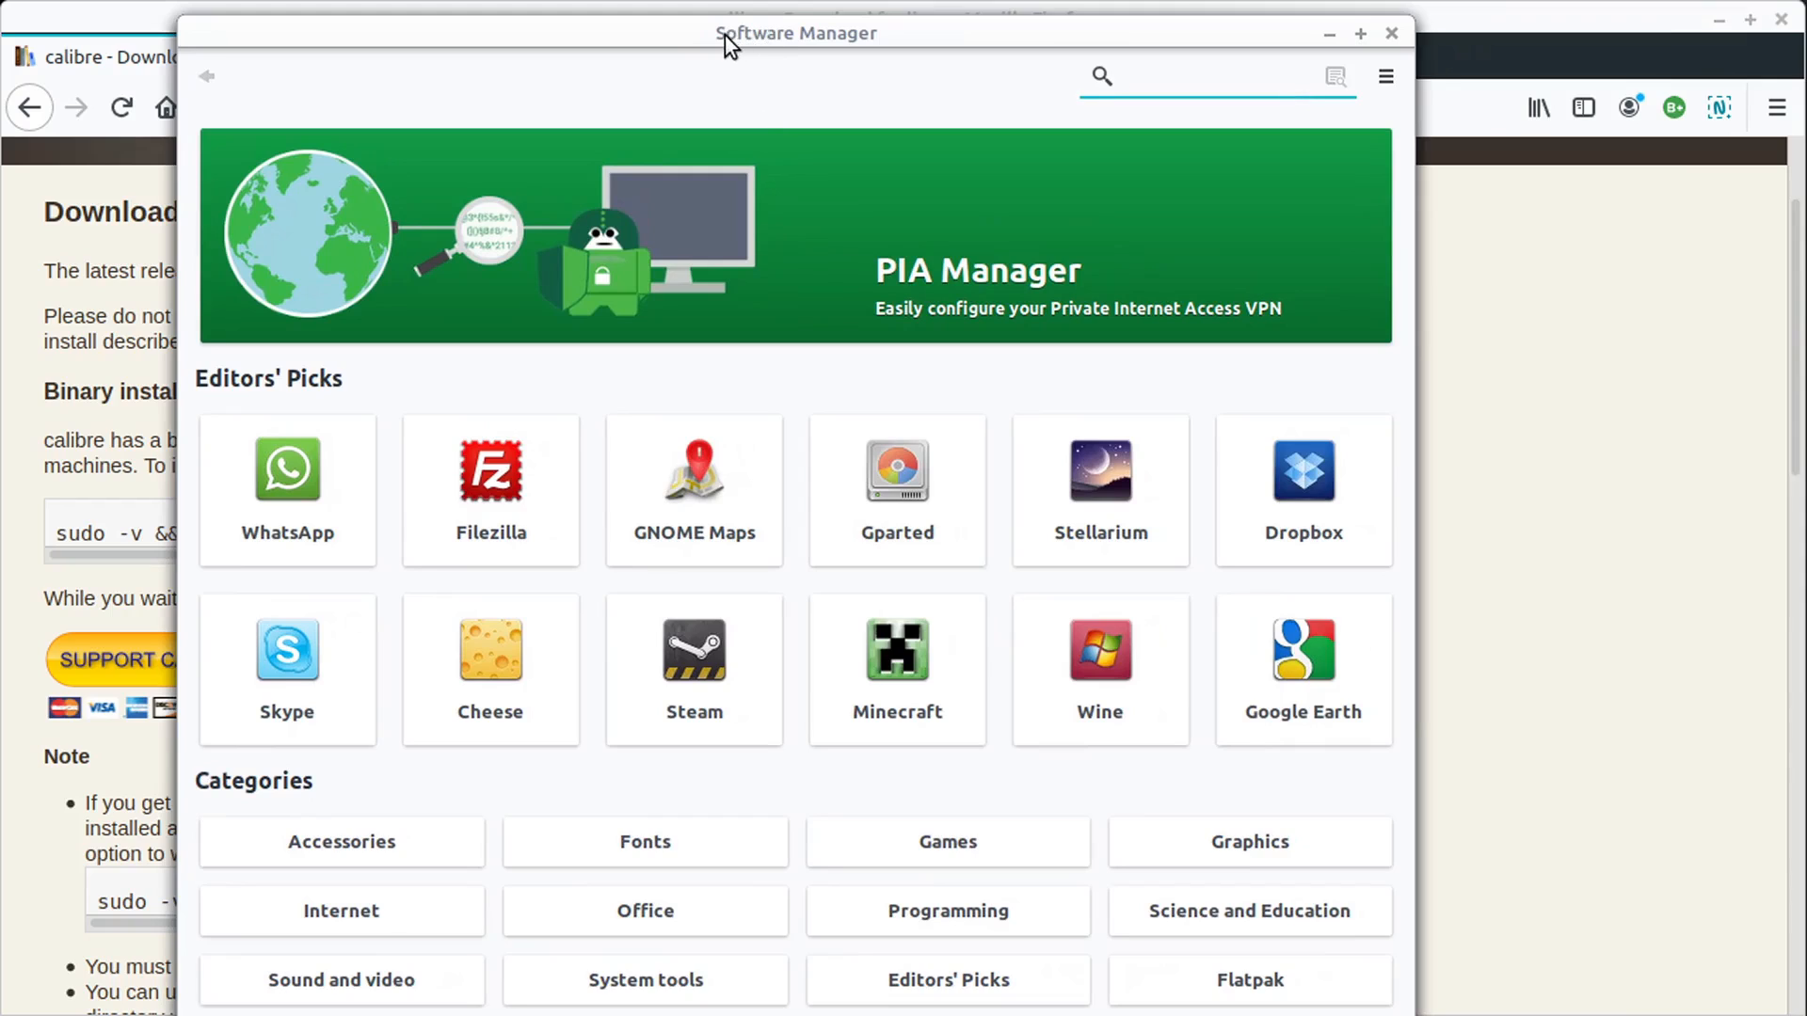
text(c)
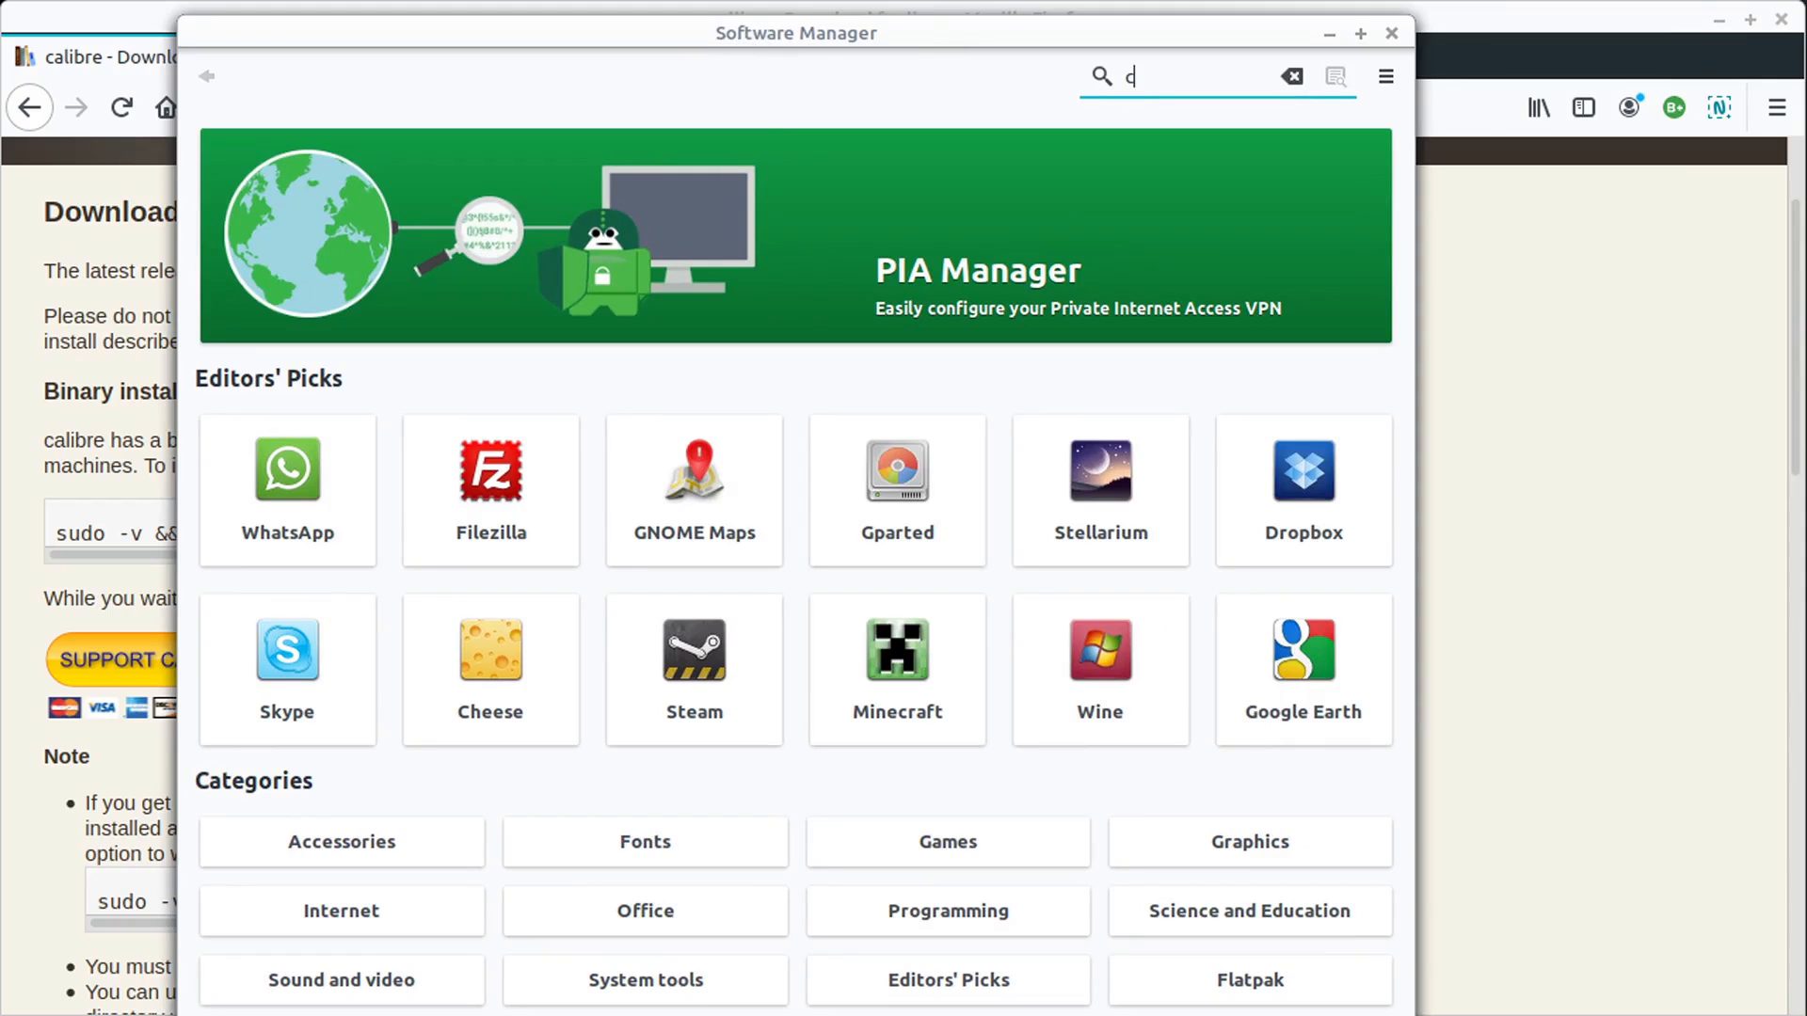
text(alibre)
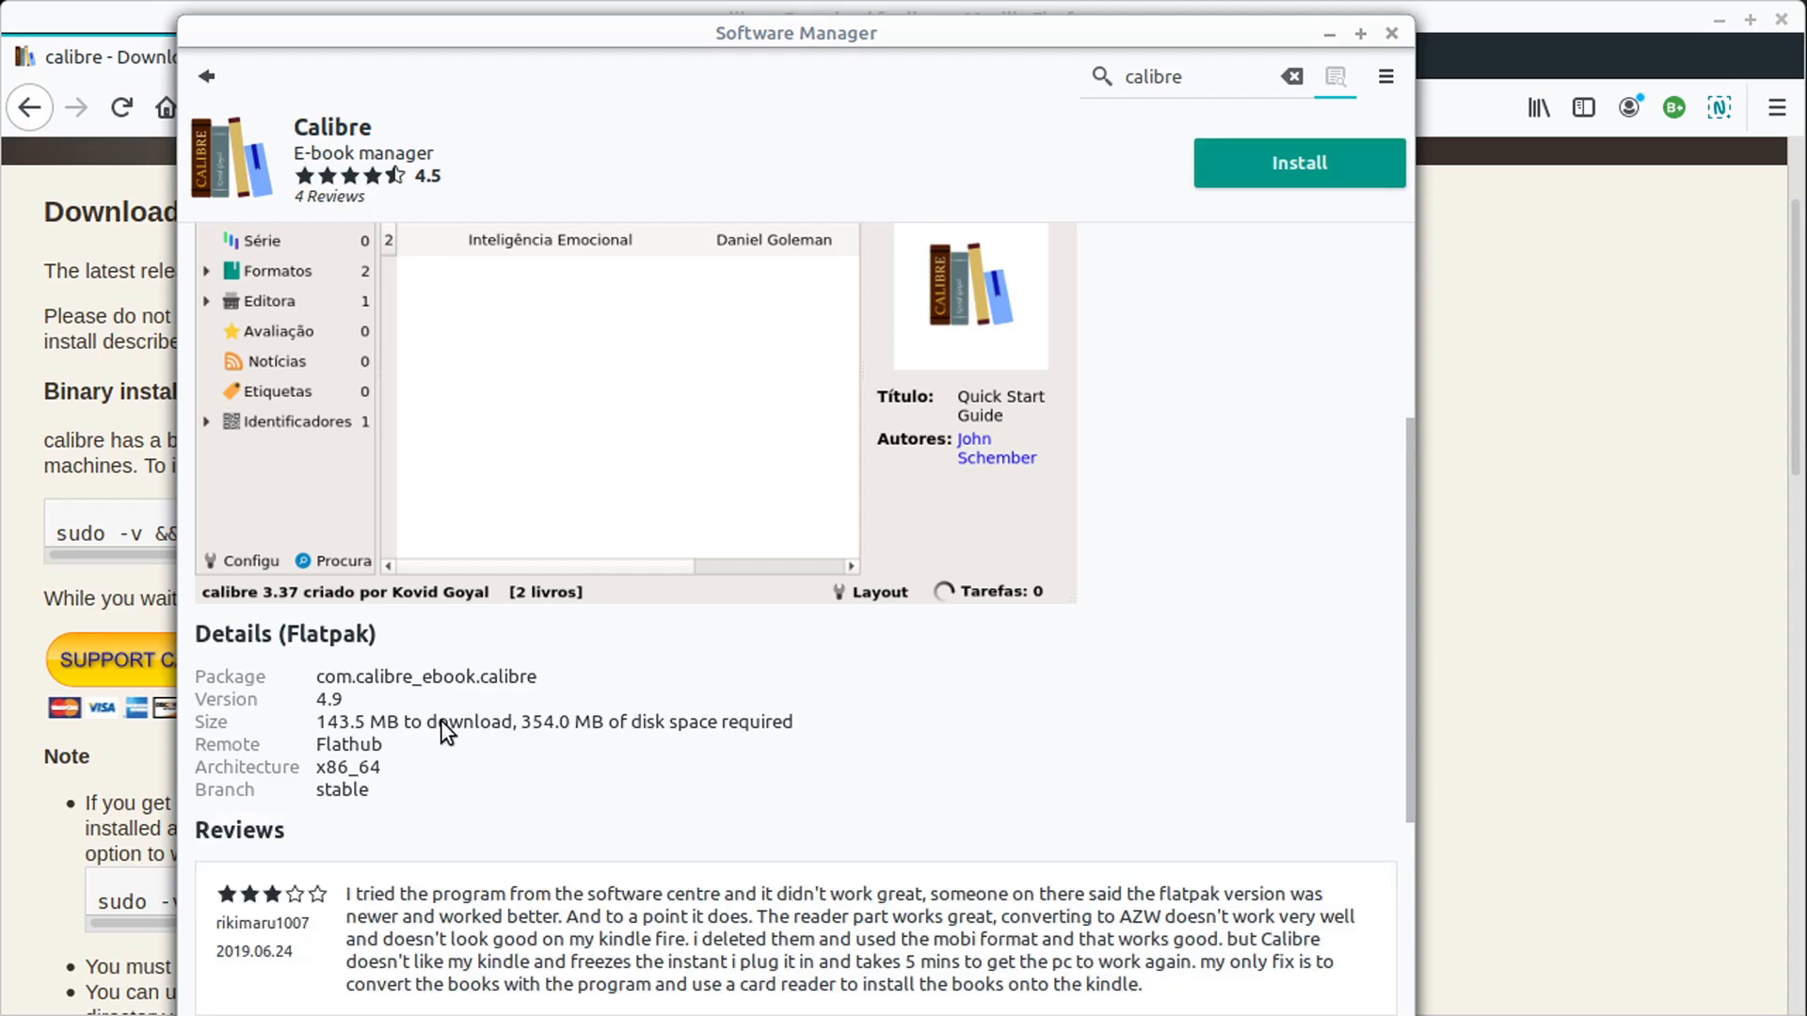
mouse_move(338, 730)
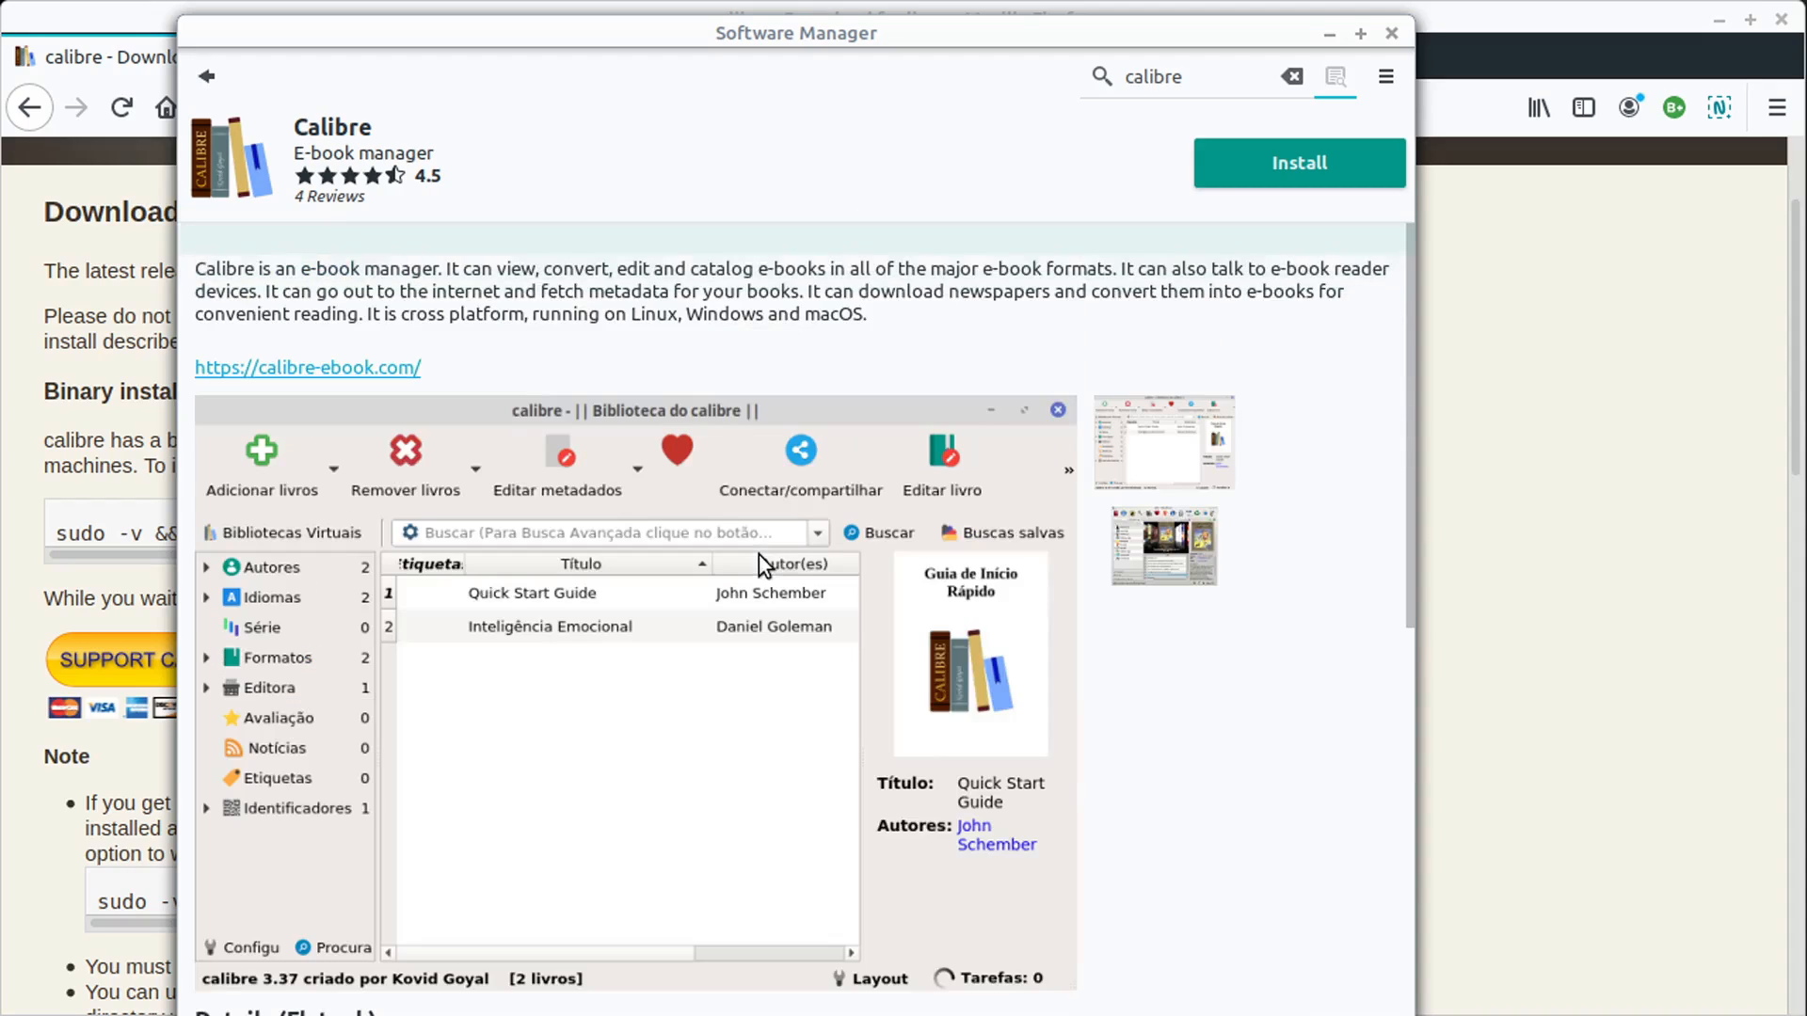
- Start installing Calibre in Software Manager and wait while the progress bar runs
click(1297, 163)
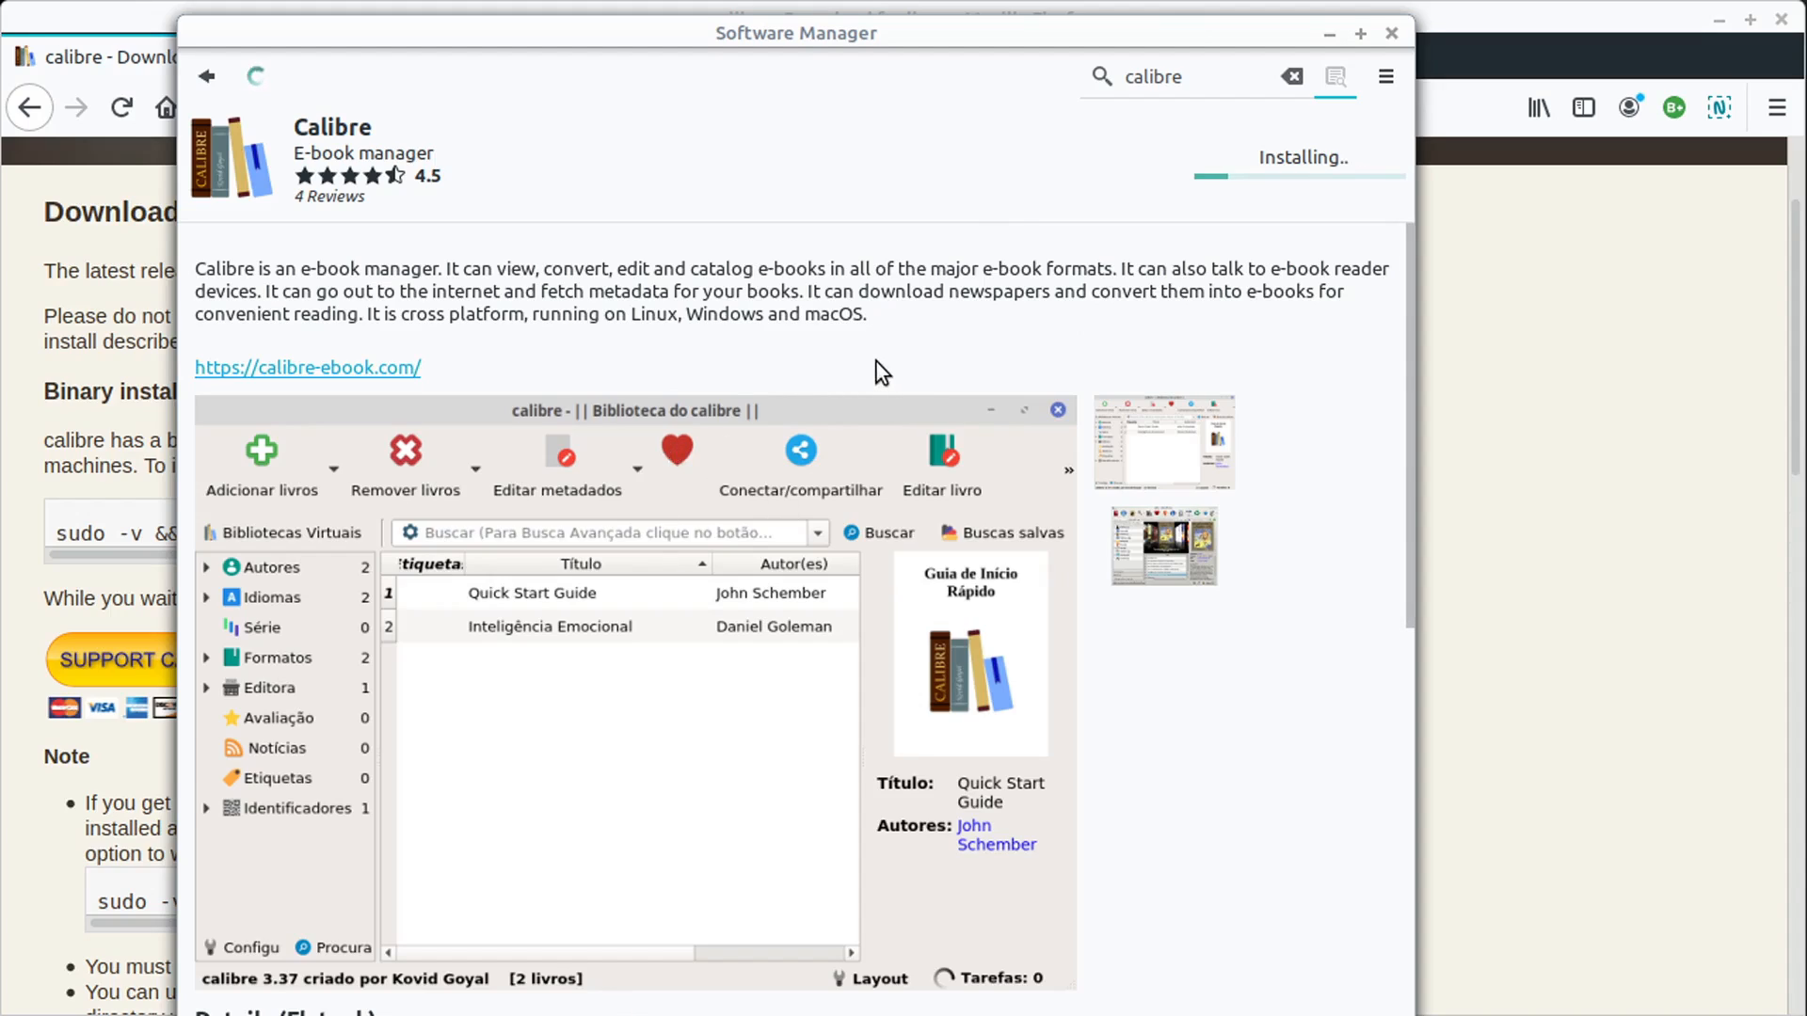
mouse_move(825, 196)
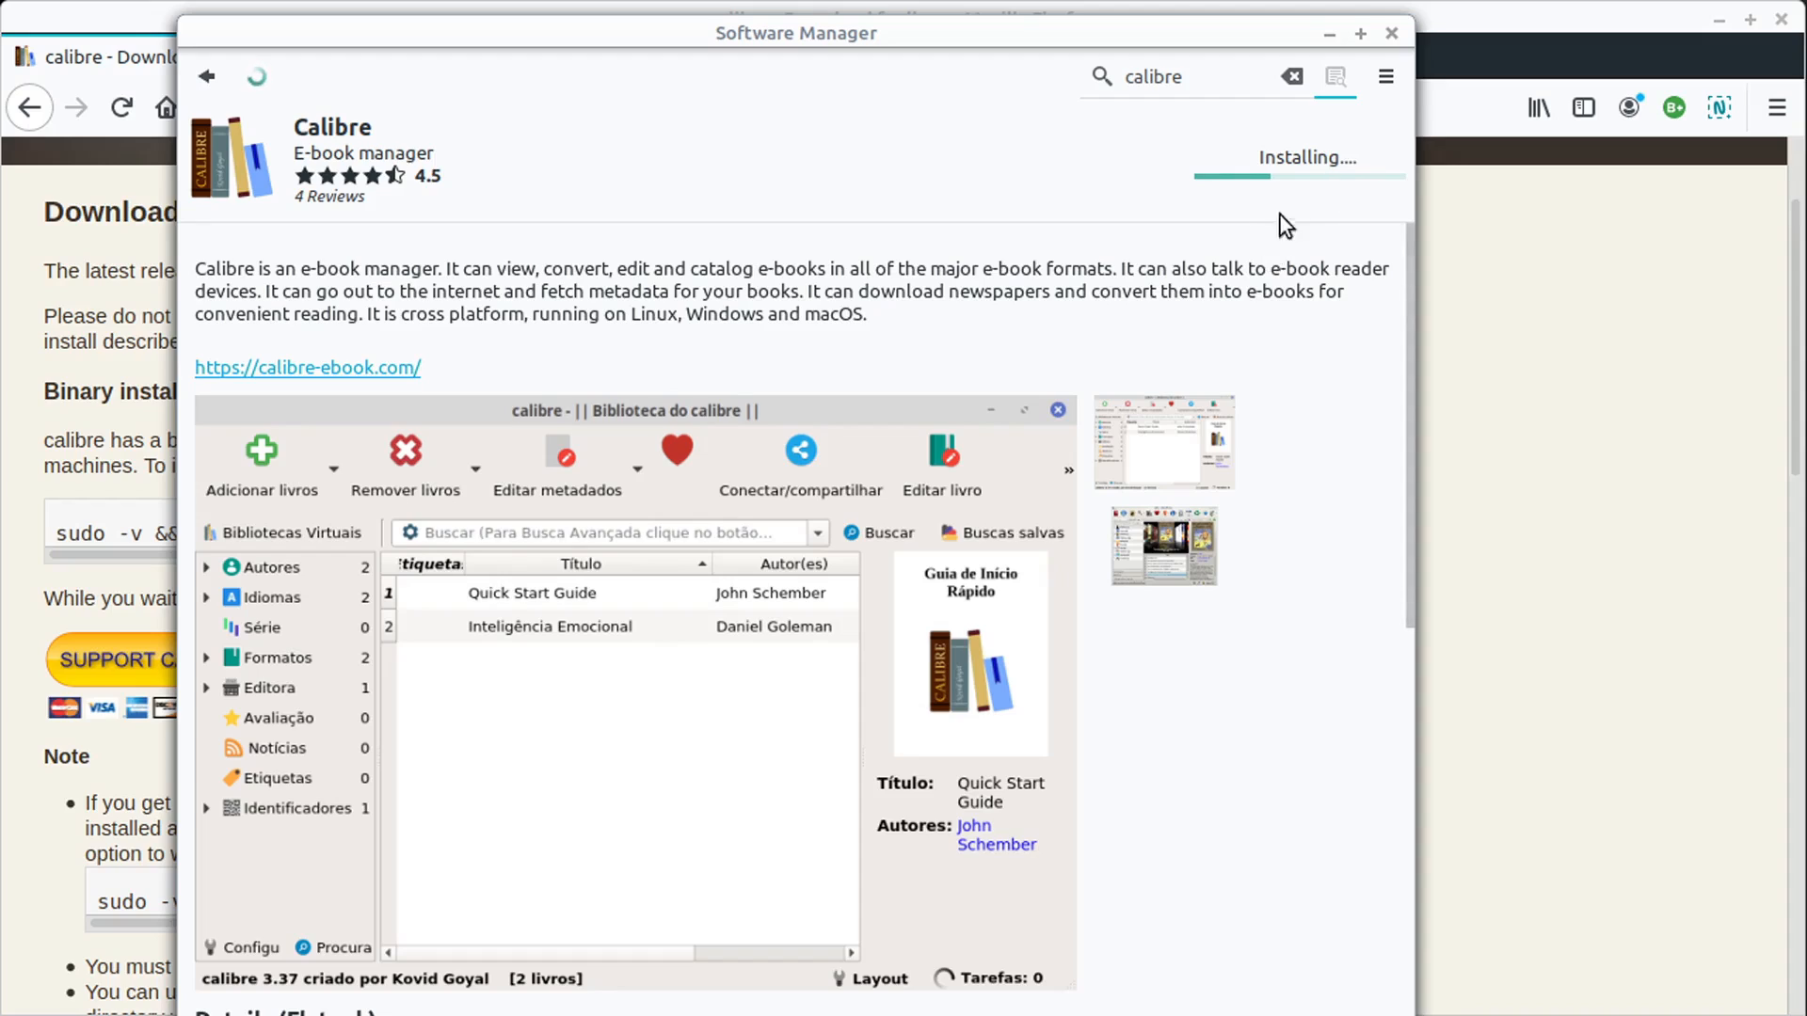
scroll(down, 3)
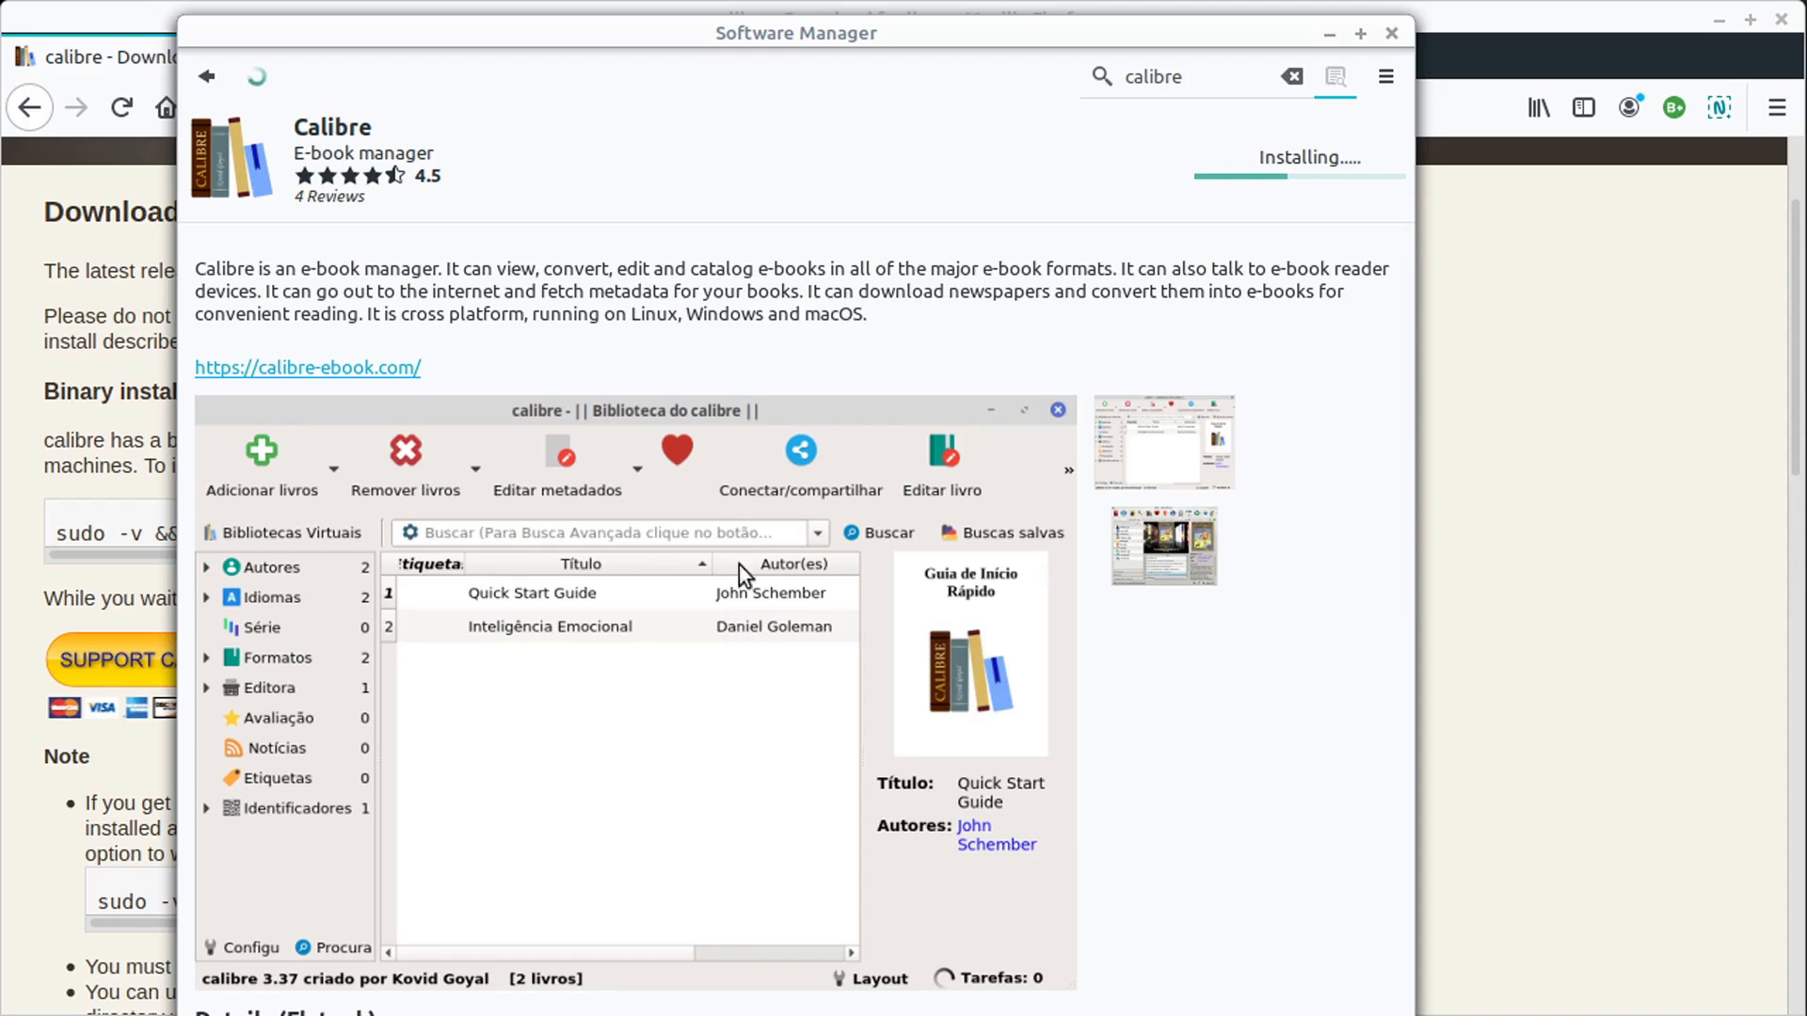
mouse_move(1416, 498)
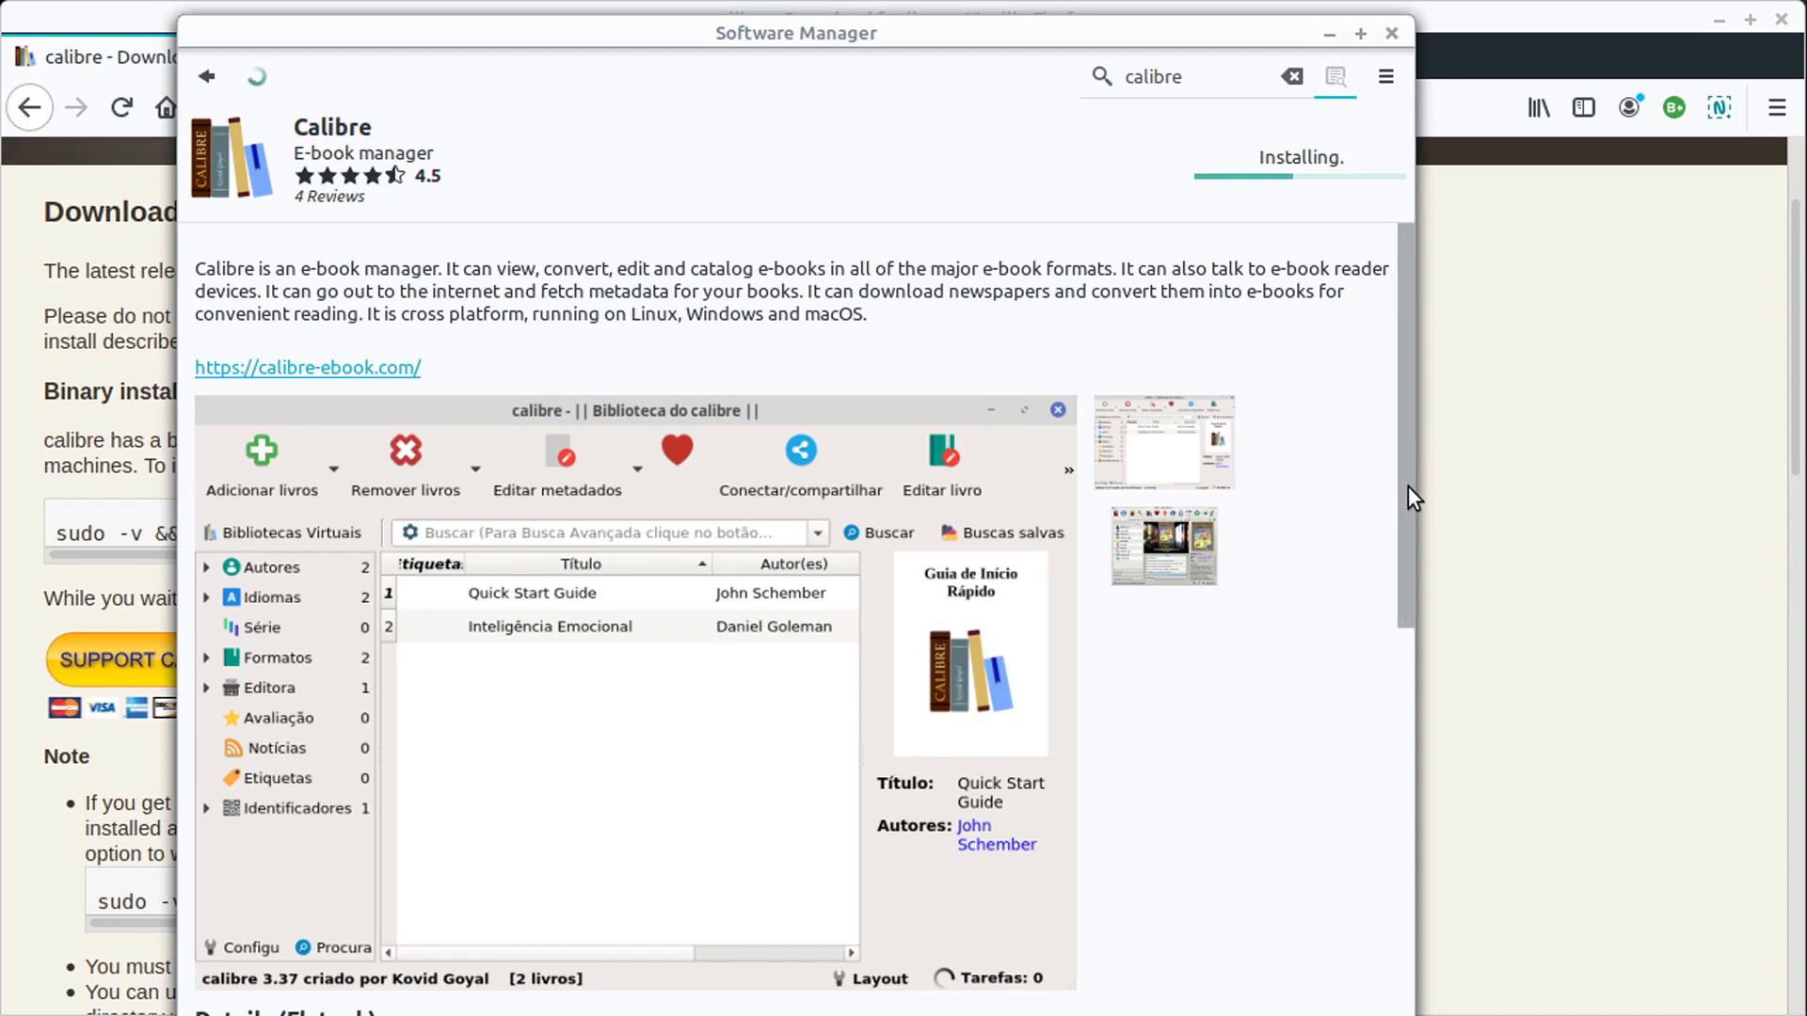
scroll(down, 3)
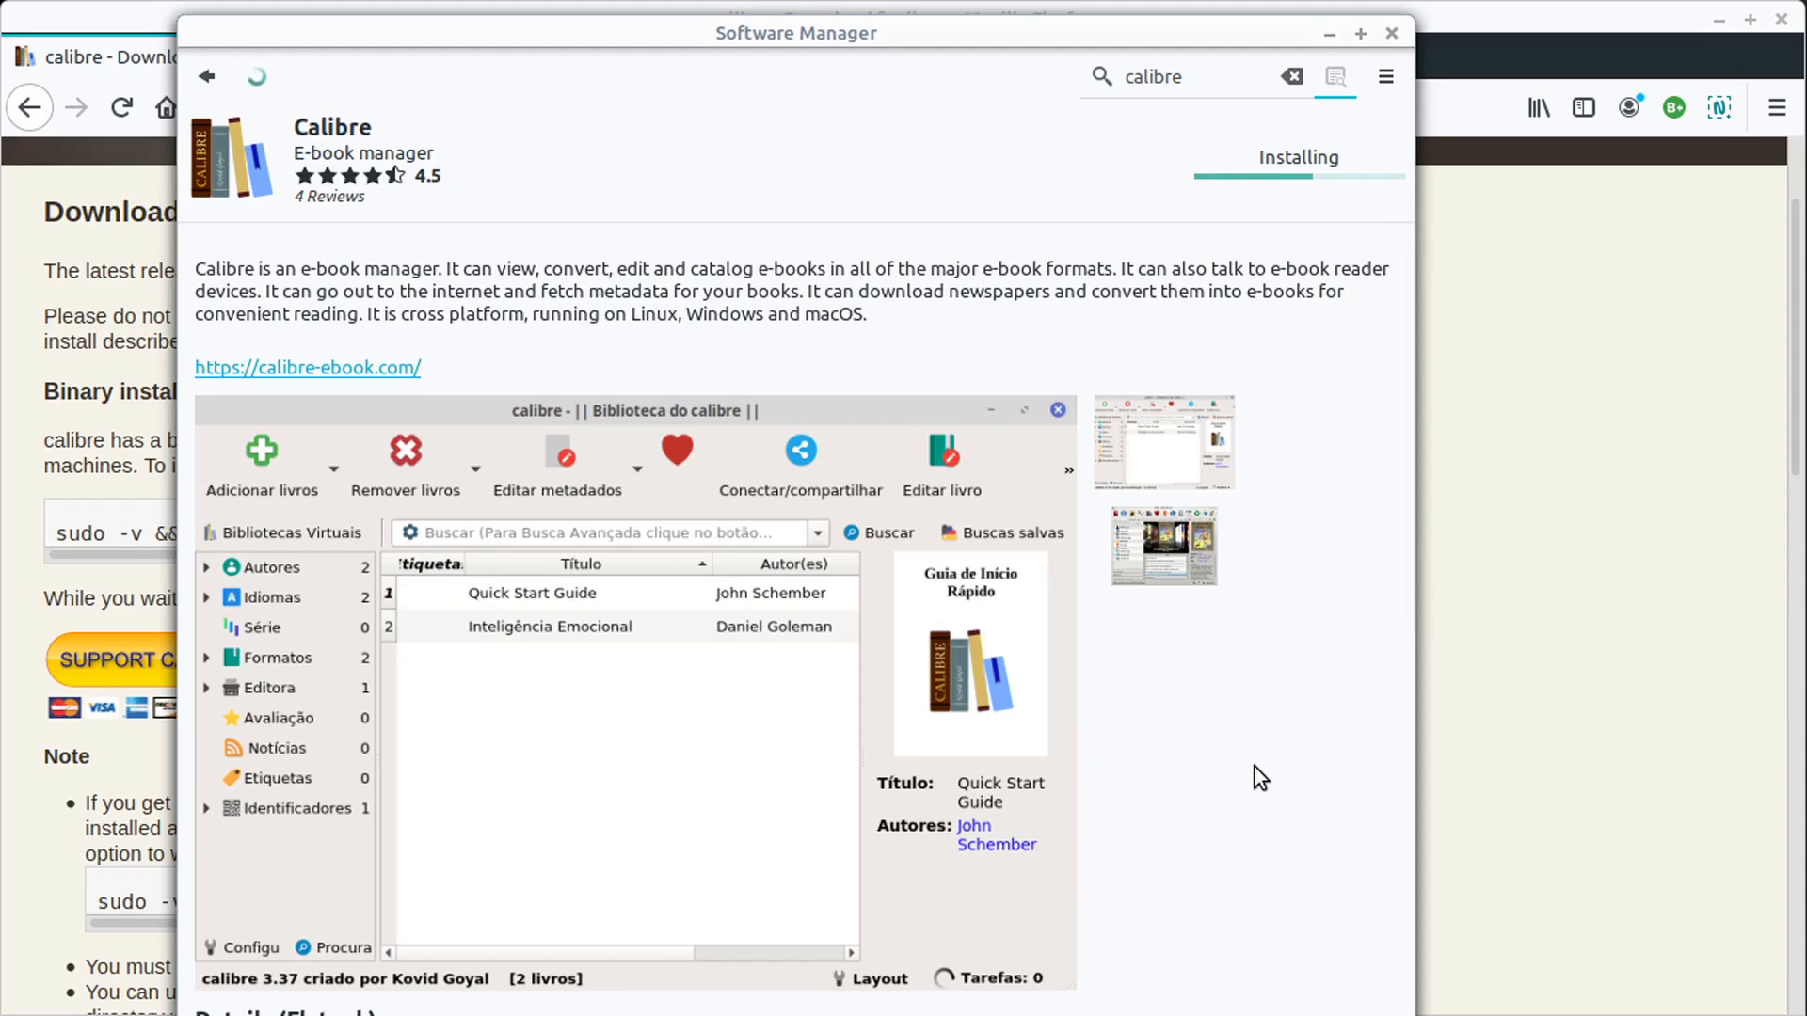
mouse_move(792, 609)
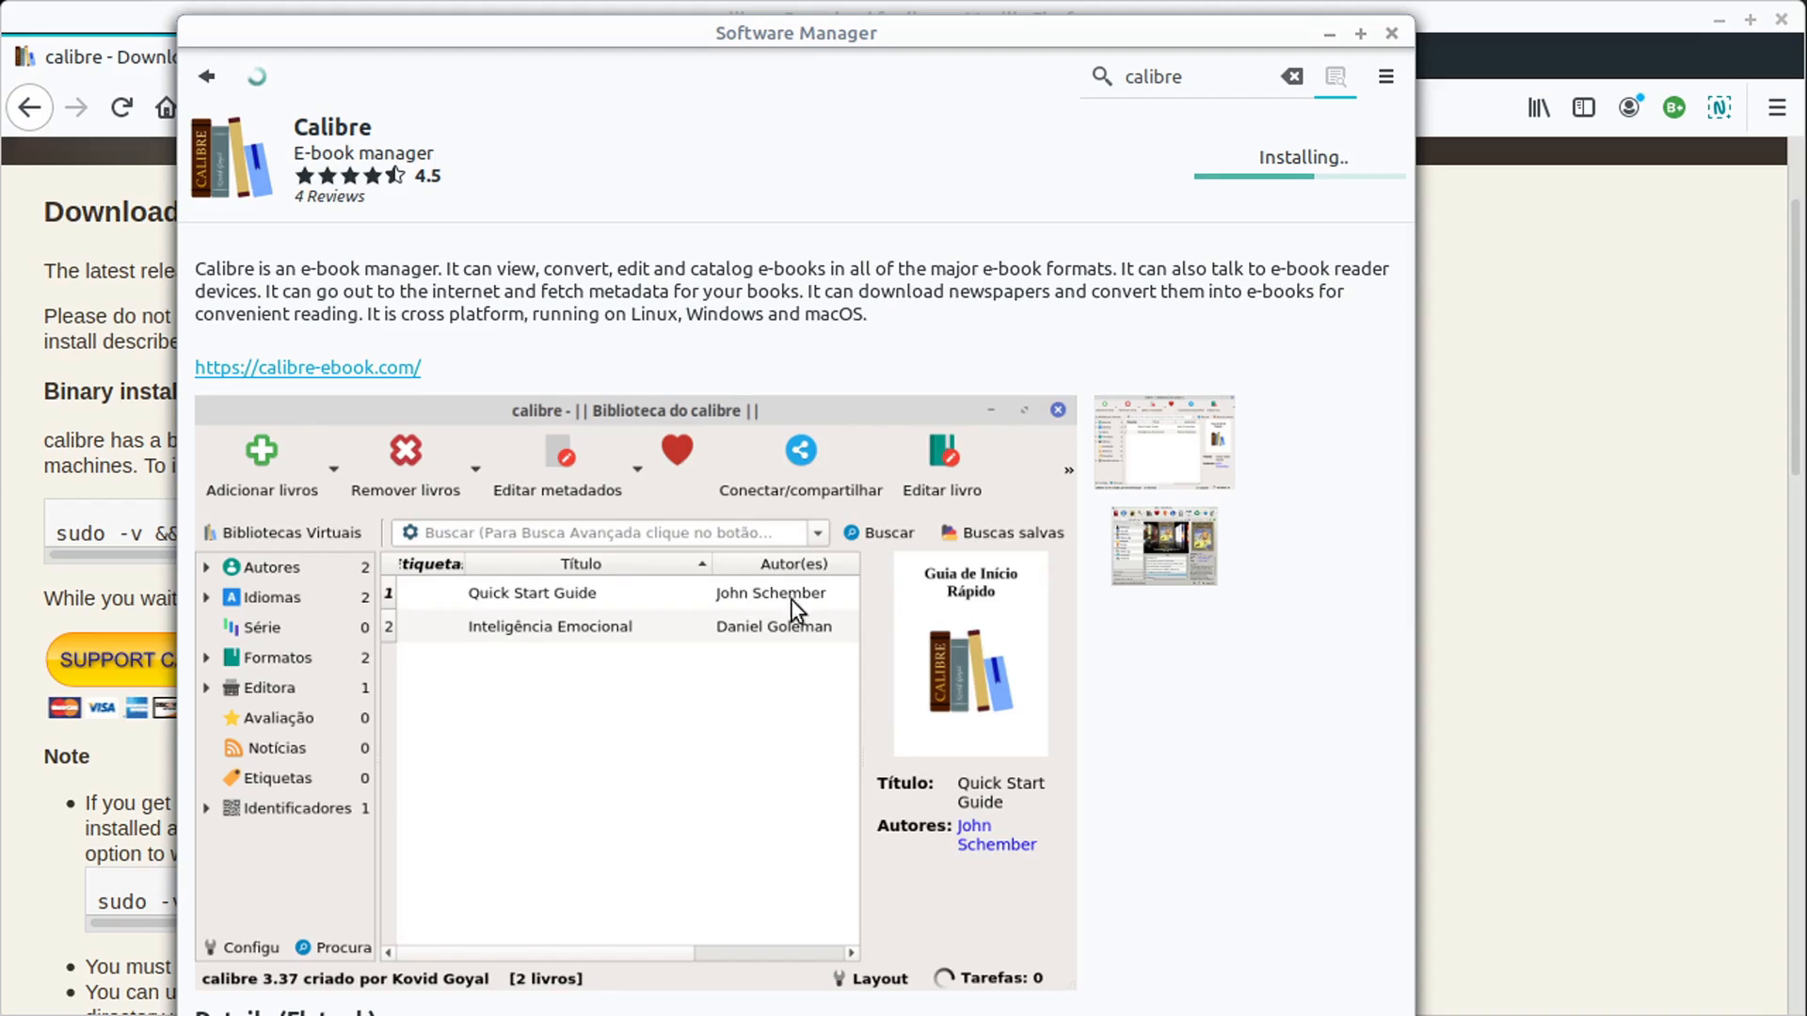
mouse_move(558, 561)
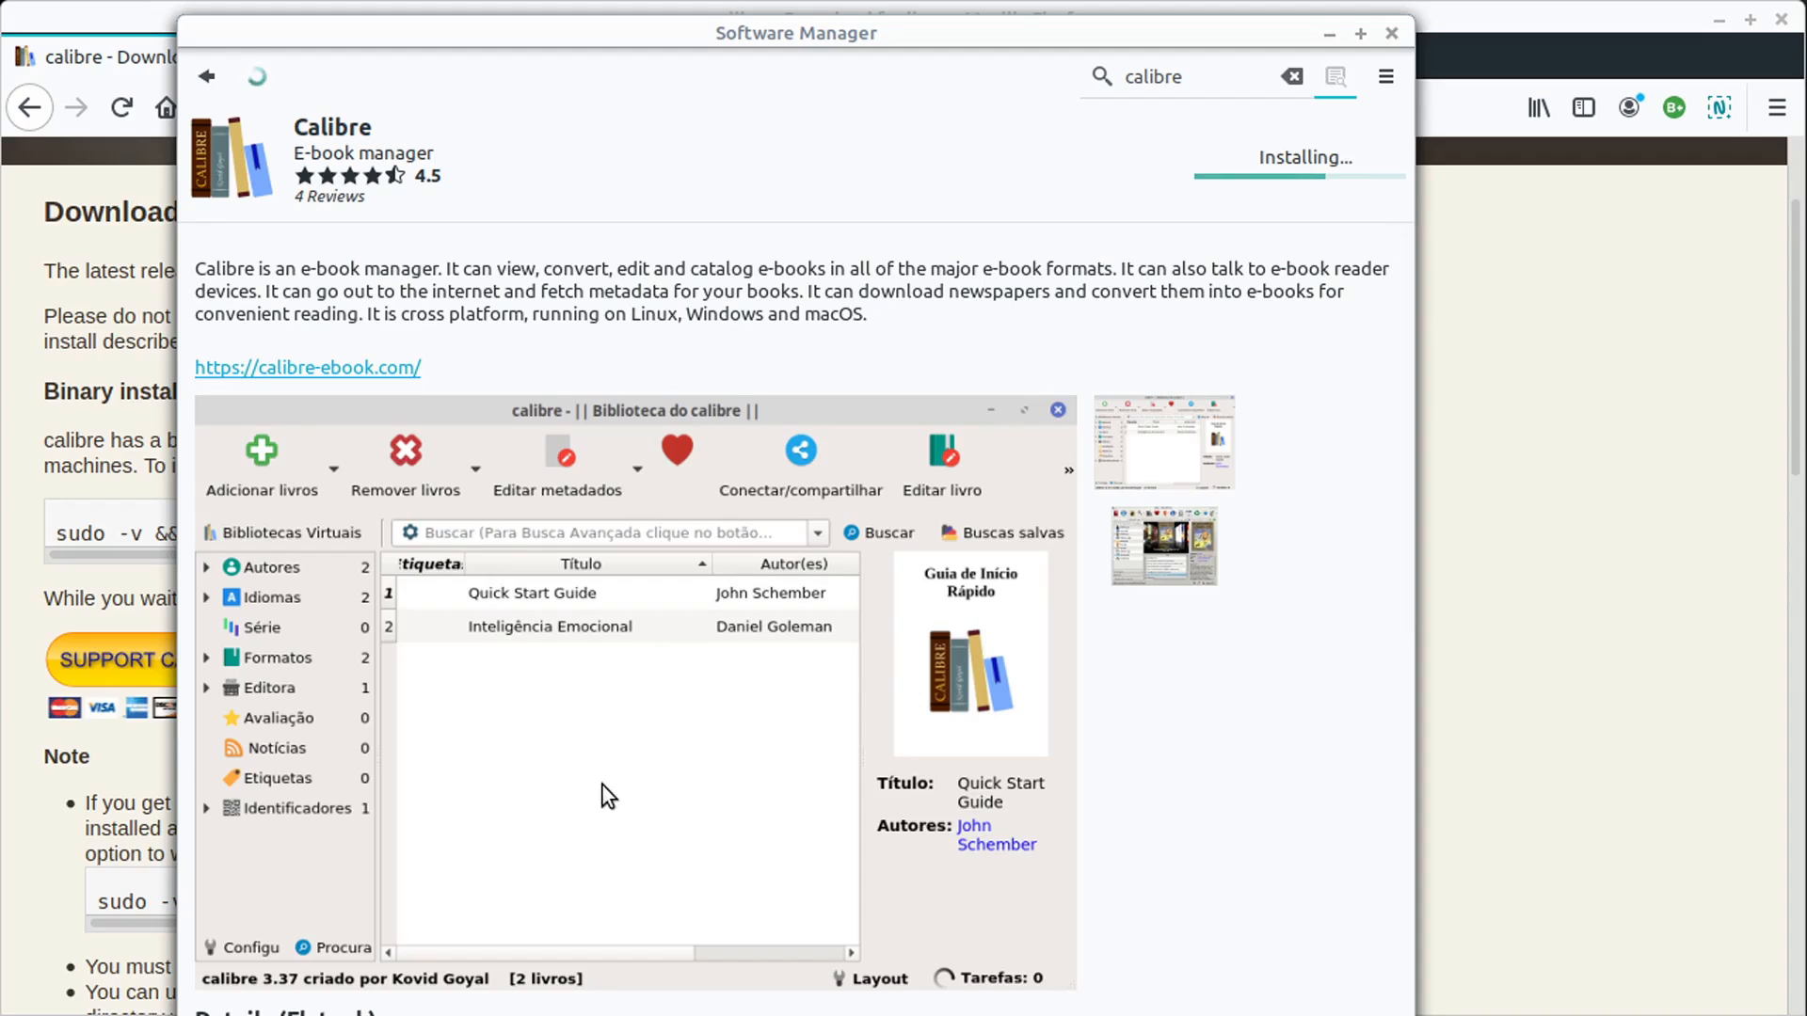
scroll(down, 3)
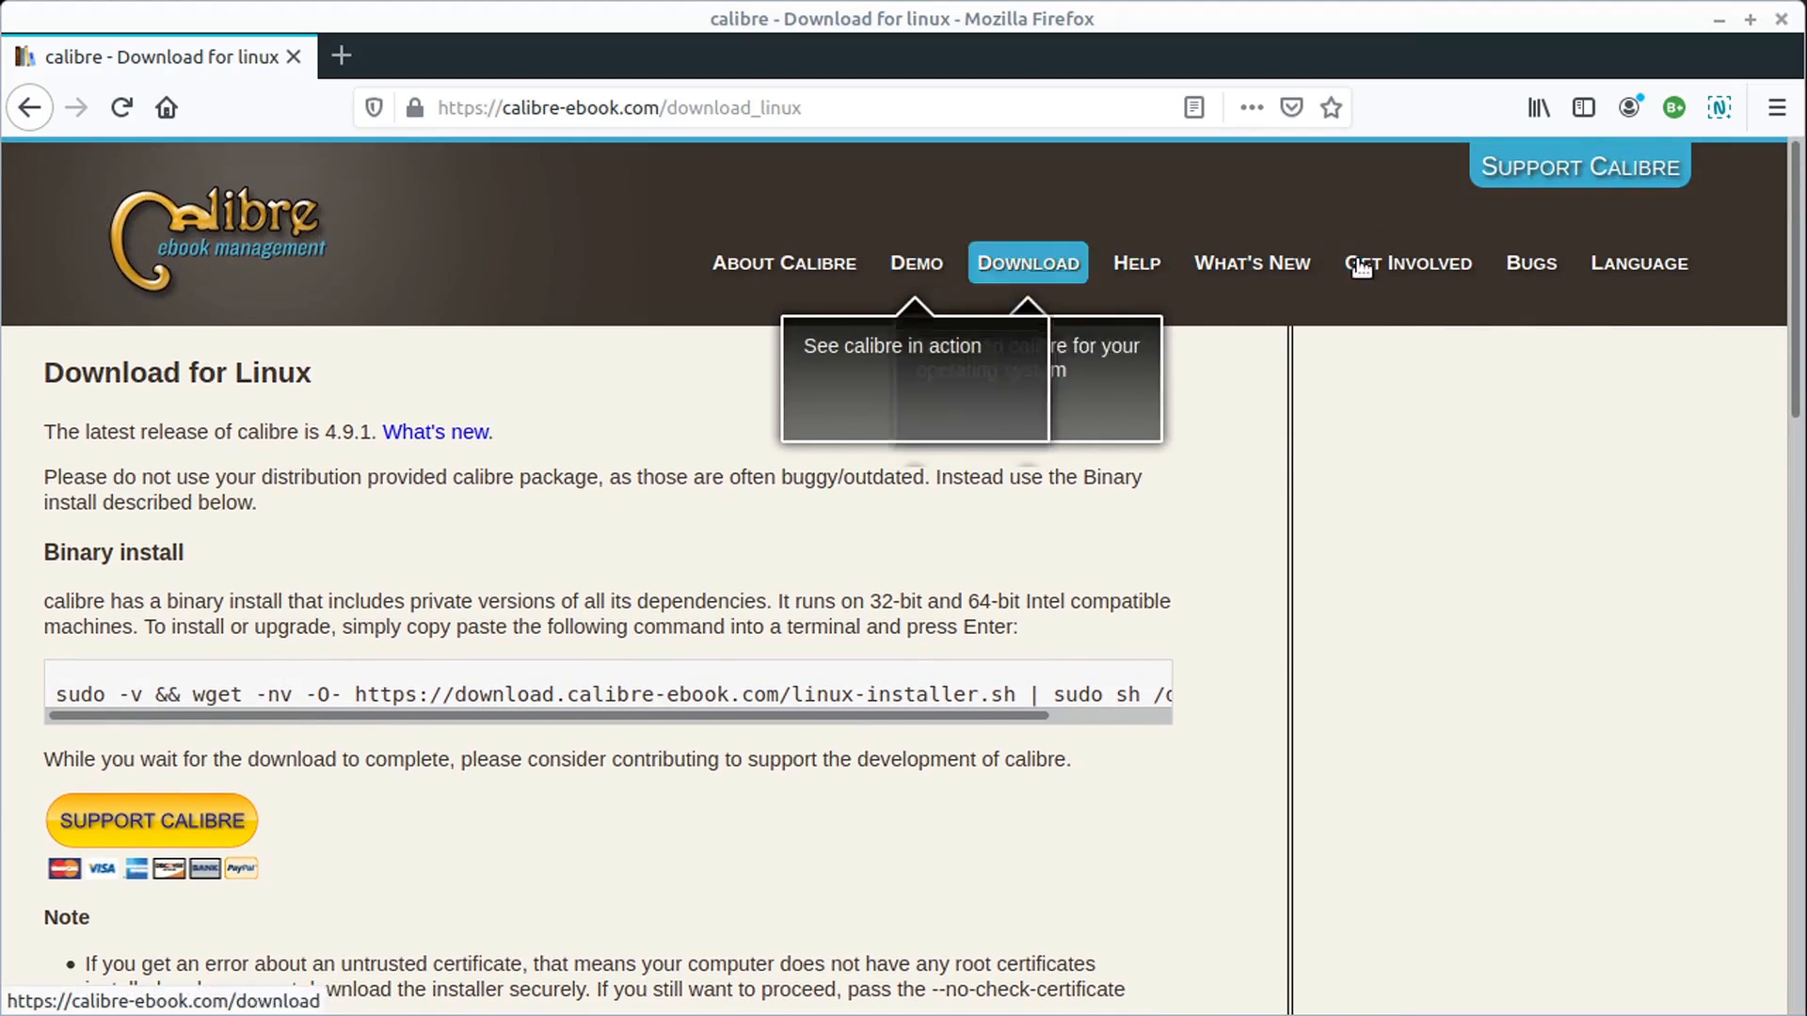
- Open the Get Involved page on calibre-ebook.com and scroll through it
click(1406, 263)
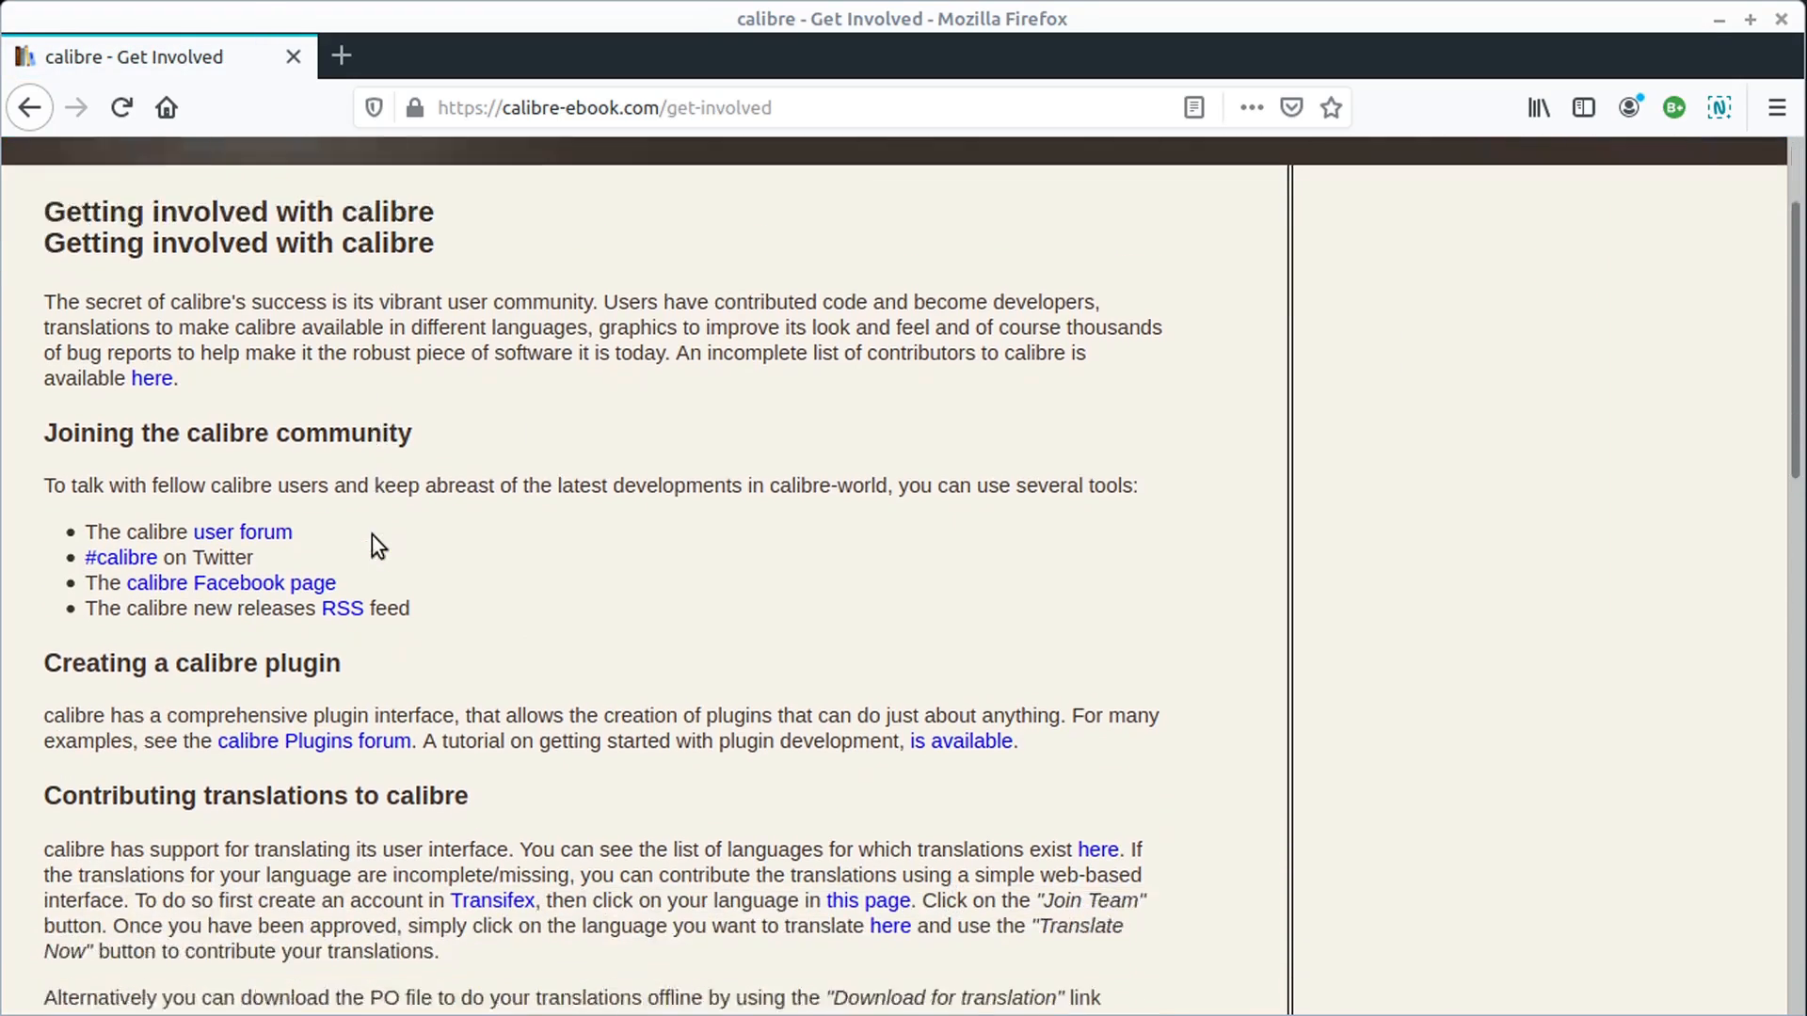
scroll(down, 3)
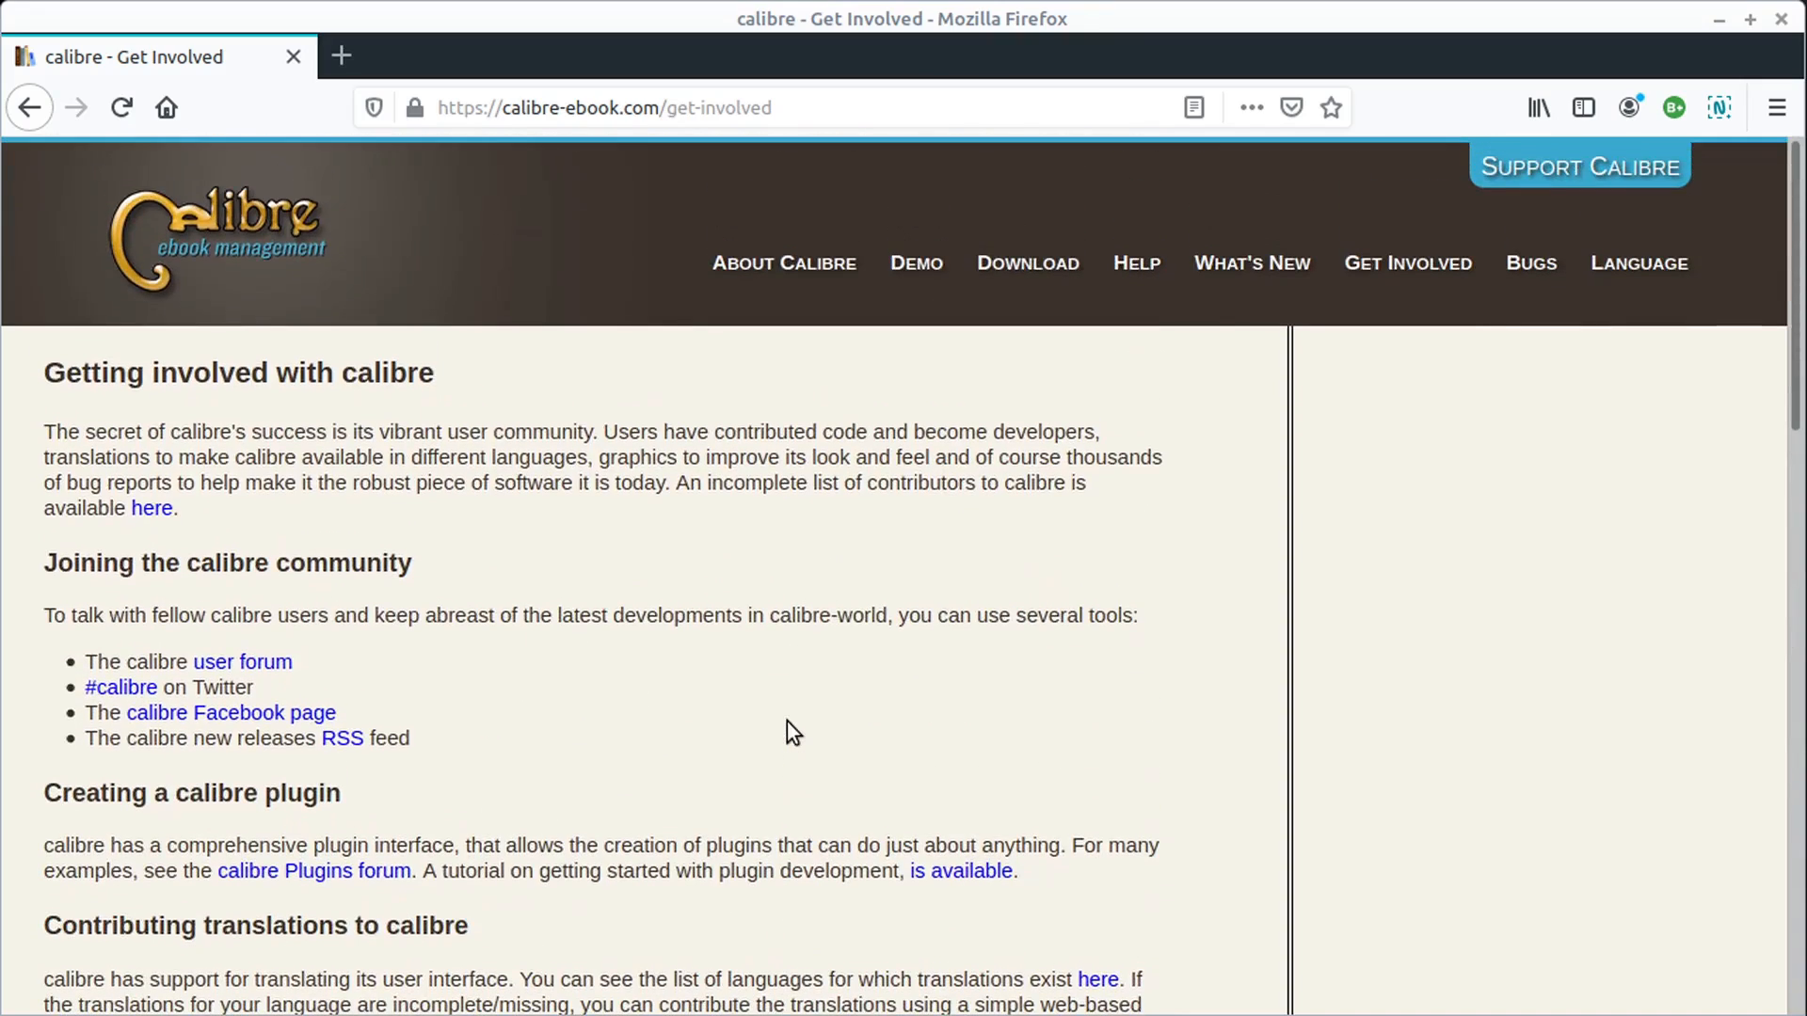
mouse_move(591, 747)
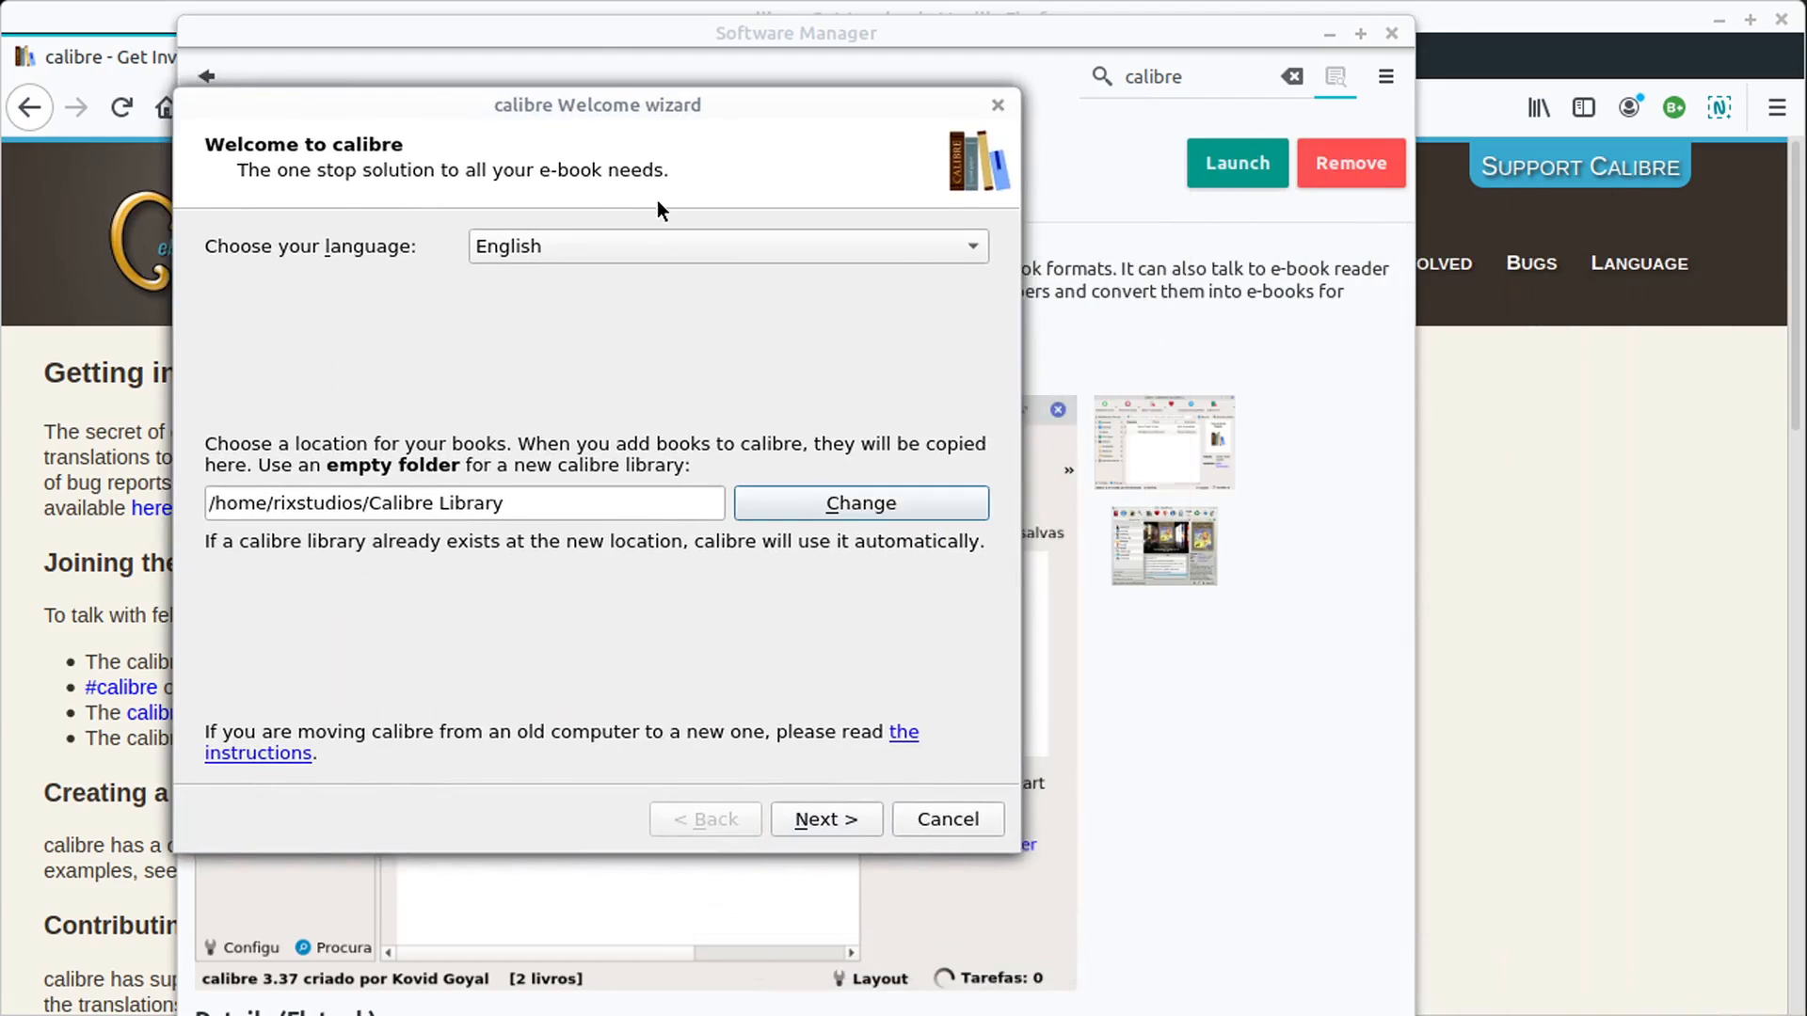
mouse_move(698, 185)
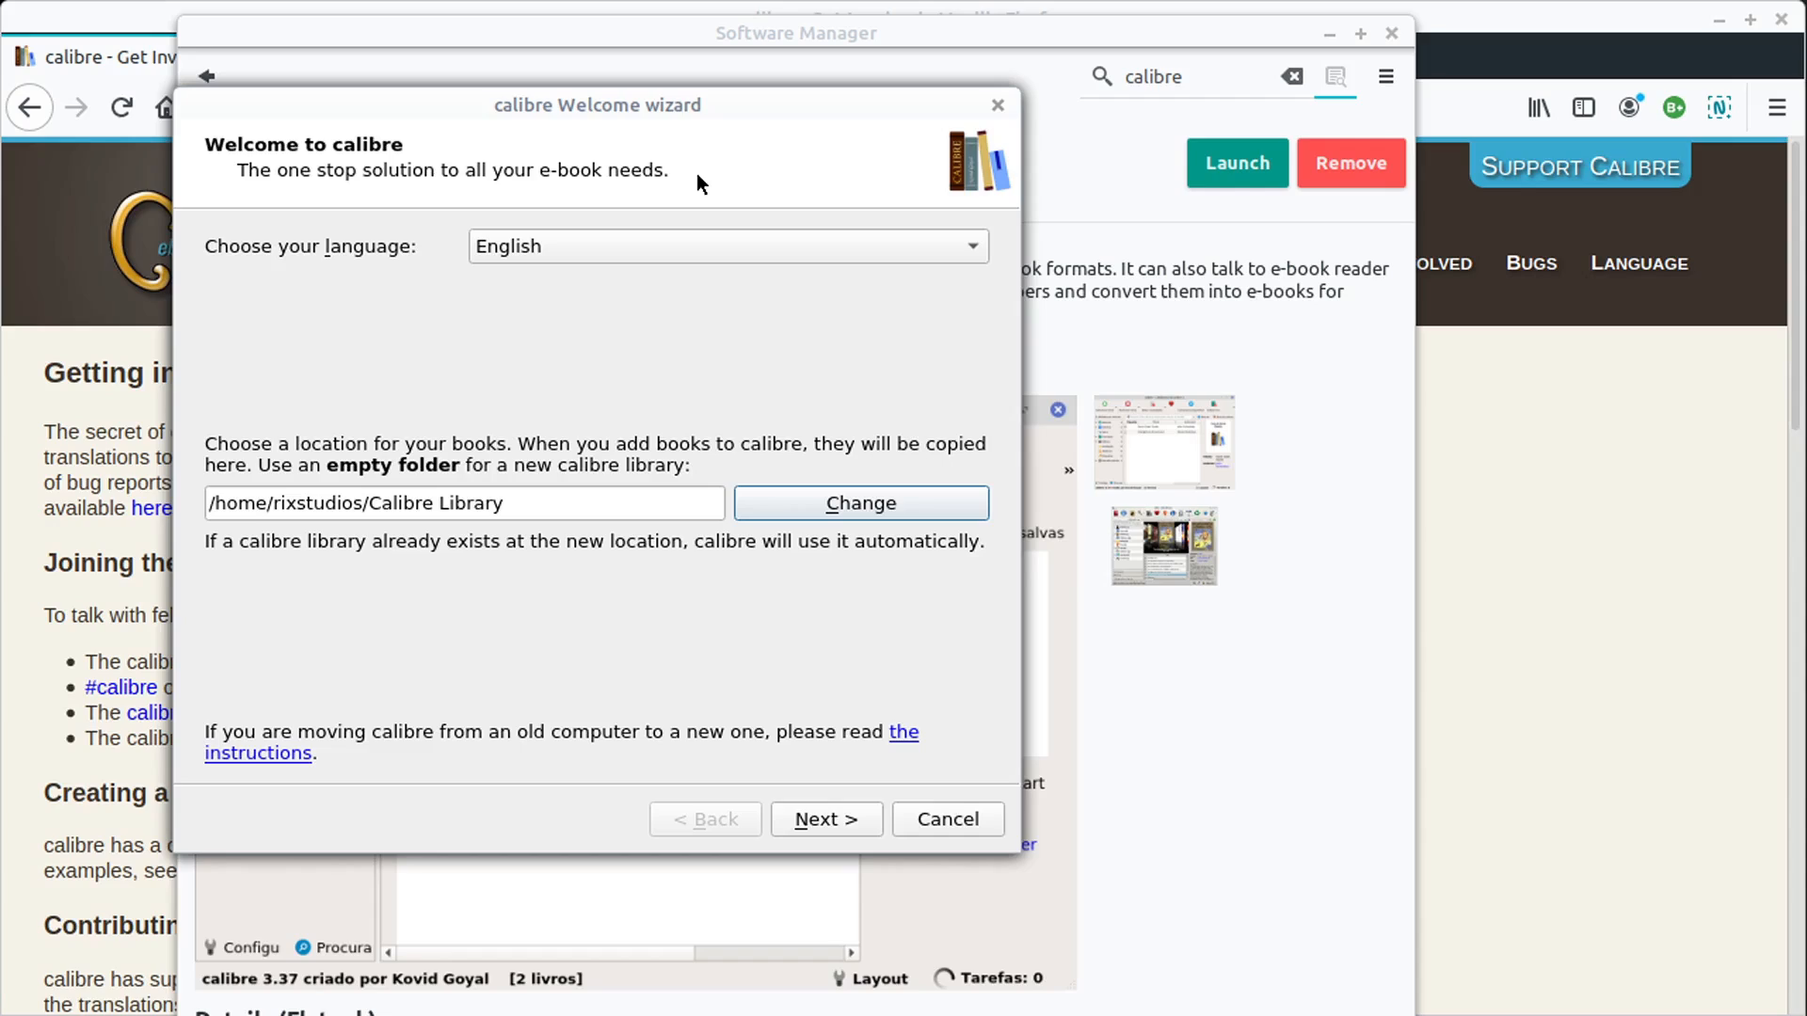
mouse_move(386, 329)
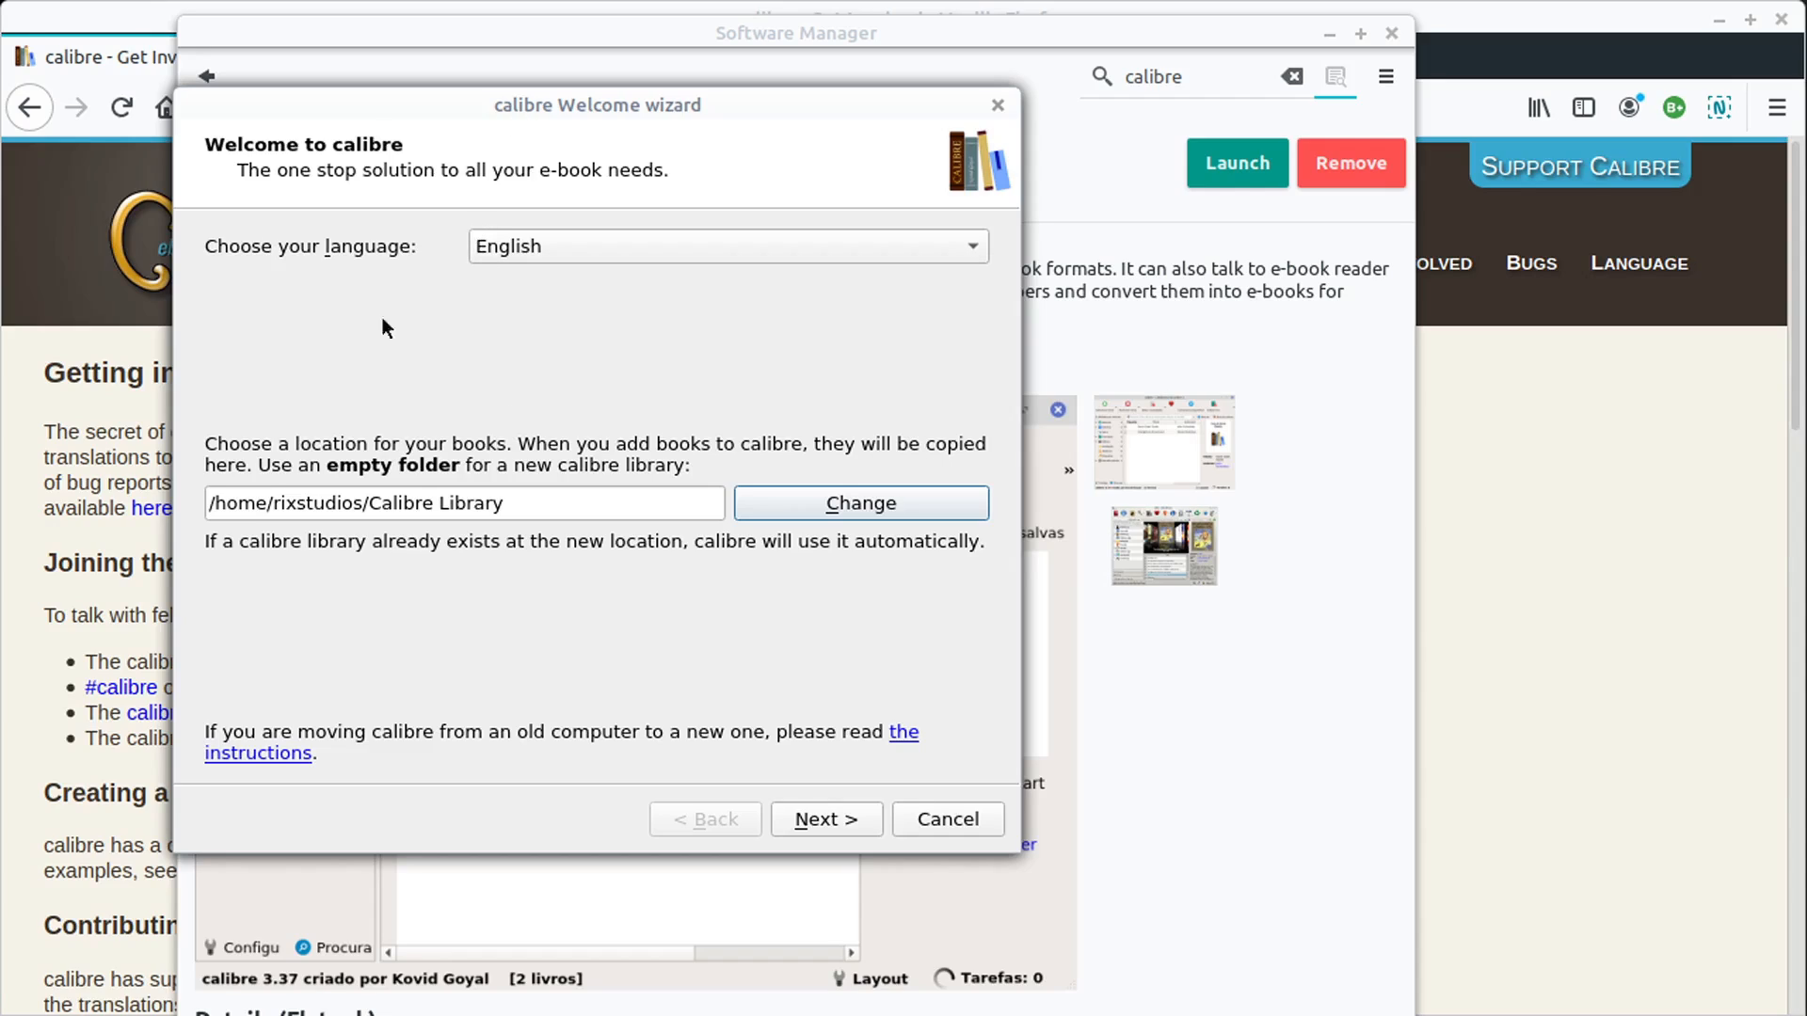
mouse_move(463, 169)
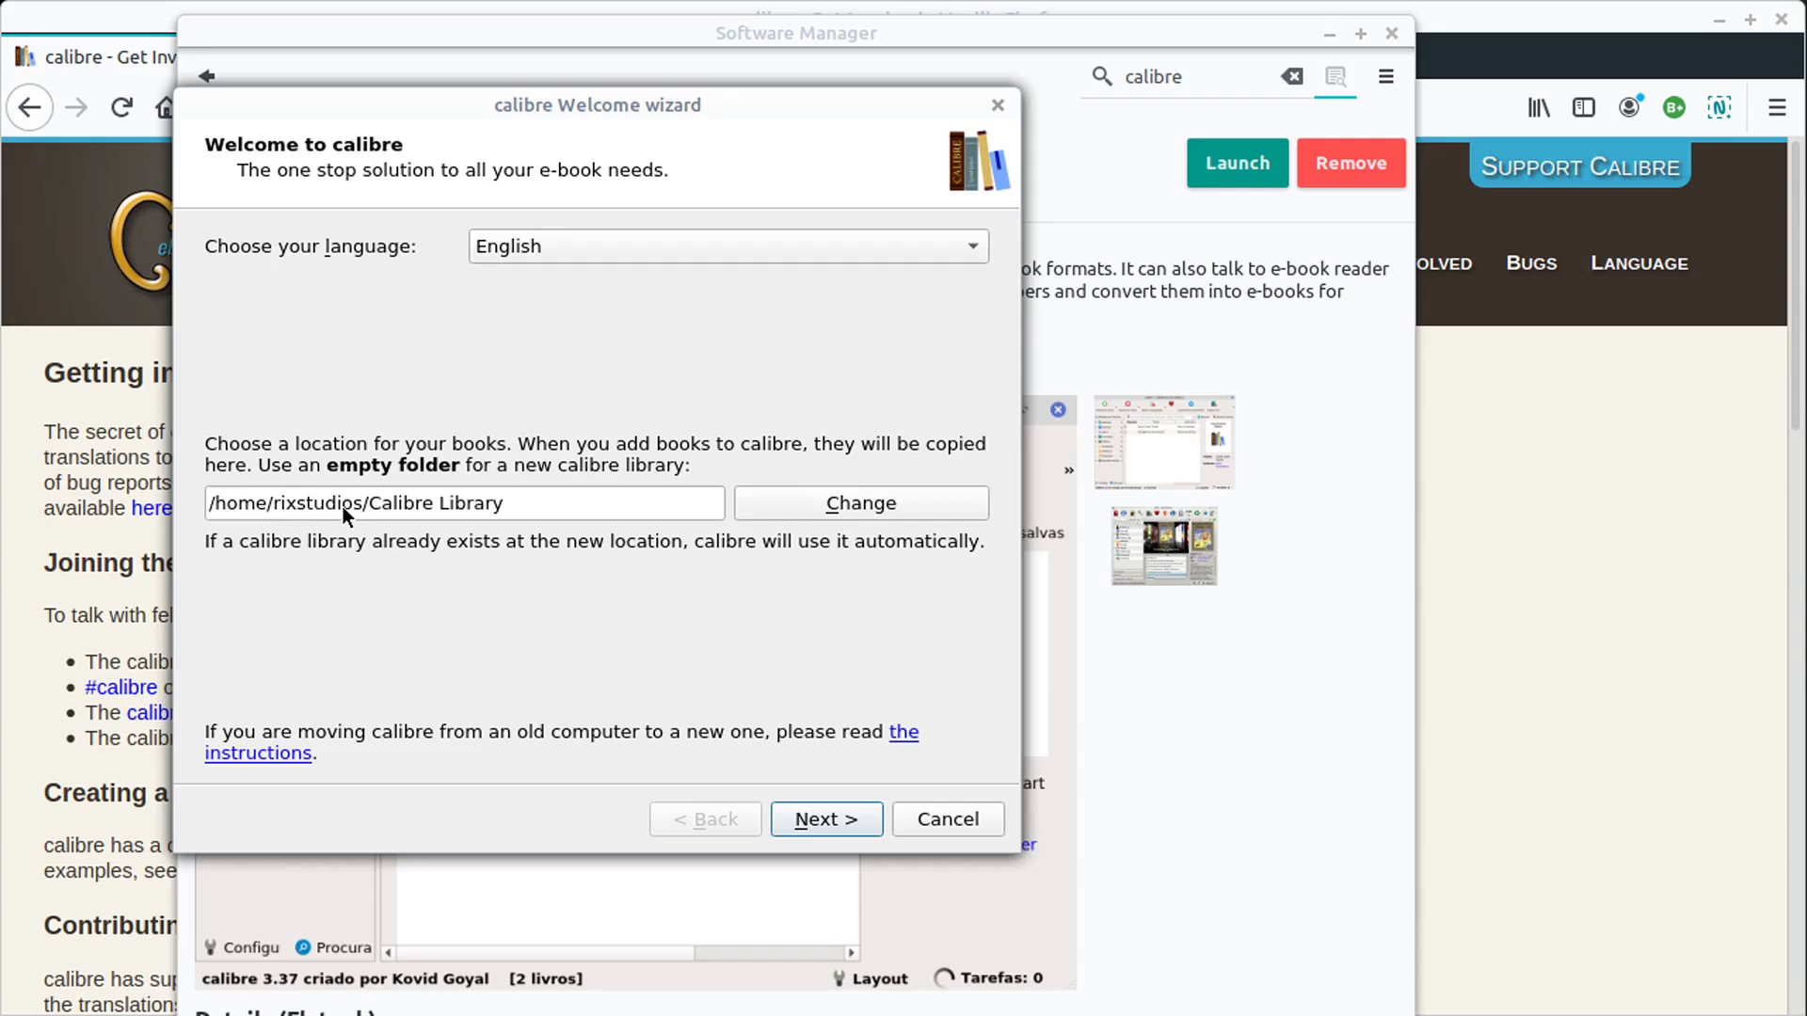
mouse_move(375, 510)
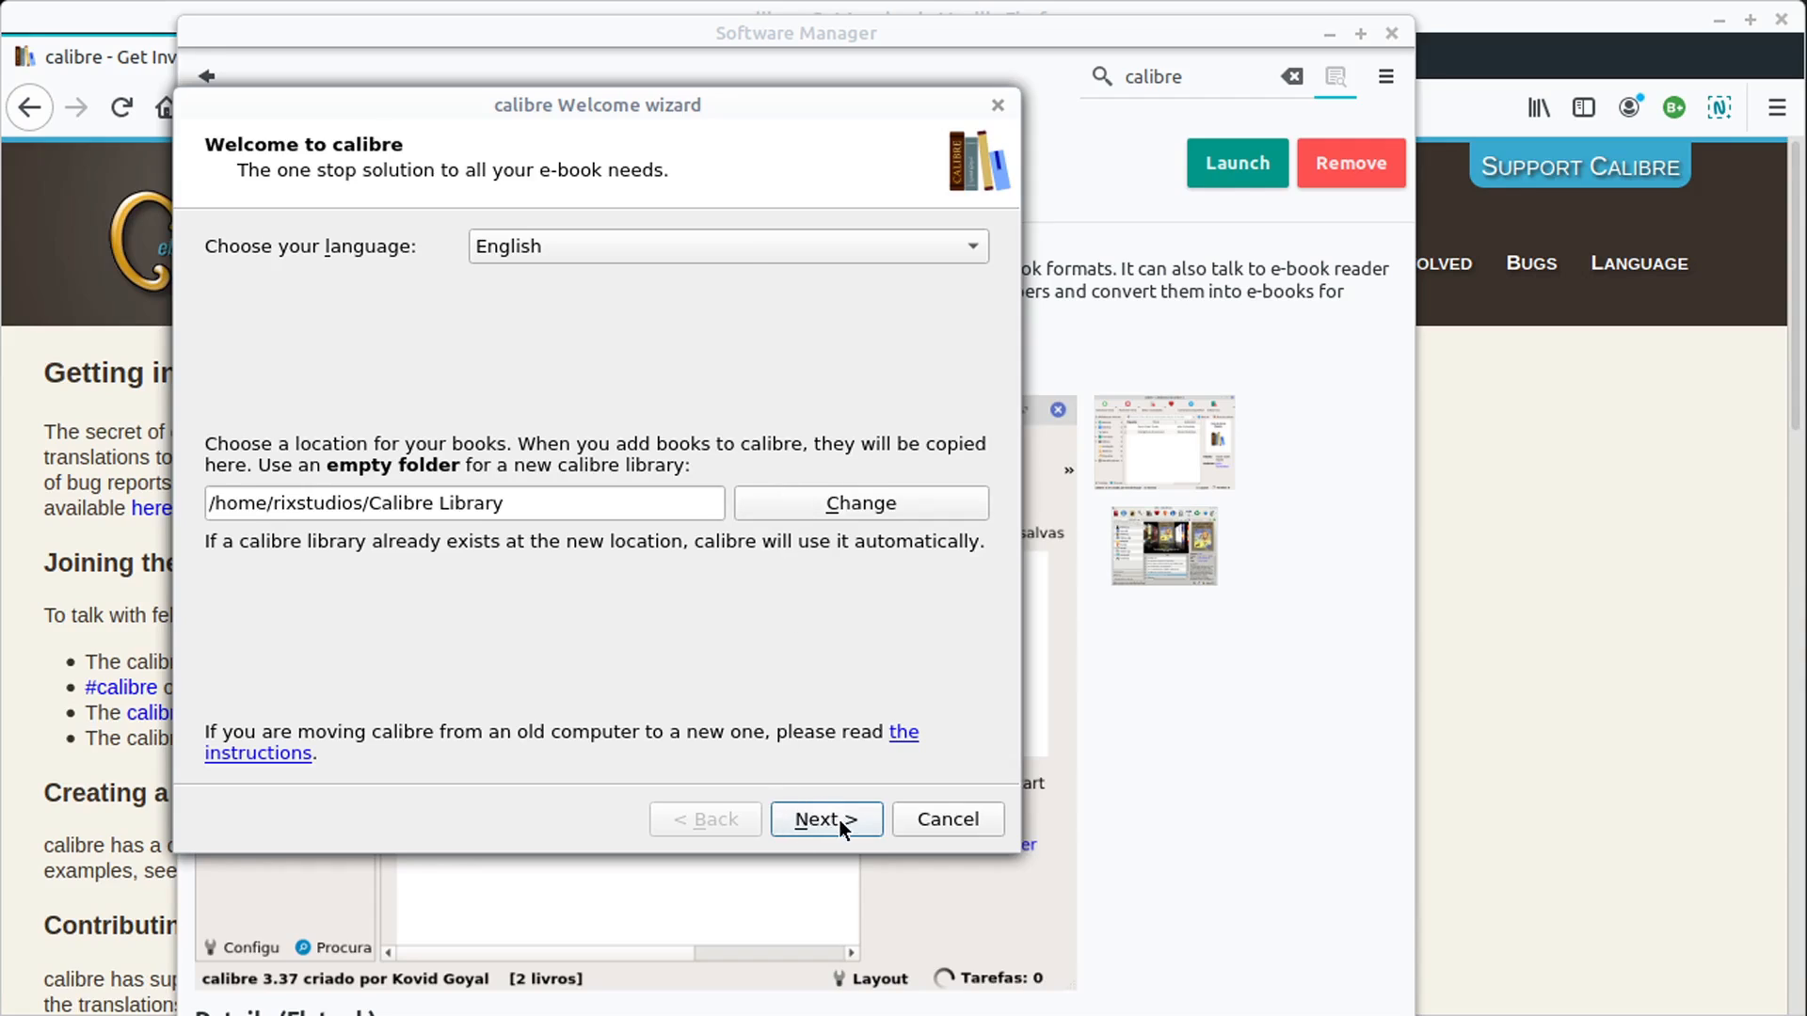
- Keep English and the default library location, continuing to the e-book device choice
click(825, 819)
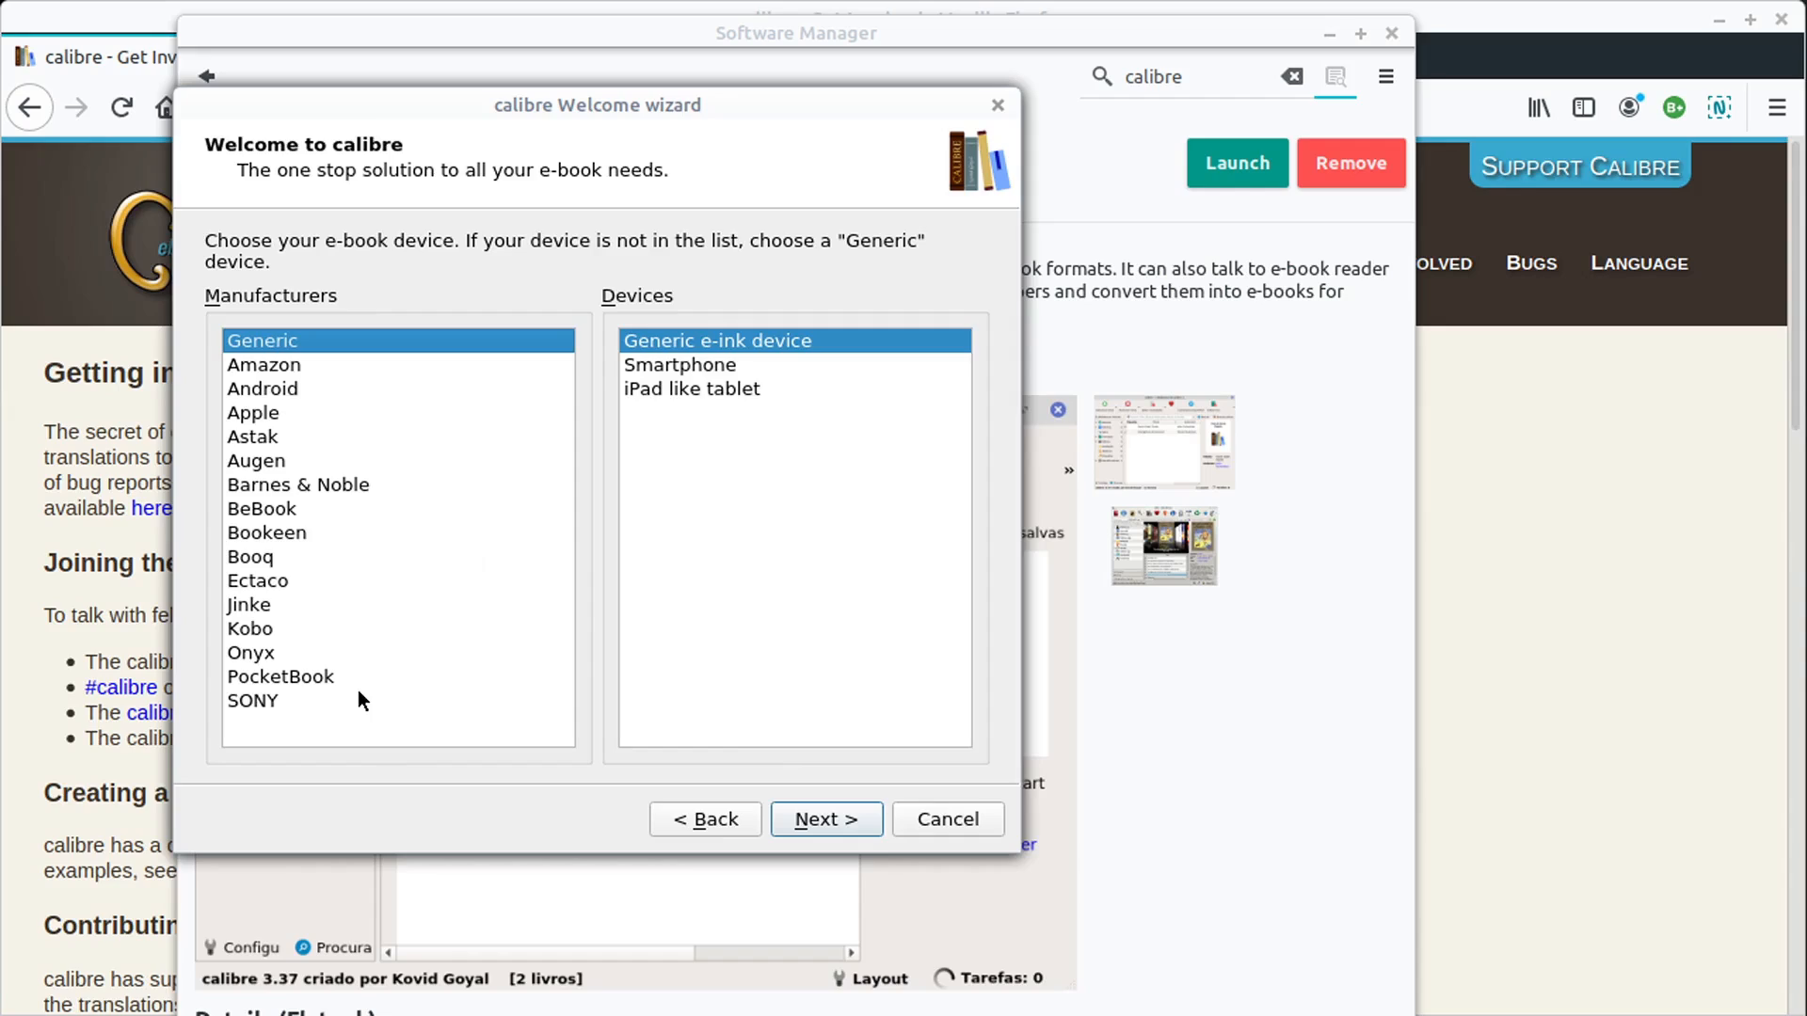
- Browse Android, Kobo and BeBook devices, keep Generic e-ink device, and finish the wizard
click(261, 389)
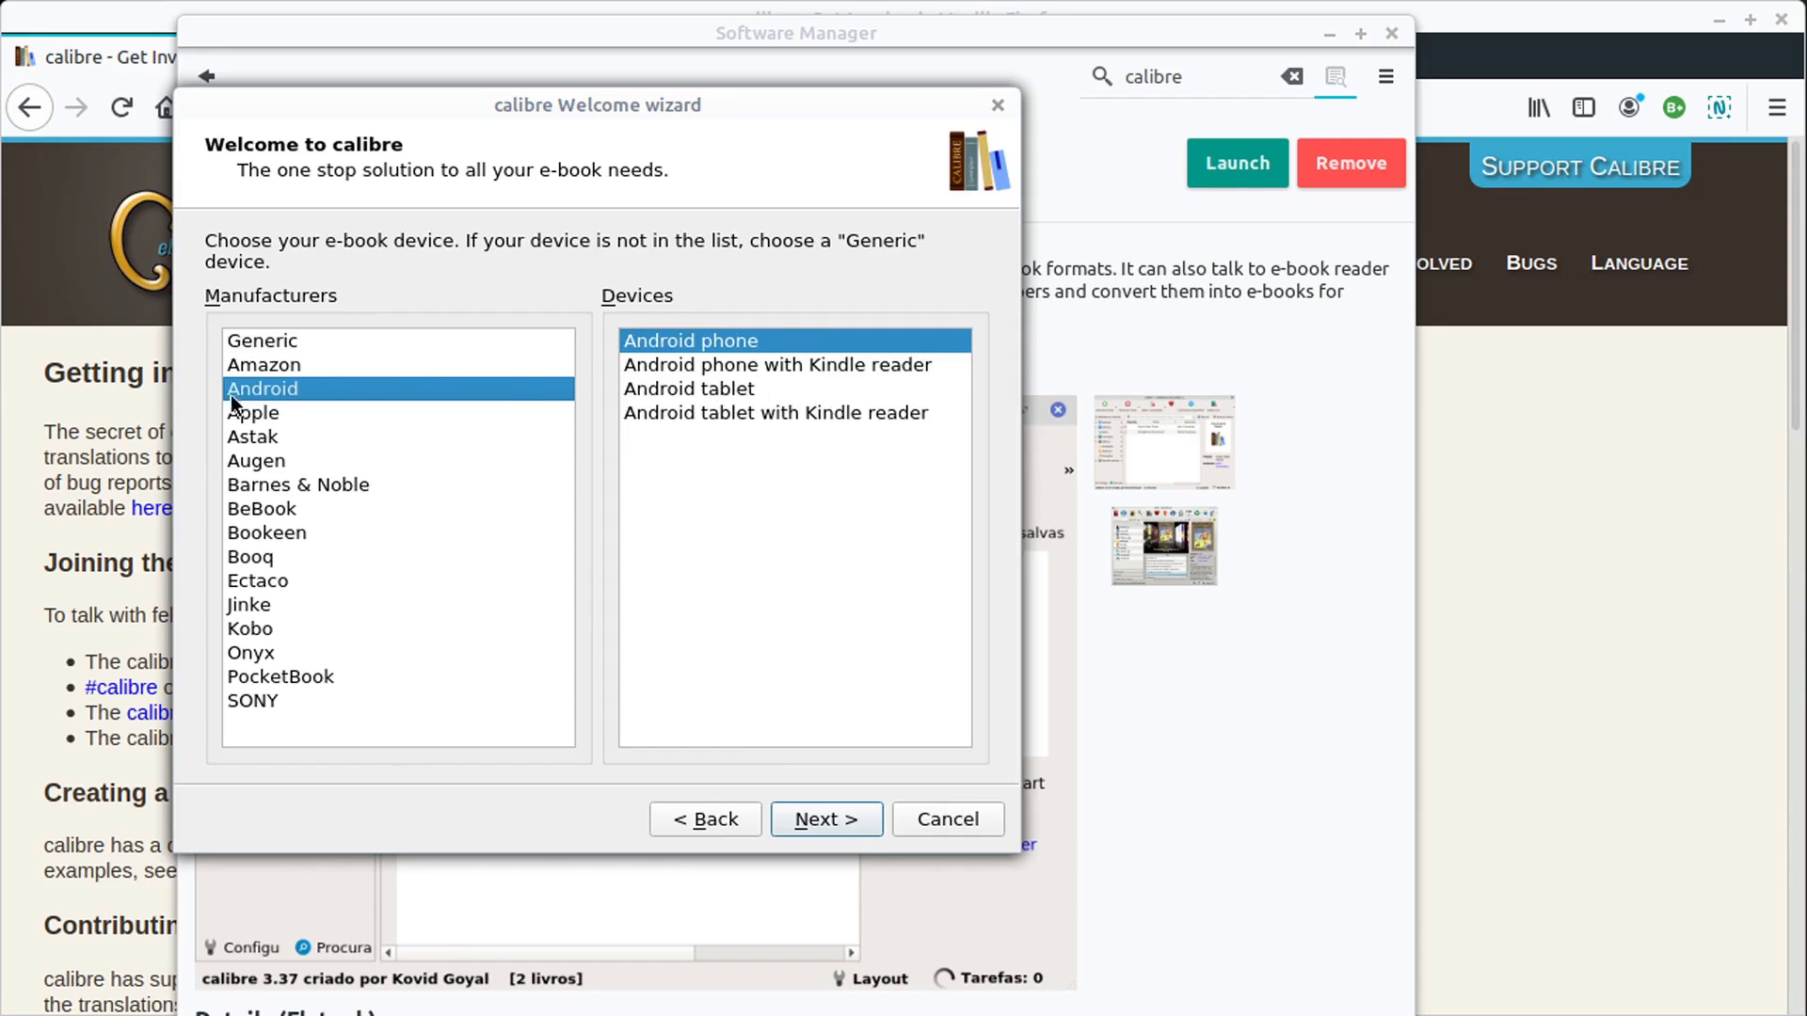
mouse_move(544, 589)
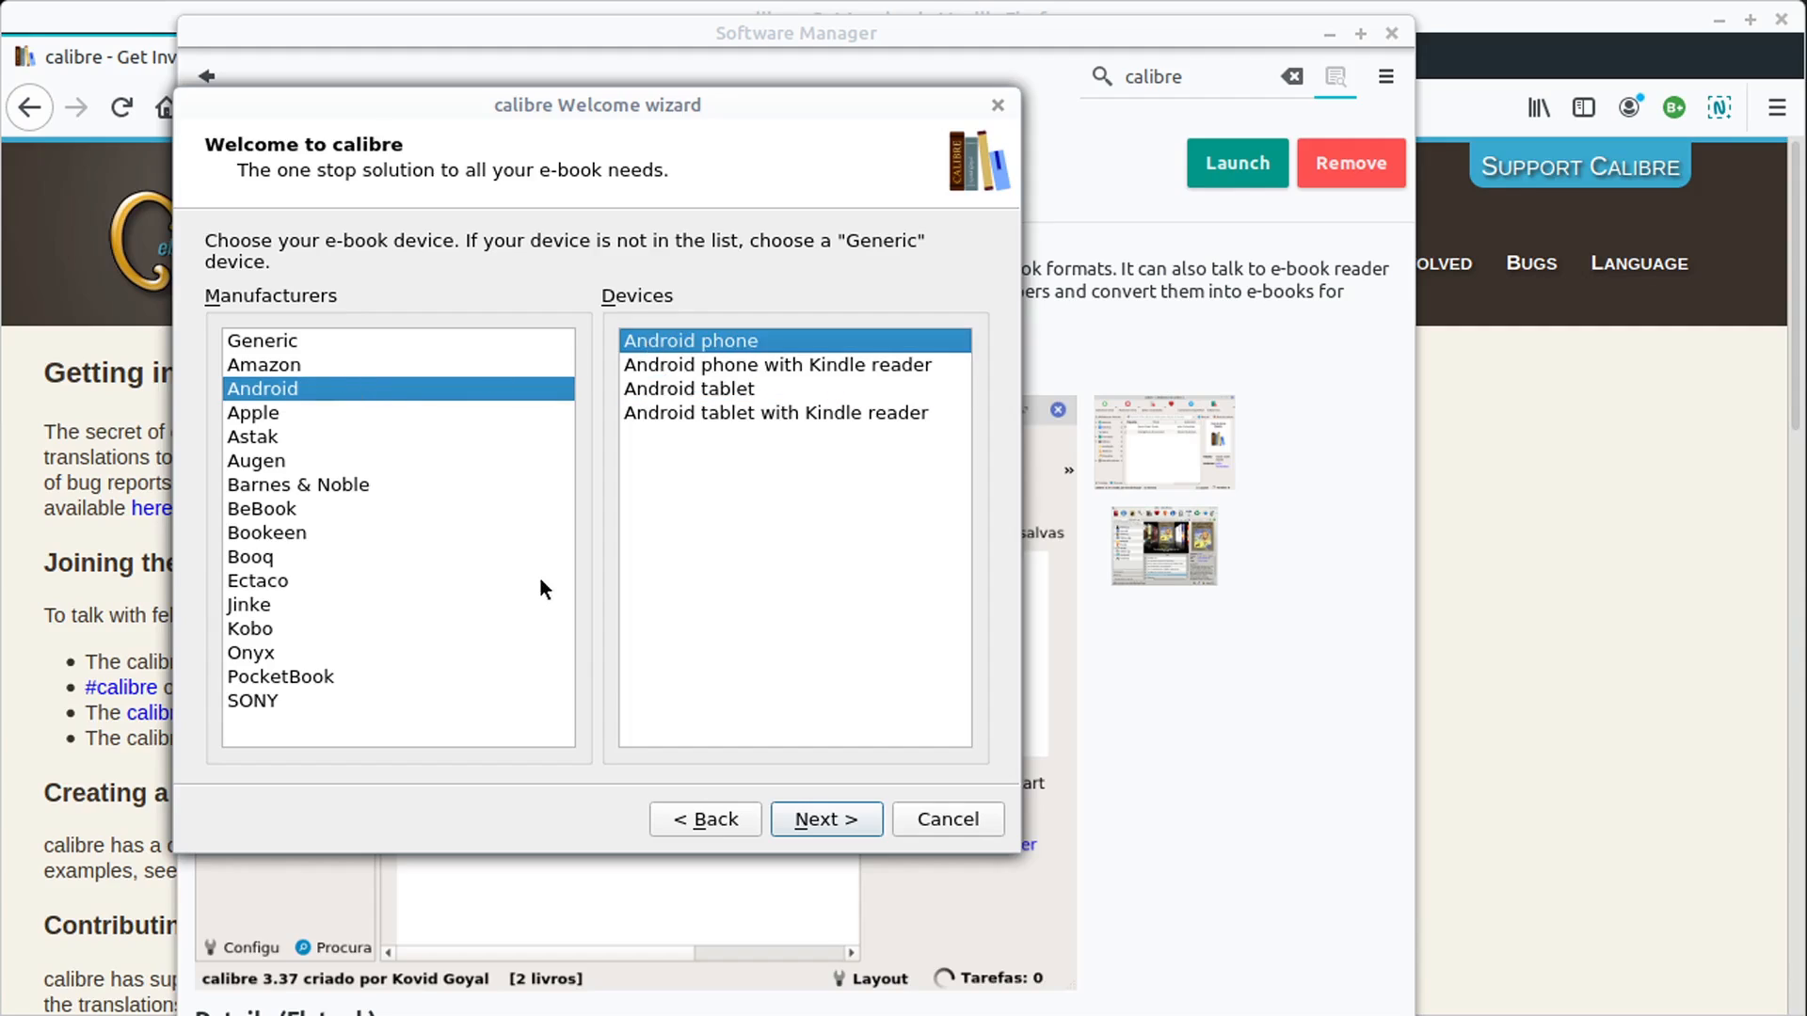
click(250, 628)
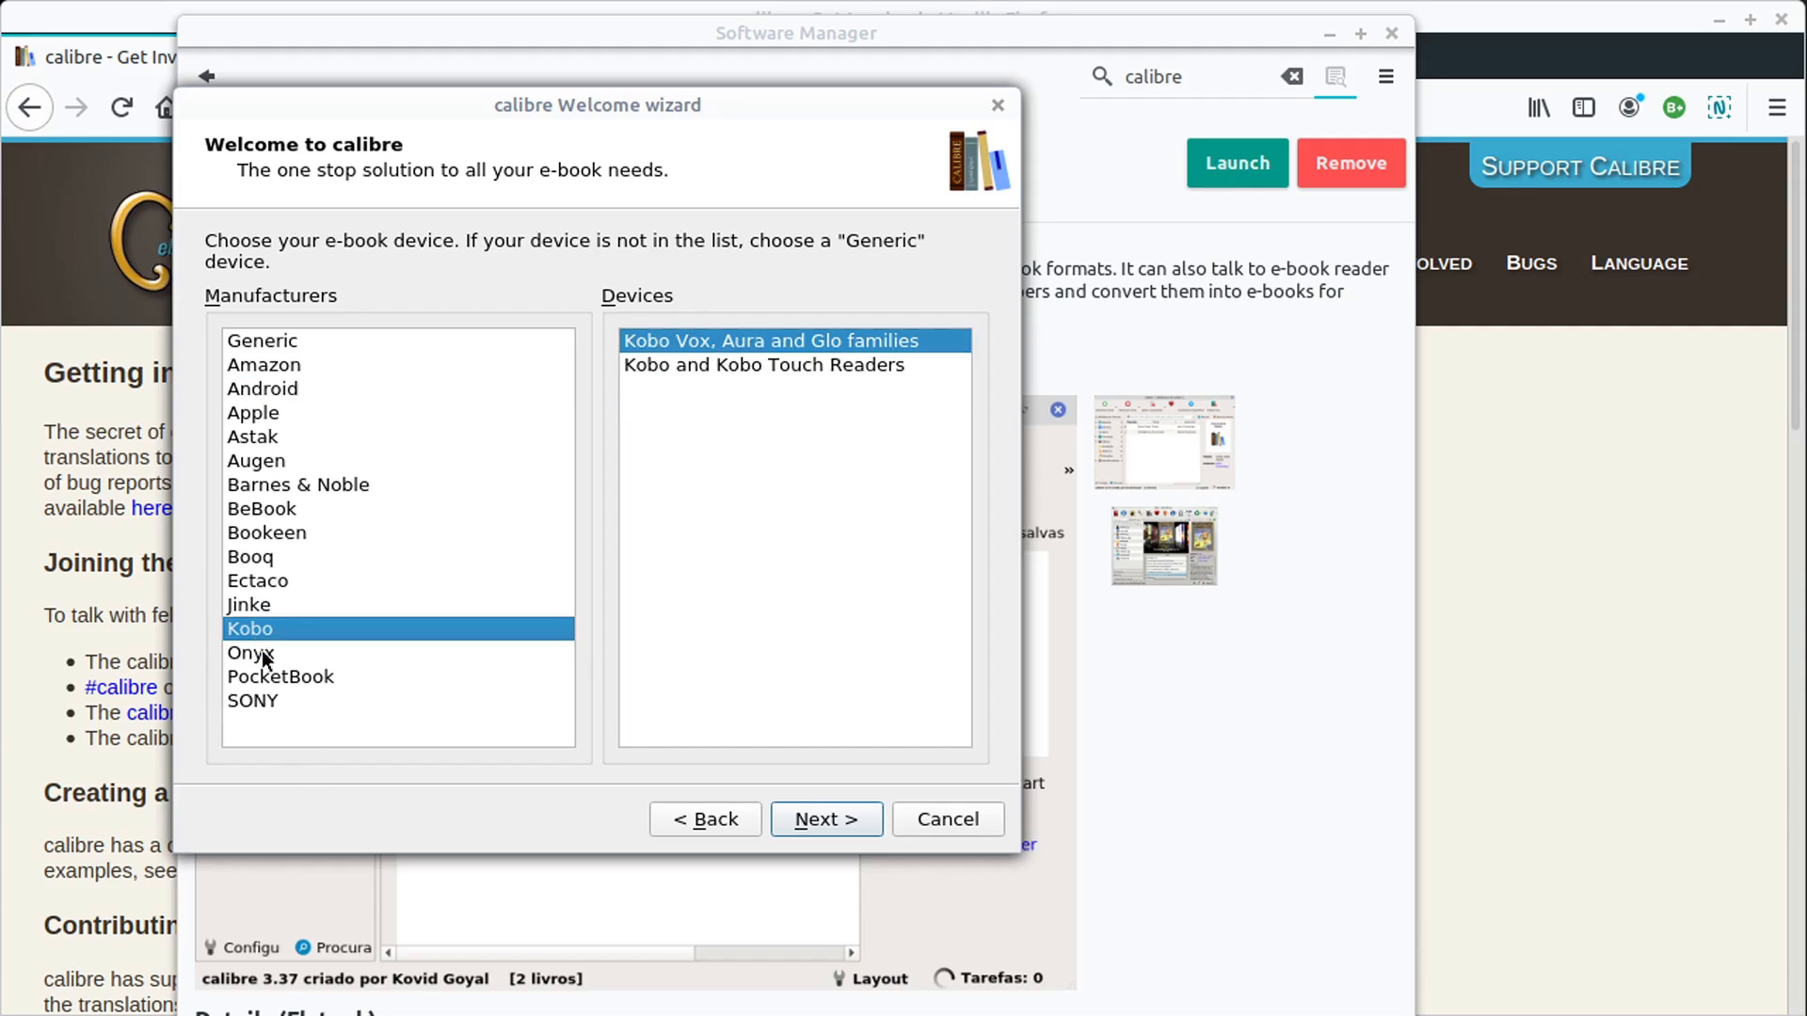
click(261, 508)
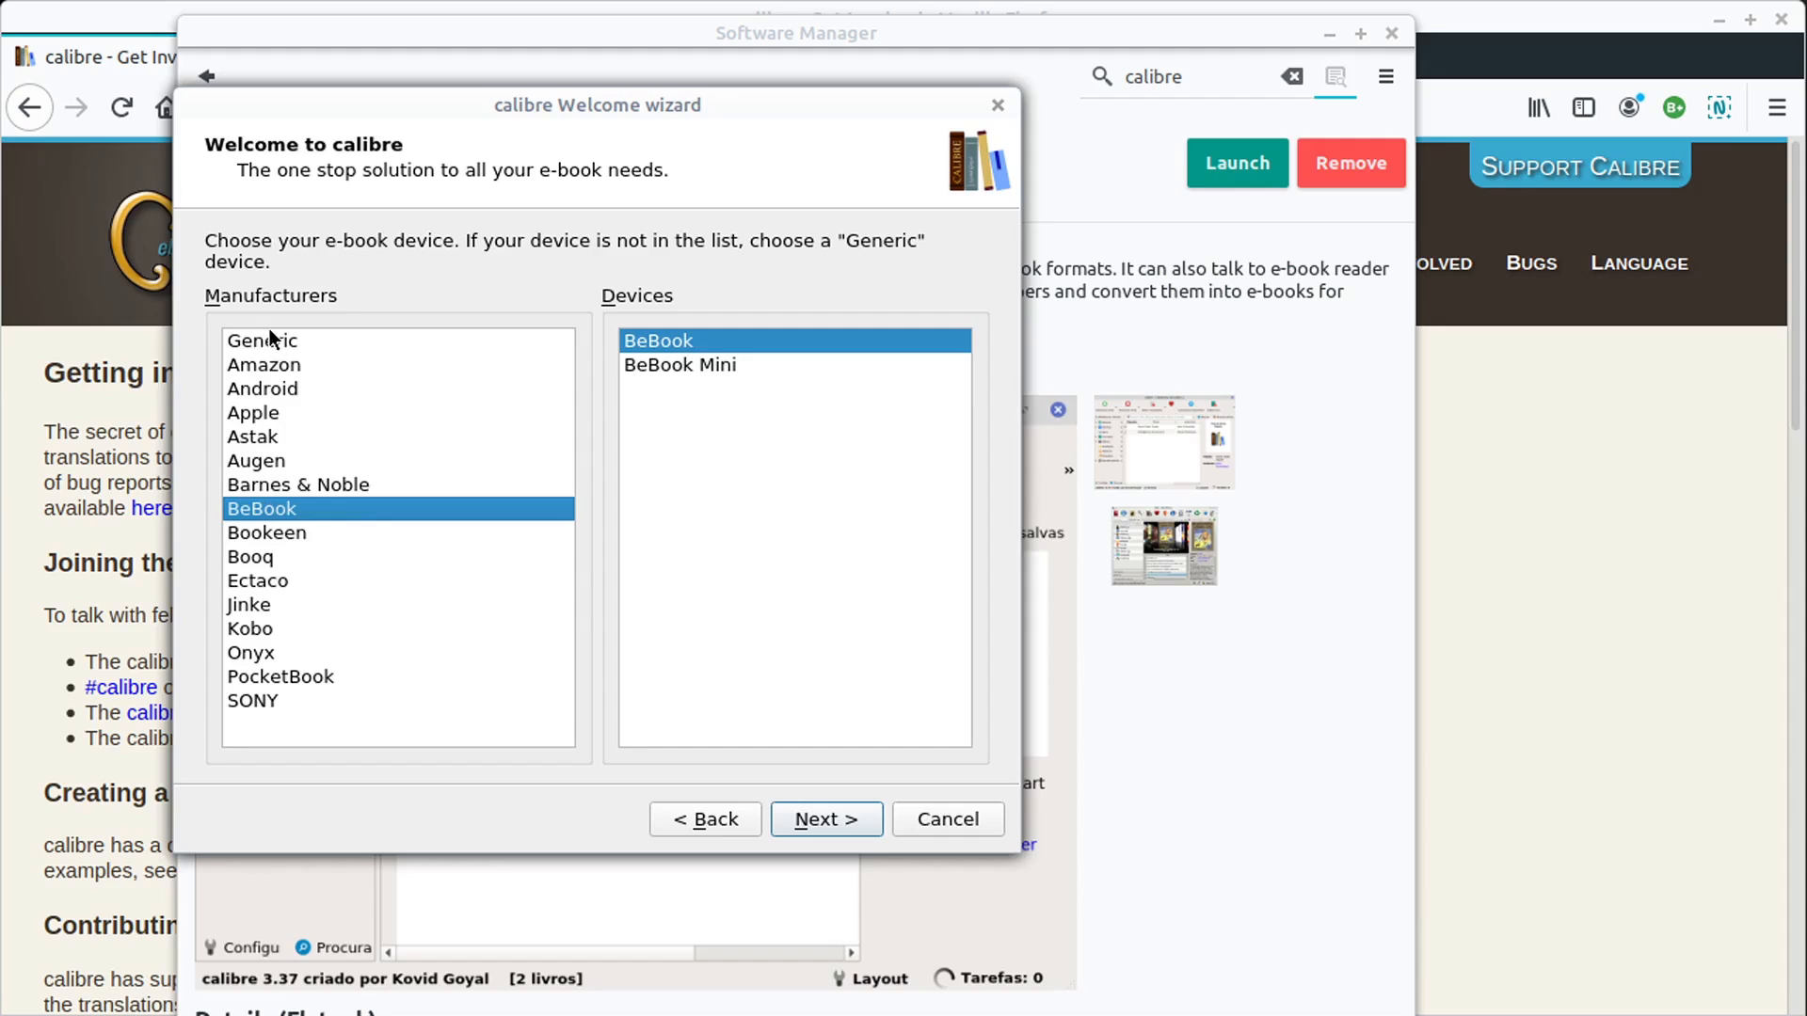
click(261, 339)
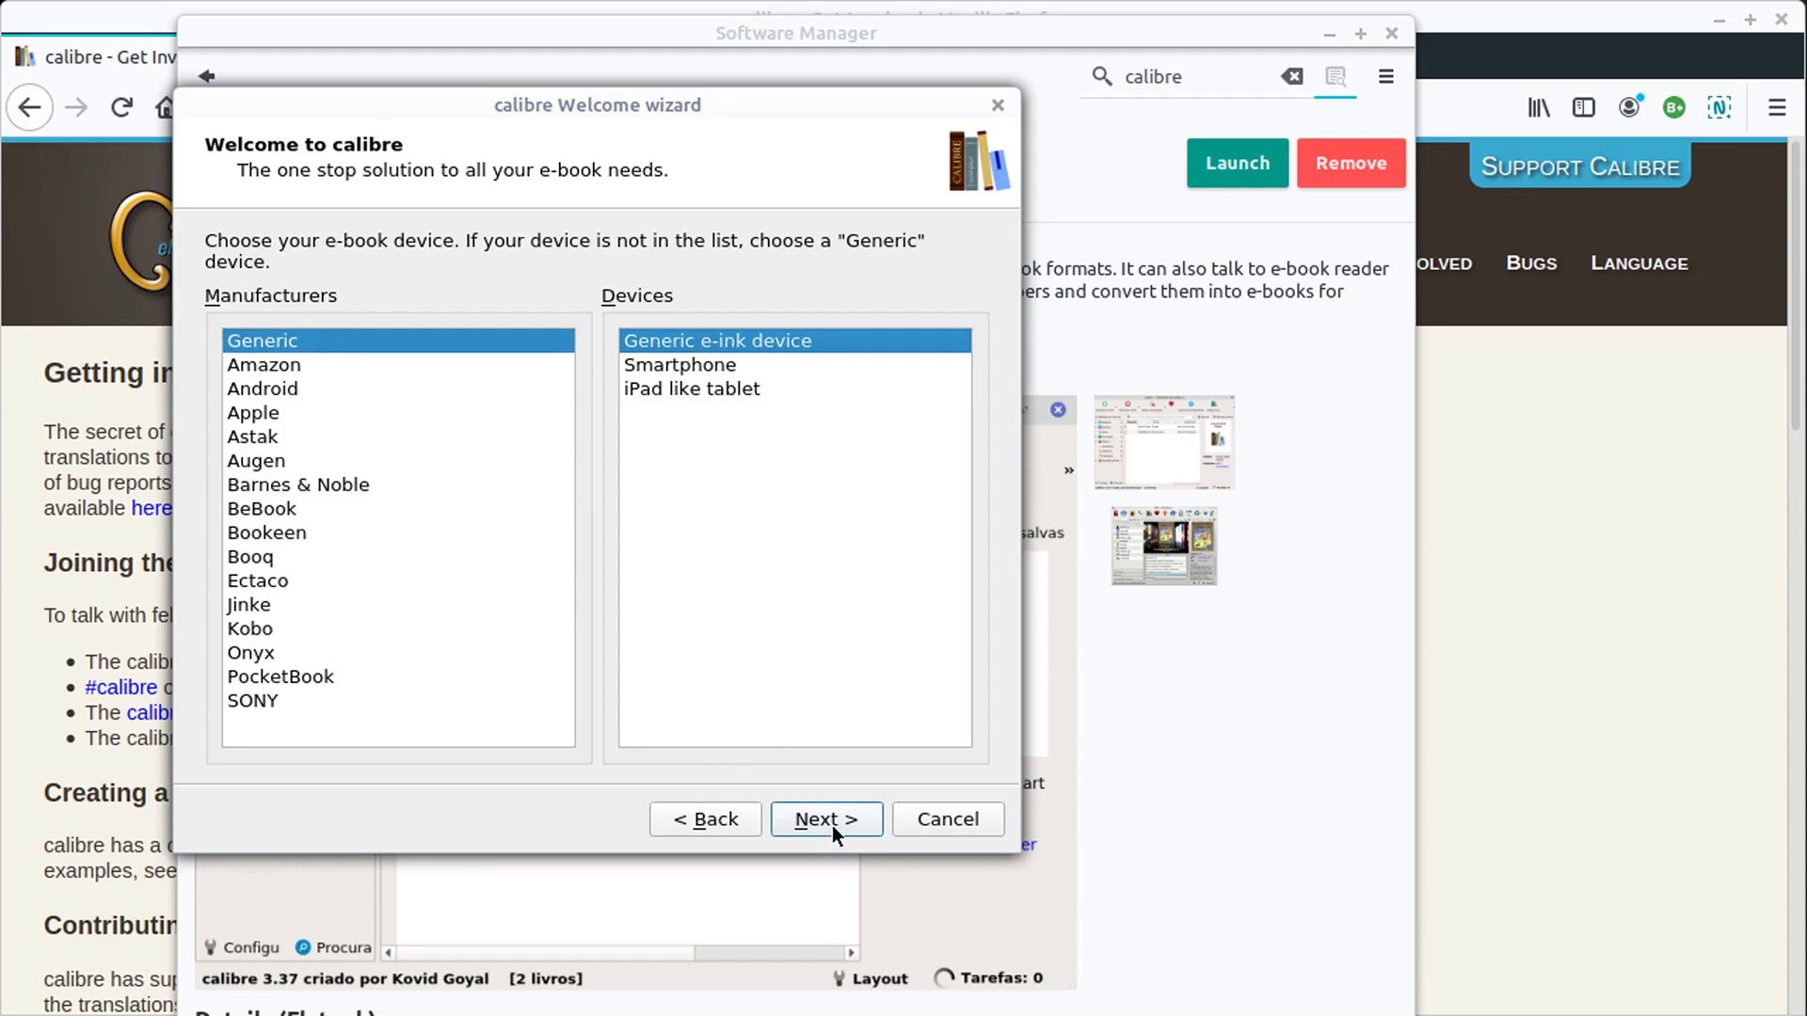
click(825, 818)
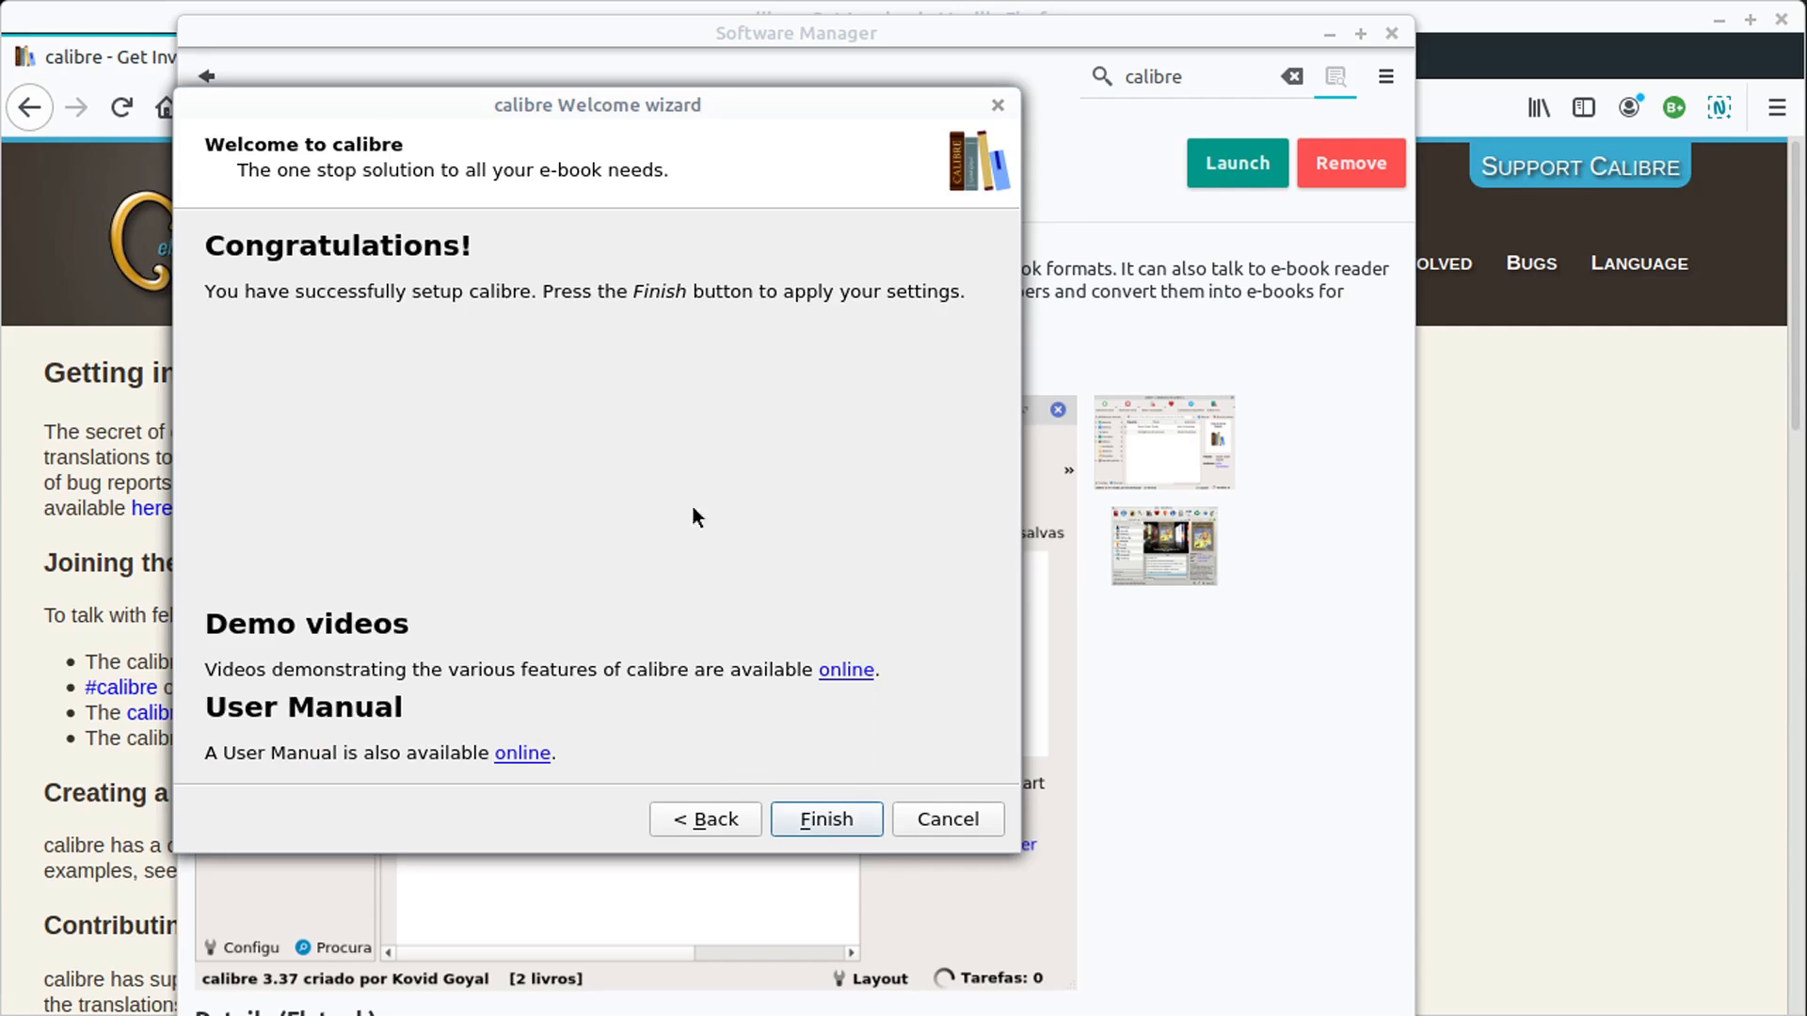
click(826, 820)
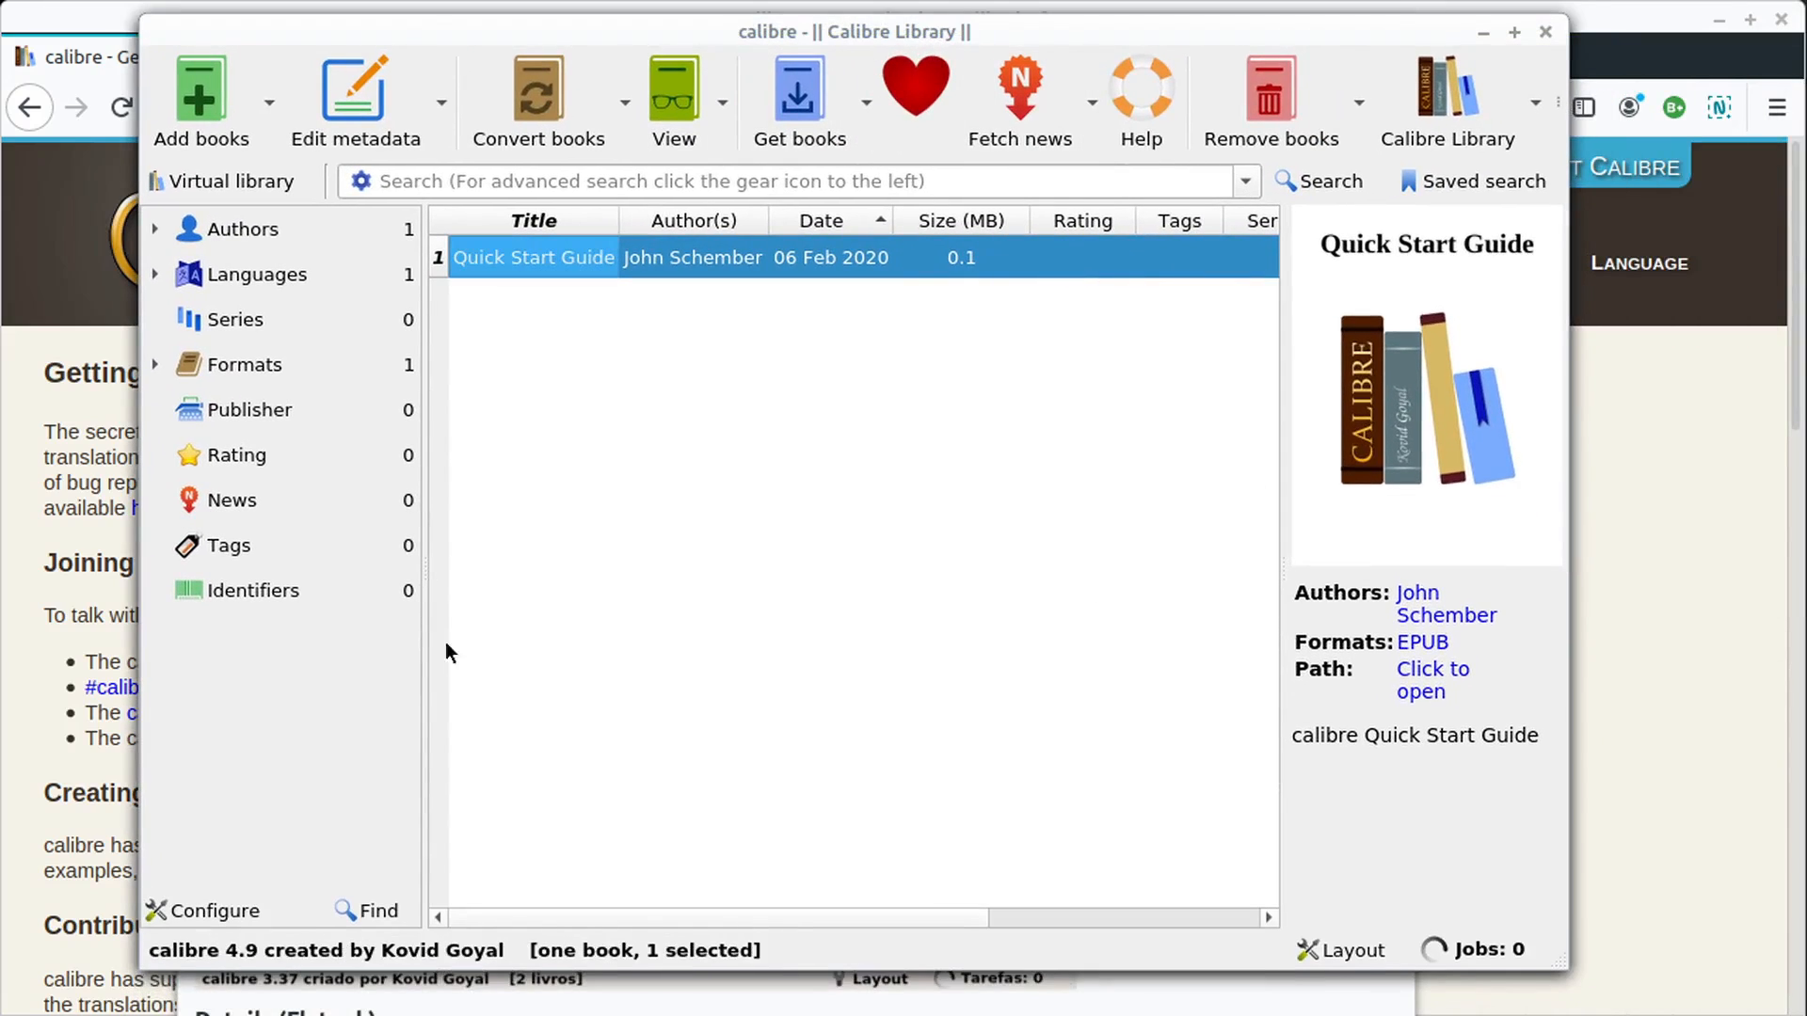
mouse_move(1032, 565)
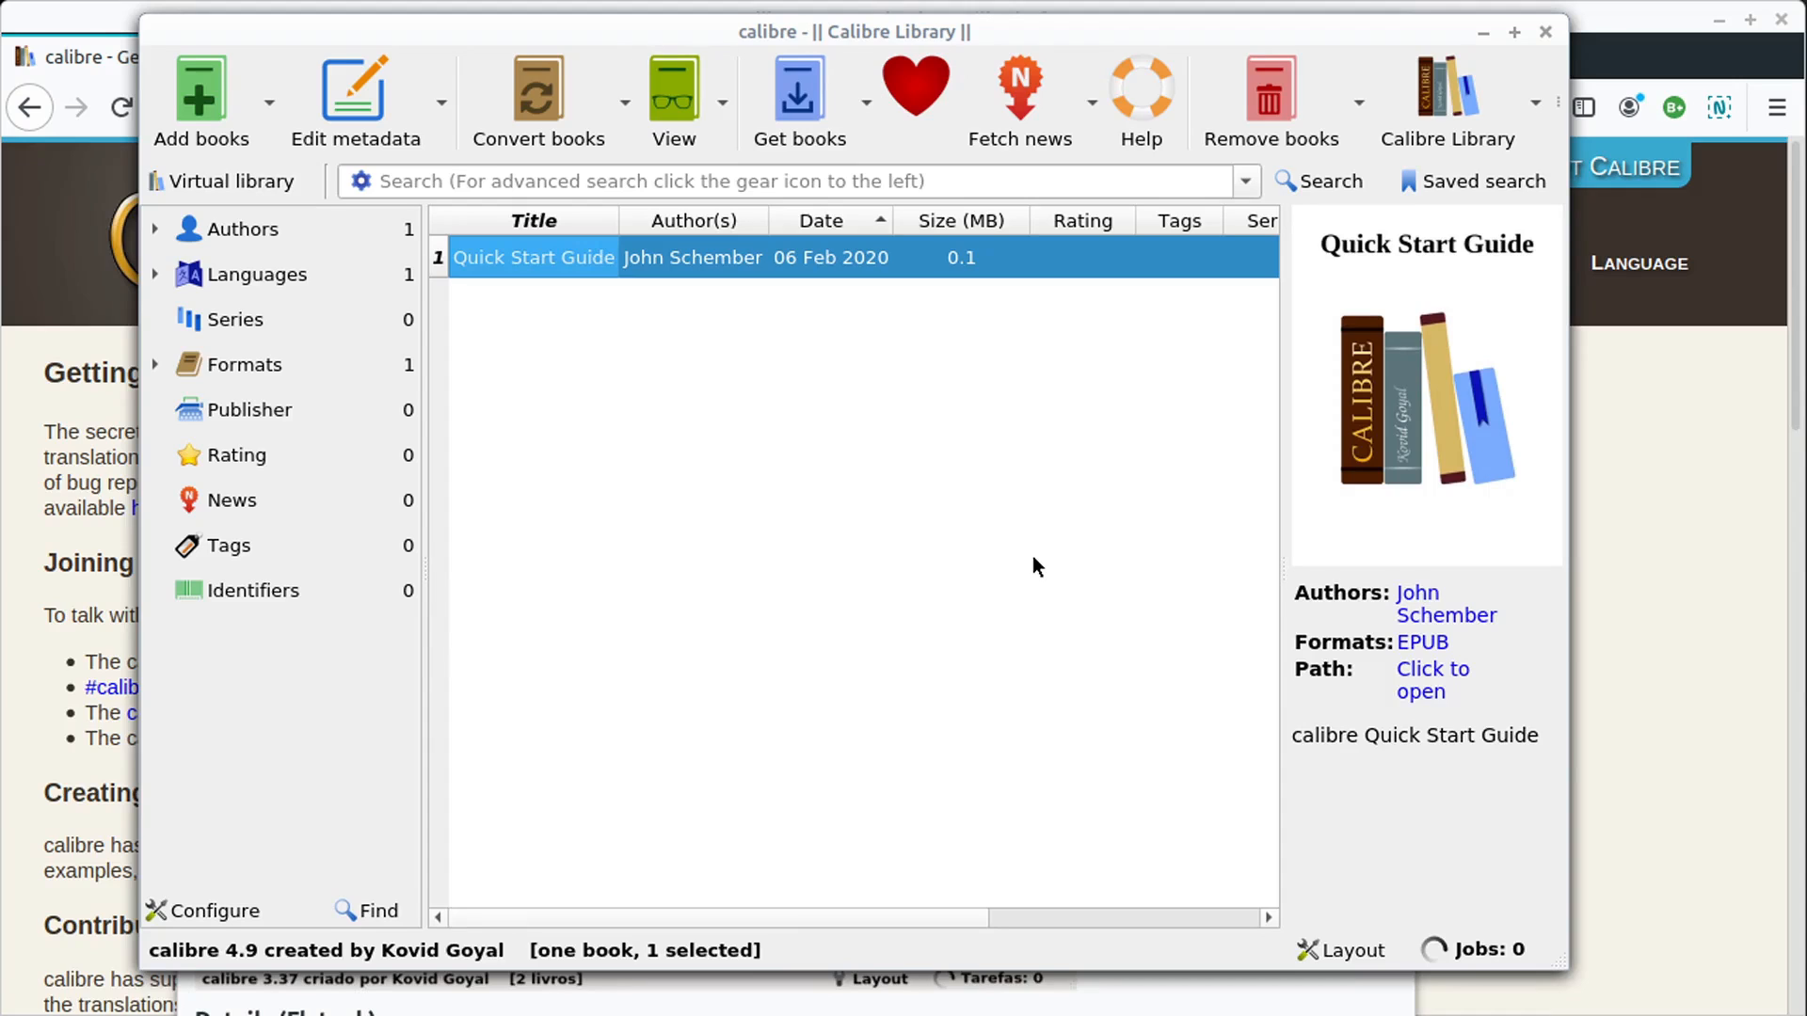